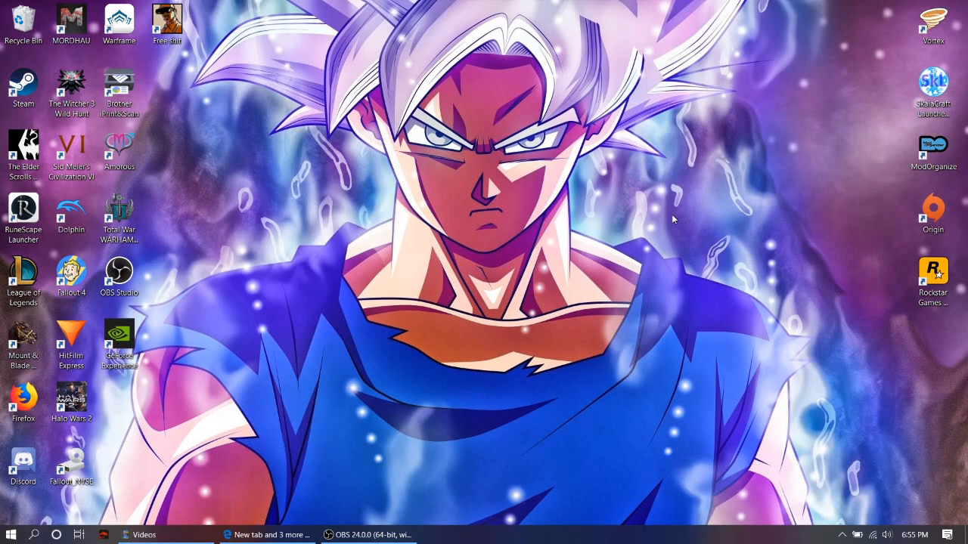
mouse_move(960, 290)
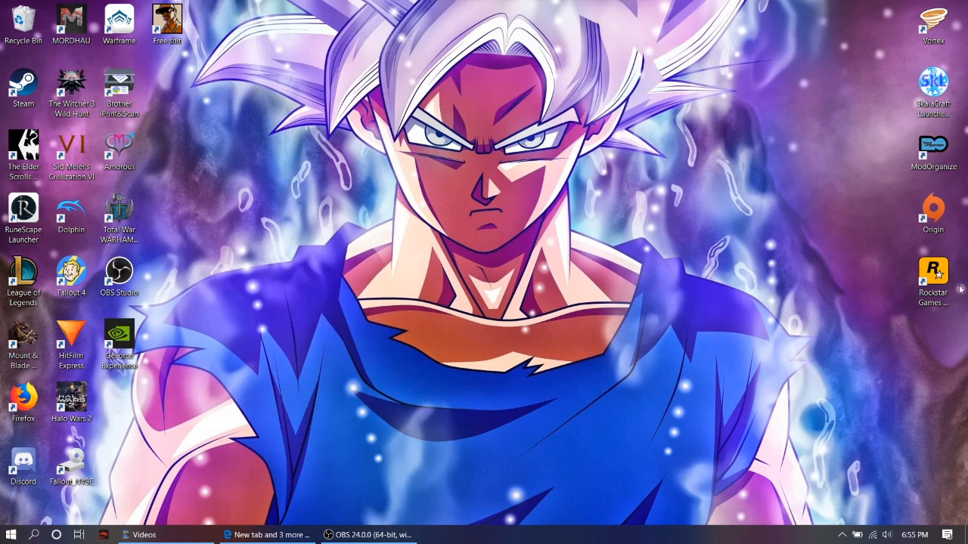
mouse_move(167, 125)
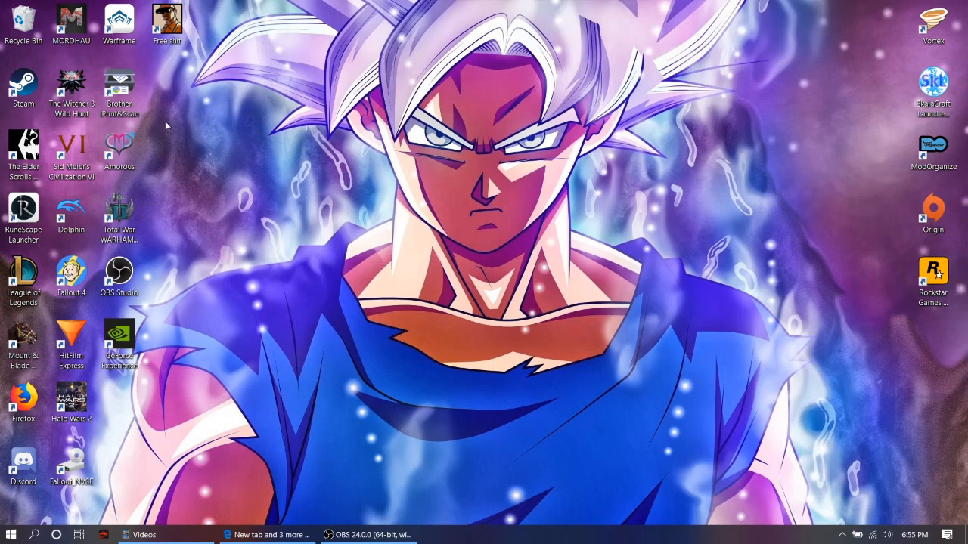
mouse_move(200, 62)
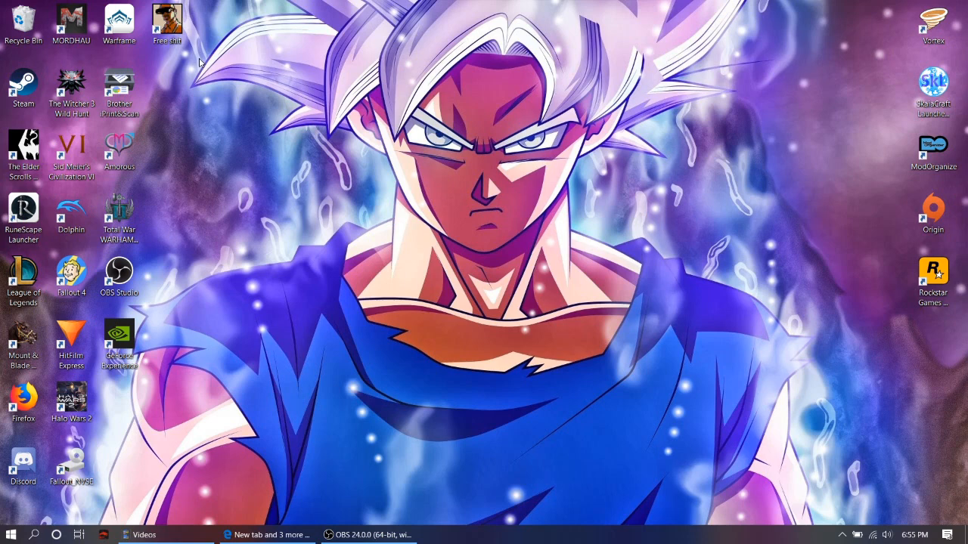
mouse_move(731, 212)
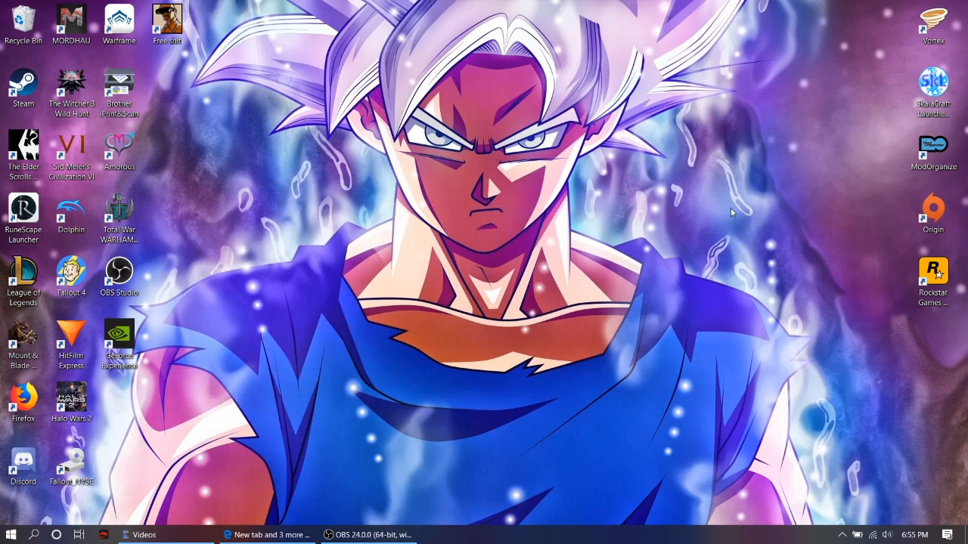
mouse_move(843, 254)
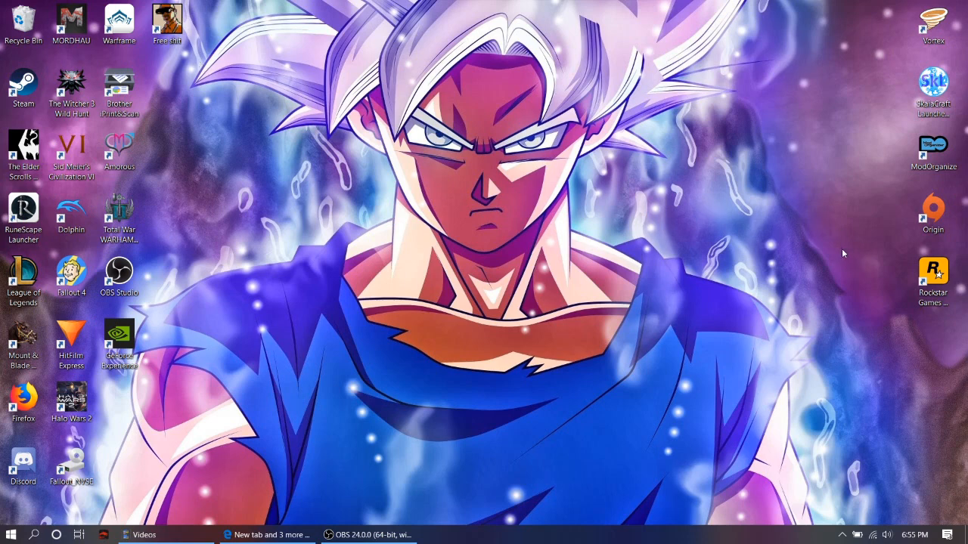
mouse_move(830, 258)
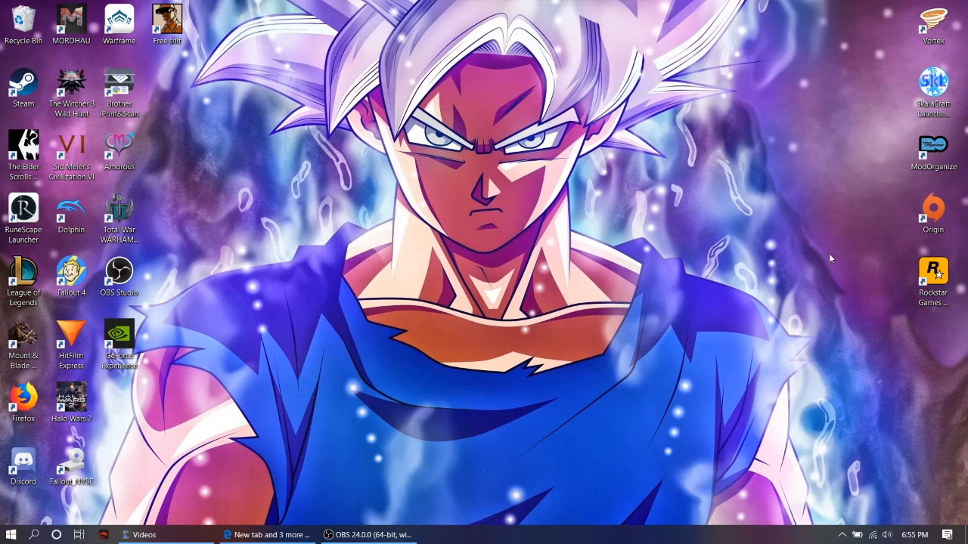
mouse_move(827, 256)
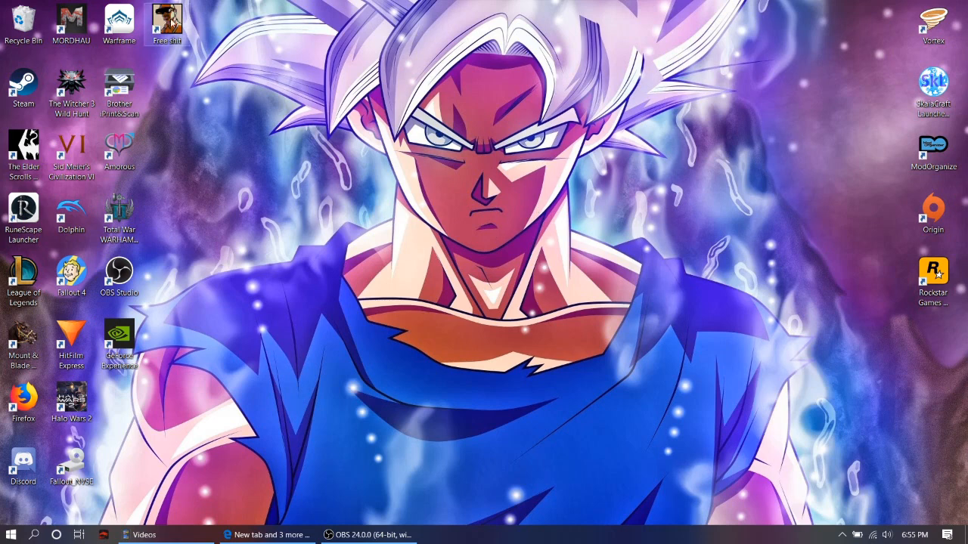
mouse_move(165, 17)
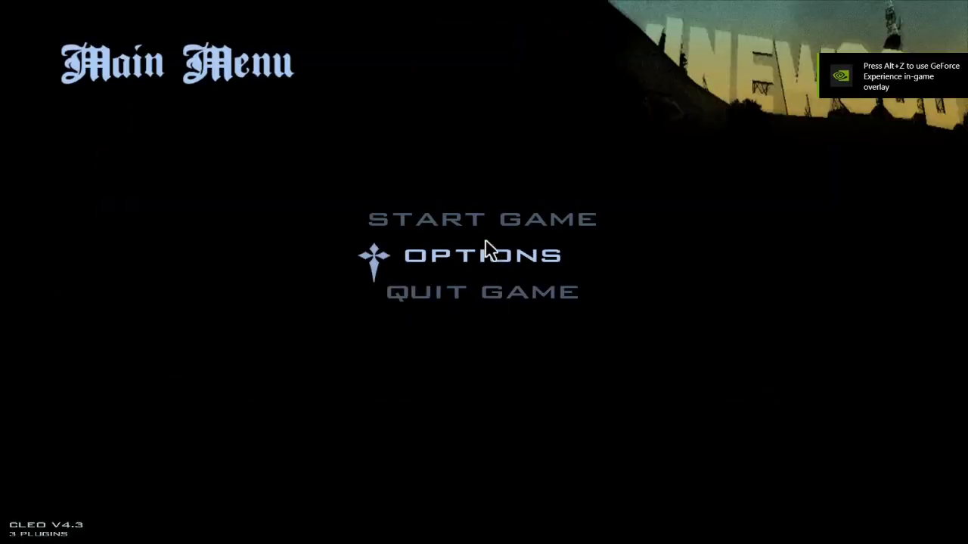
Check the installed mods under mod configuration, then start the game and walk Carl through Jefferson.
click(481, 255)
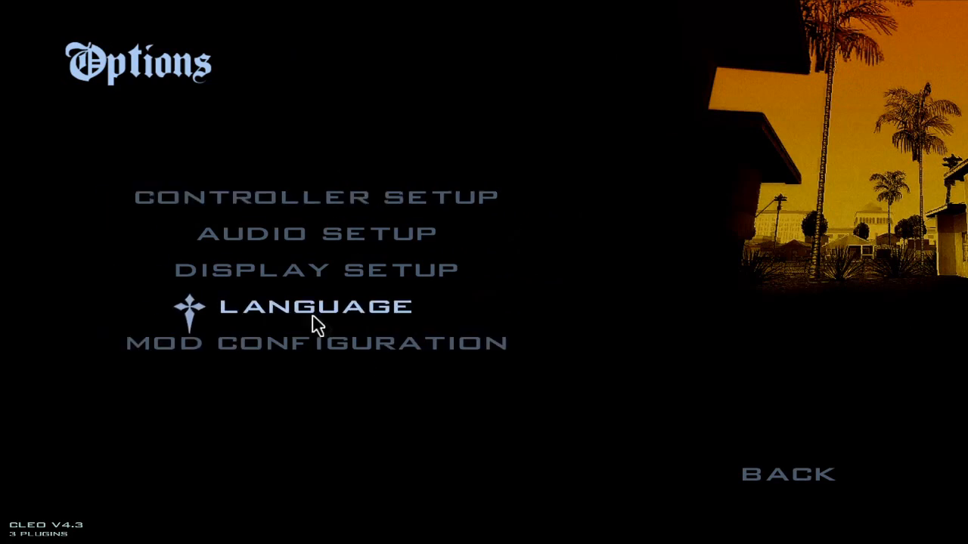
mouse_move(310, 356)
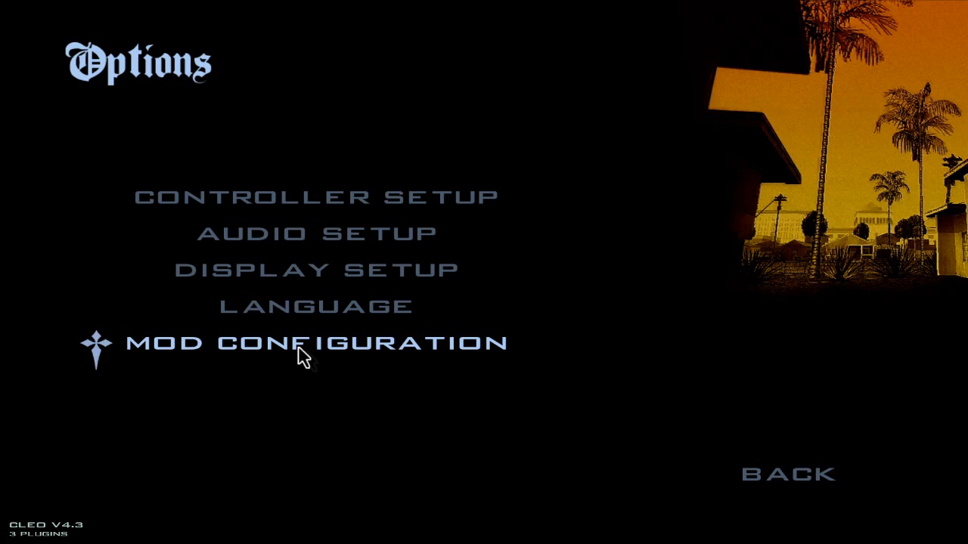
click(316, 342)
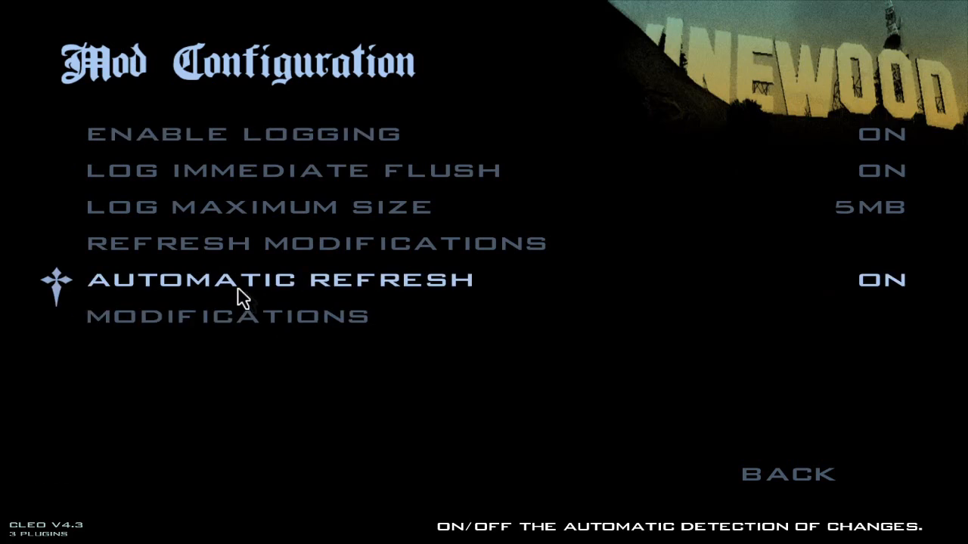
mouse_move(282, 302)
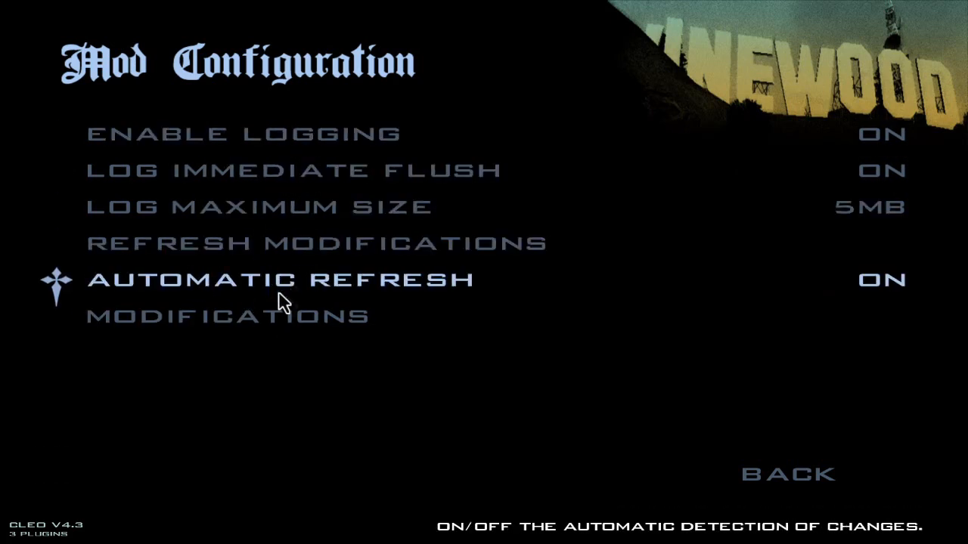
click(227, 317)
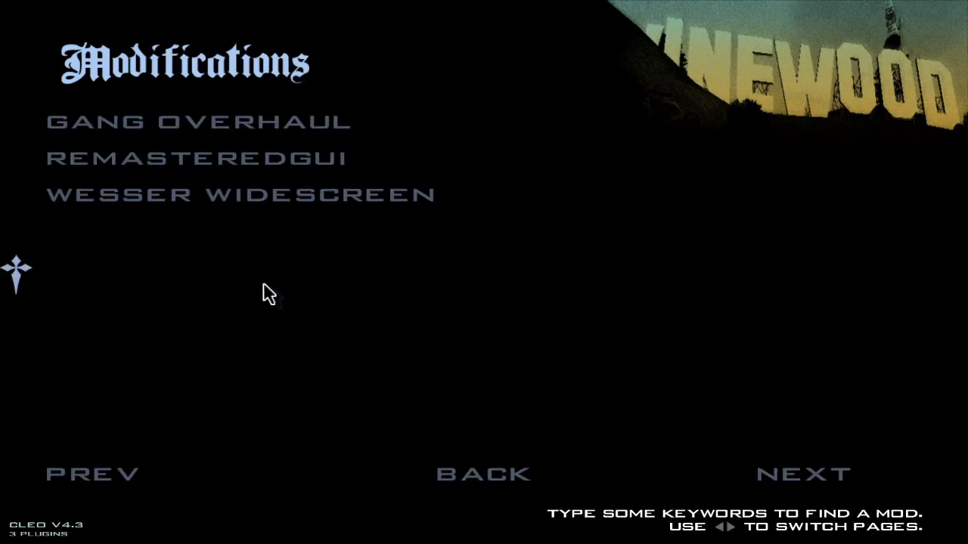
mouse_move(393, 454)
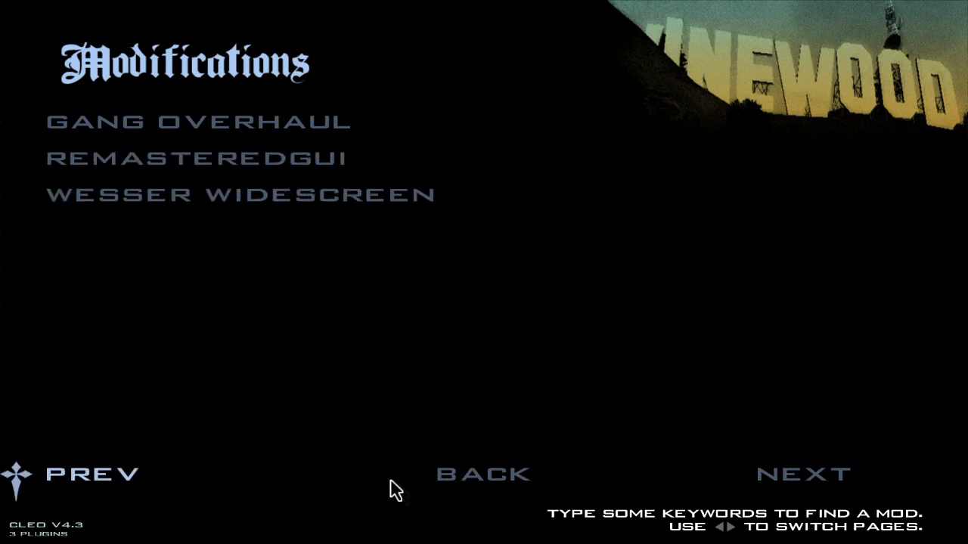
click(480, 474)
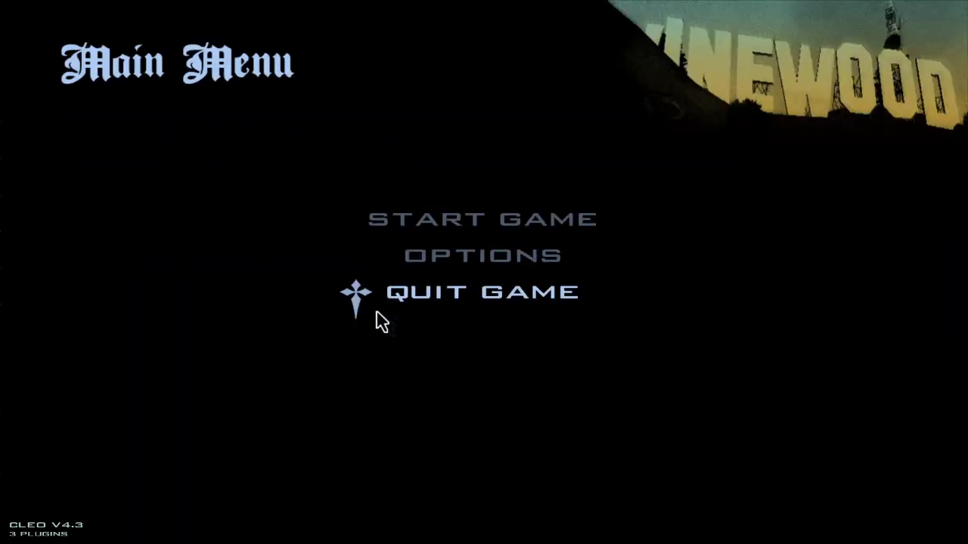
click(482, 219)
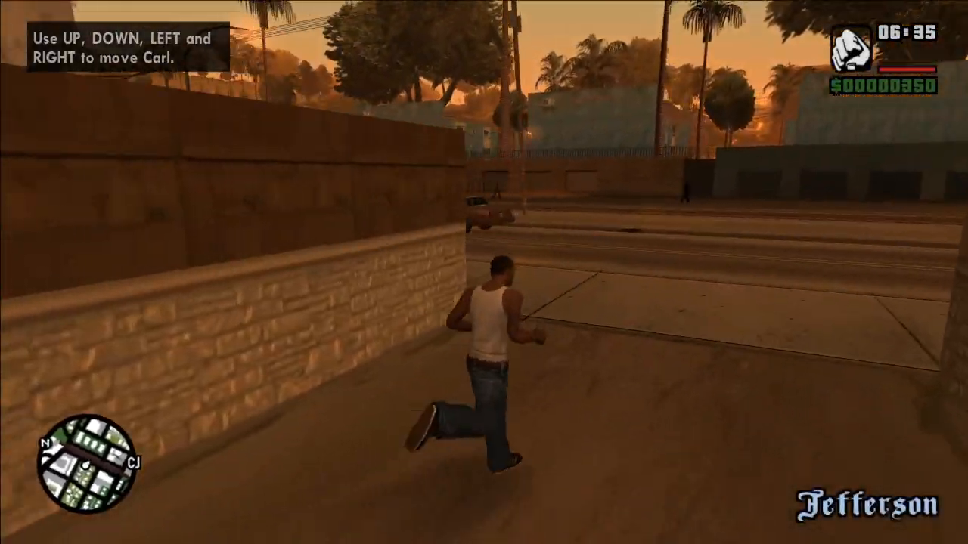
key(up)
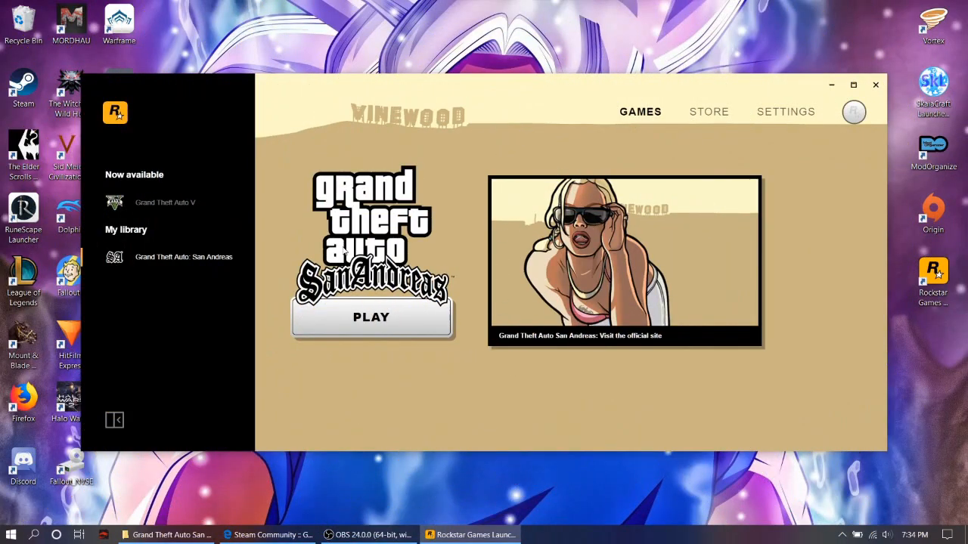
mouse_move(817, 127)
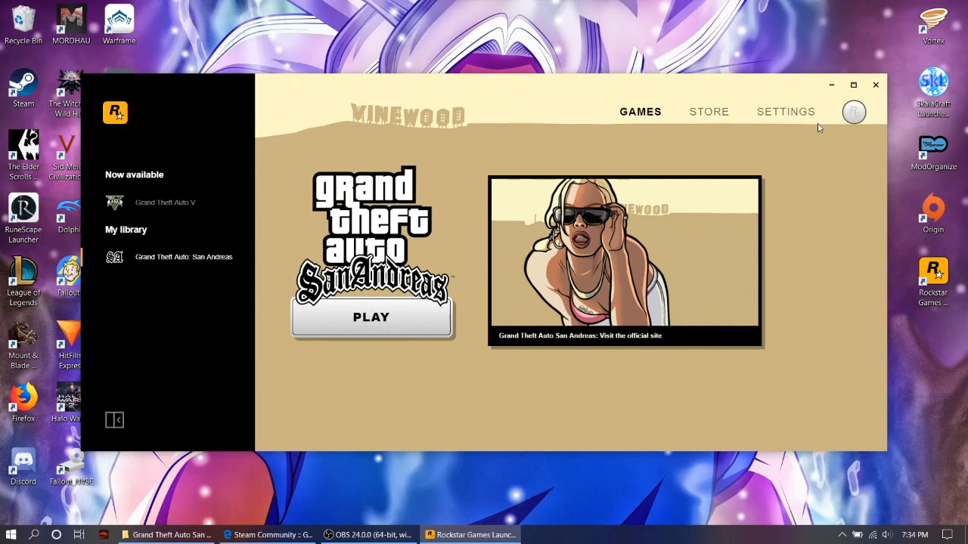
mouse_move(726, 138)
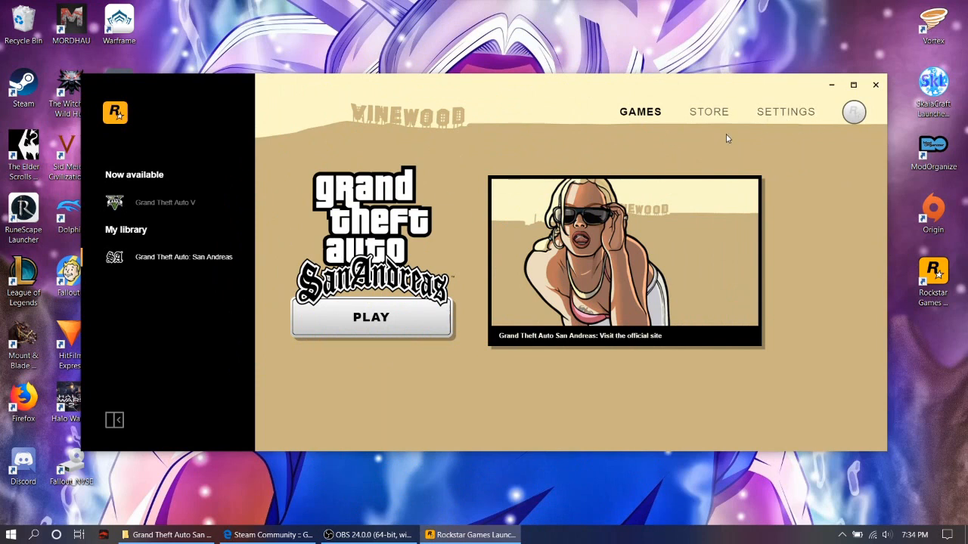
mouse_move(747, 131)
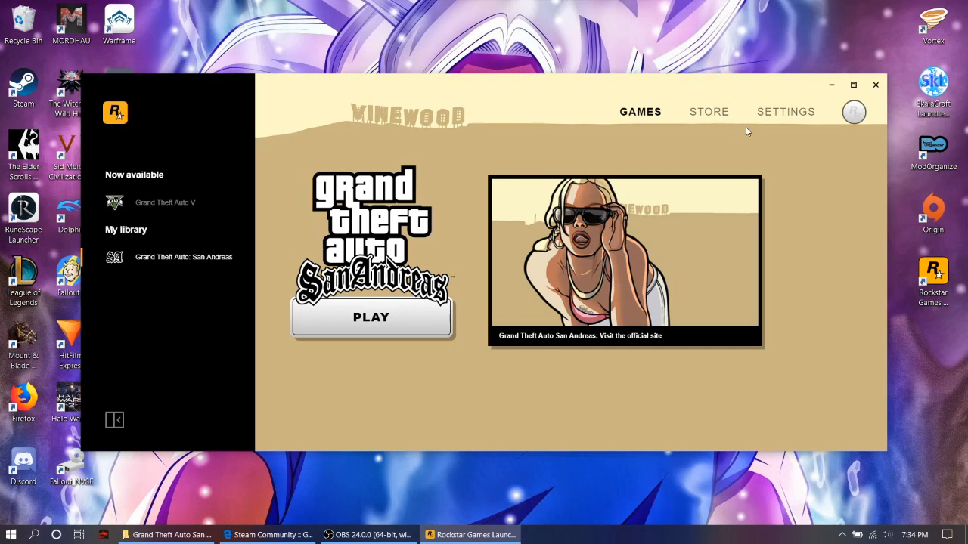
mouse_move(785, 112)
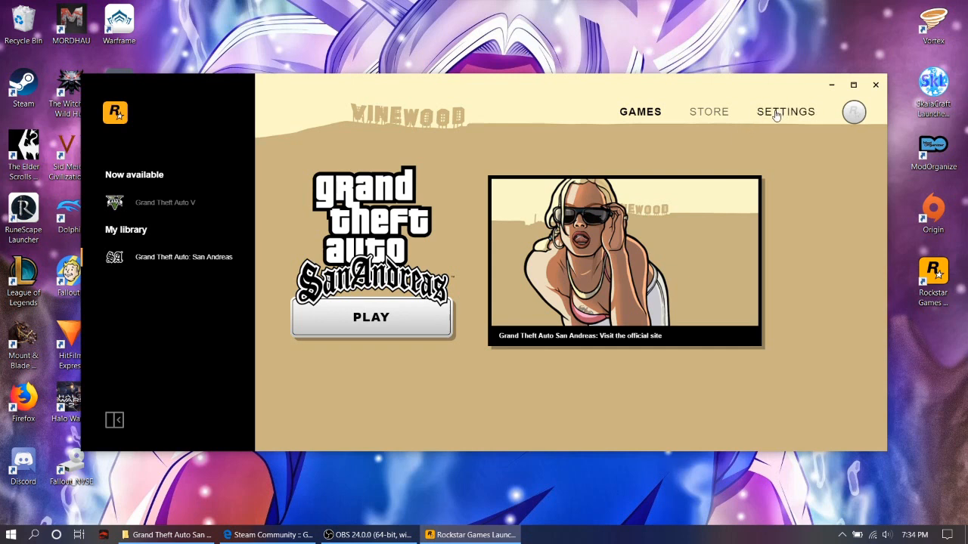
mouse_move(770, 117)
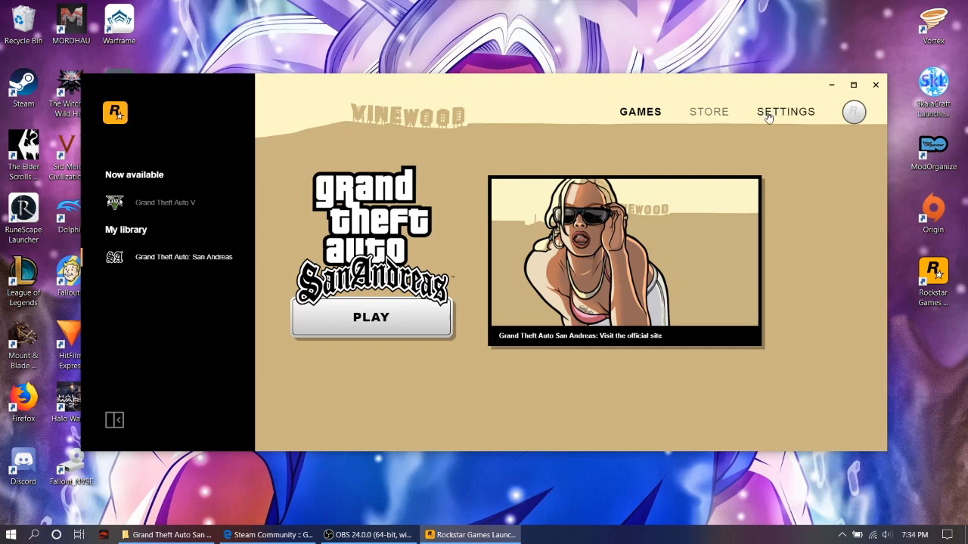
In San Andreas launcher settings, disable automatic updates and cloud saves, then review the remaining options.
click(784, 111)
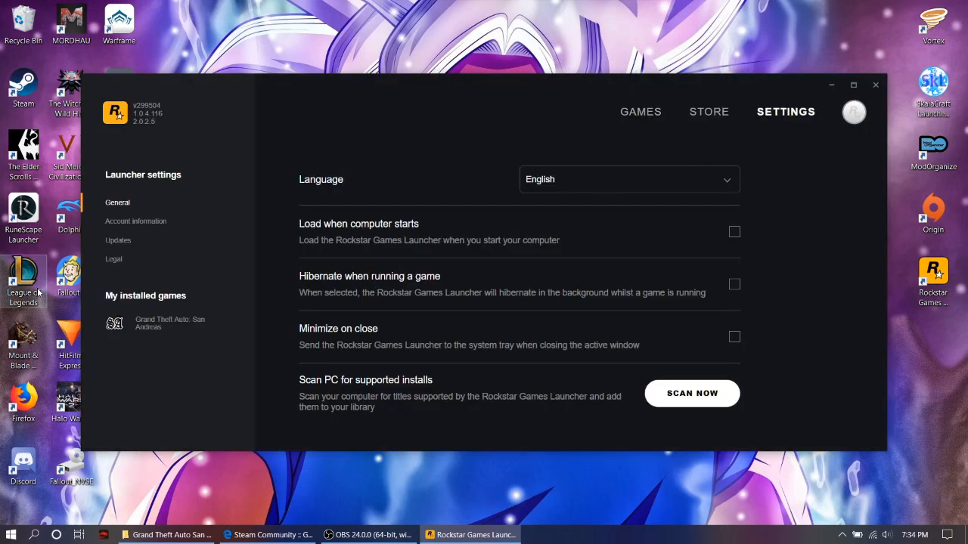
click(170, 323)
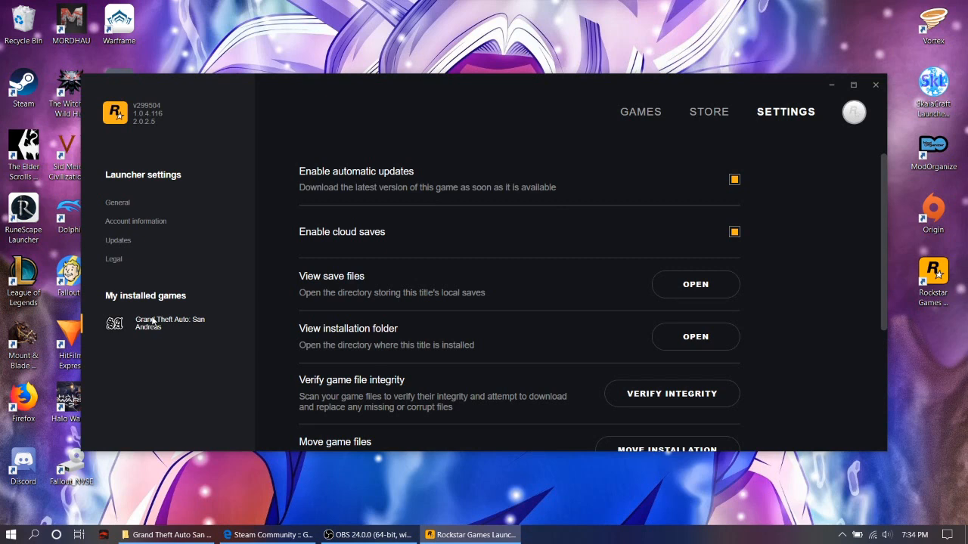
mouse_move(715, 212)
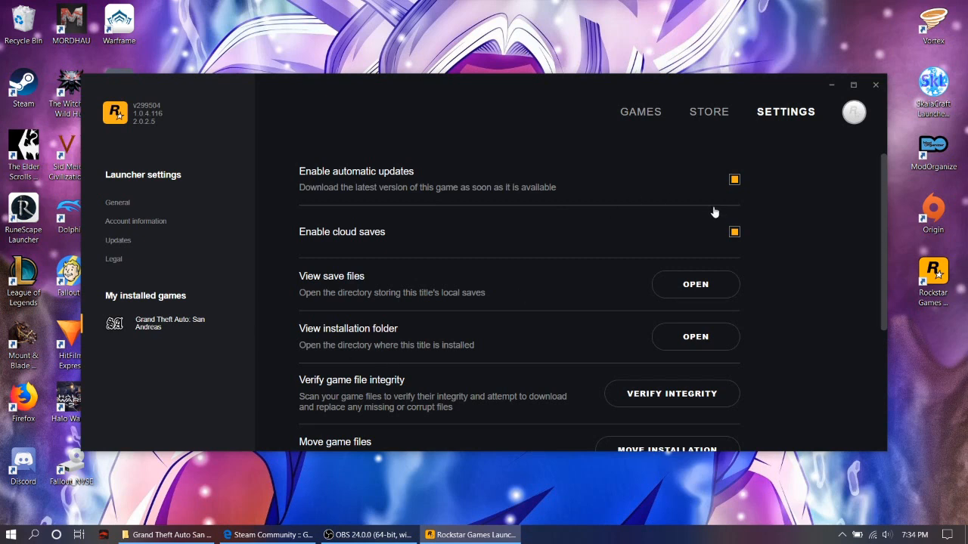
click(734, 180)
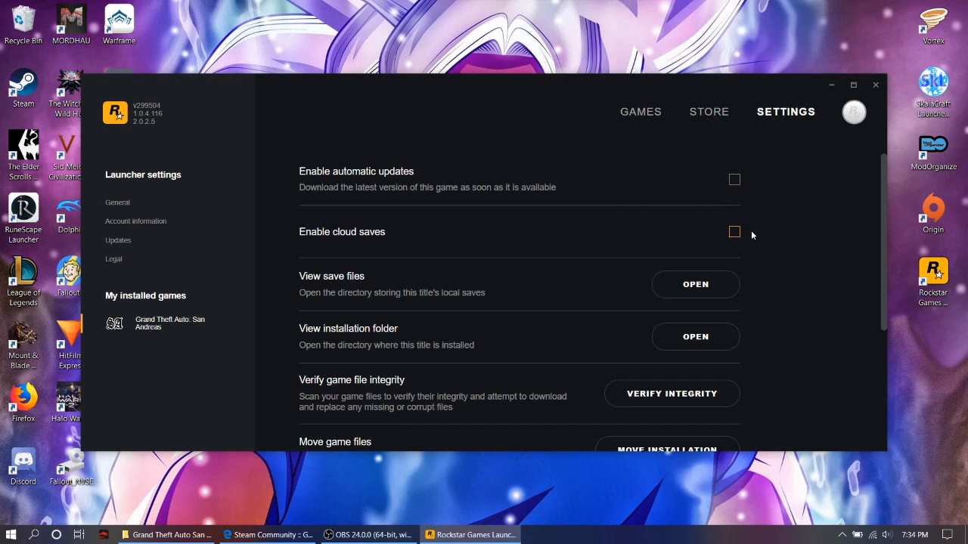
mouse_move(783, 210)
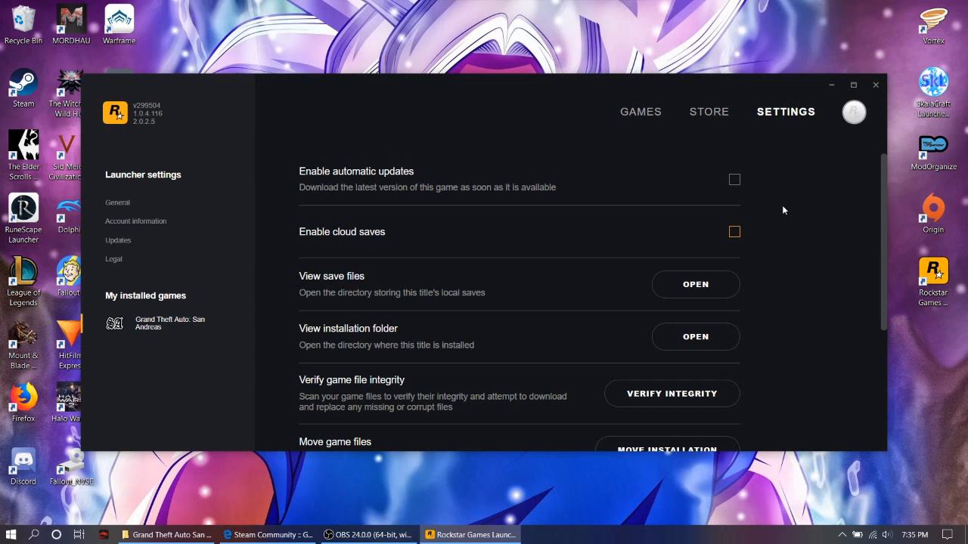
mouse_move(776, 127)
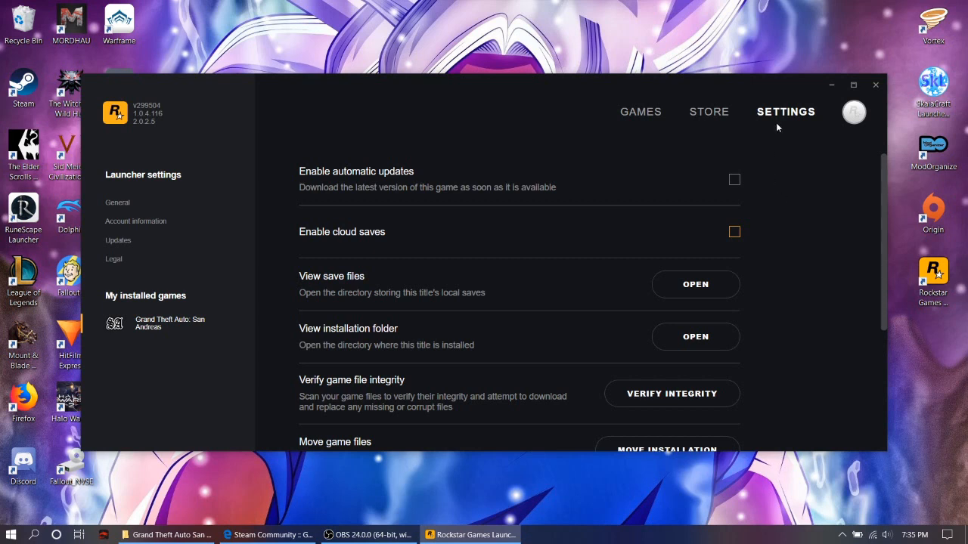
mouse_move(831, 85)
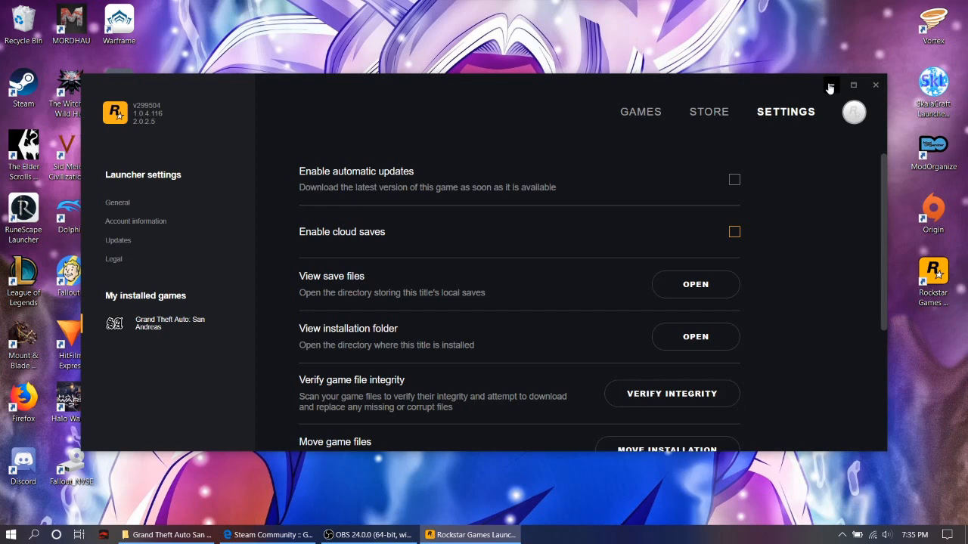
click(695, 337)
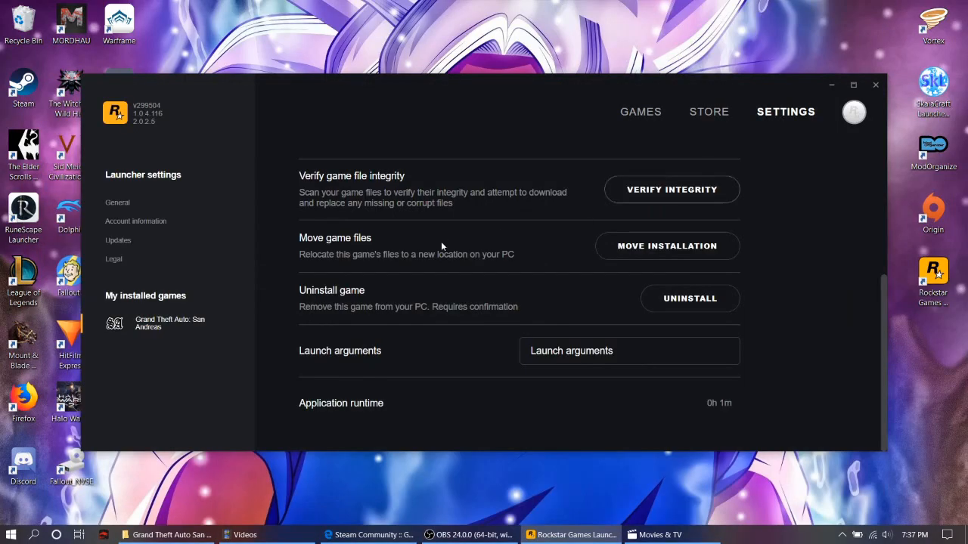
scroll(up, 3)
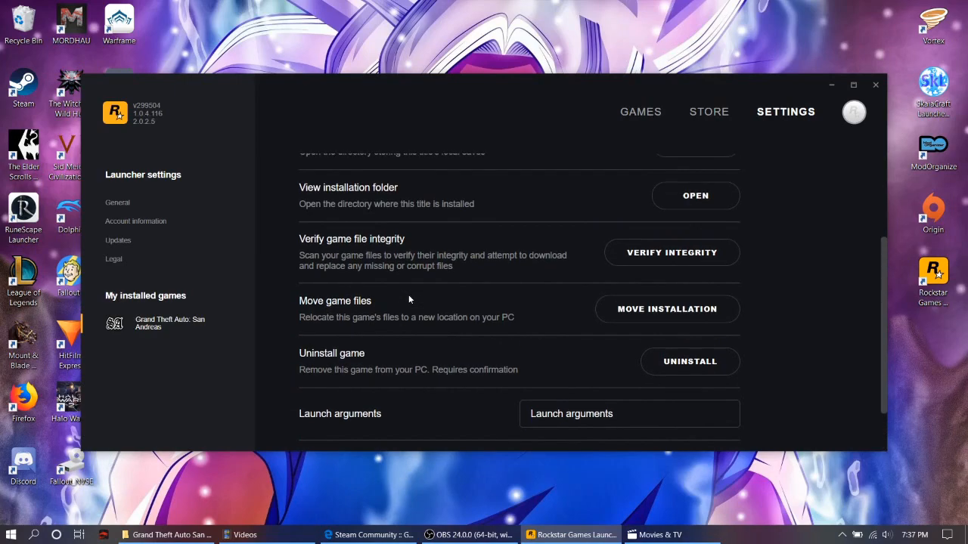
scroll(up, 3)
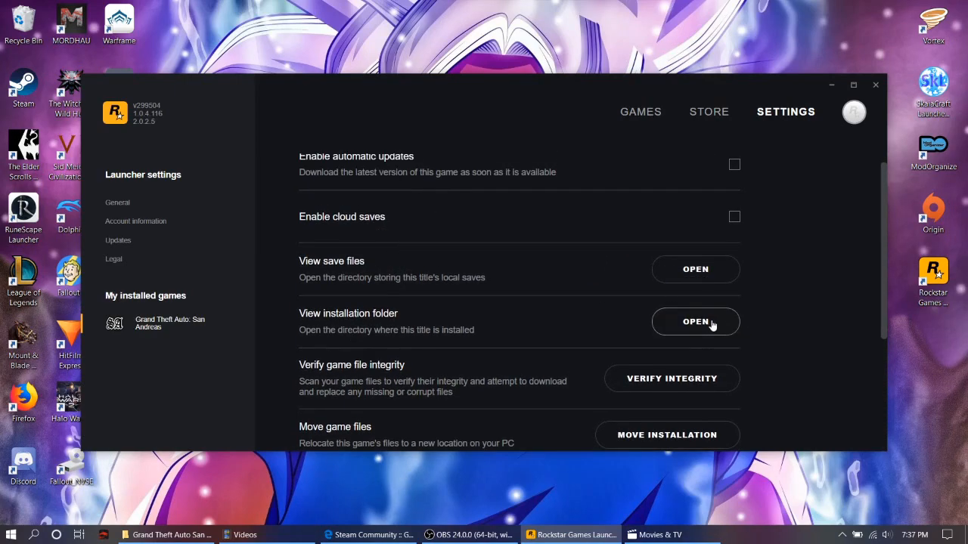
Browse the Grand Theft Auto San Andreas install folder in File Explorer, then minimize it.
click(695, 322)
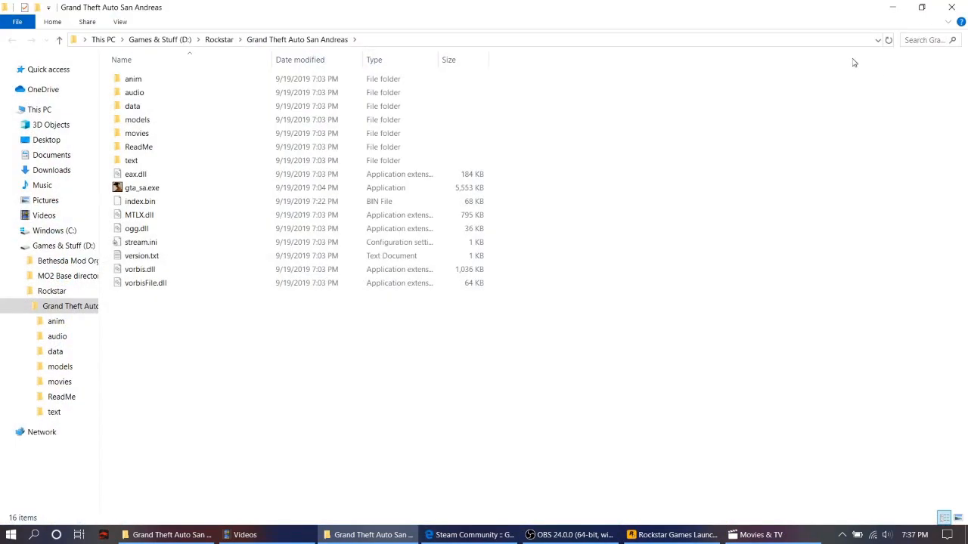
click(671, 534)
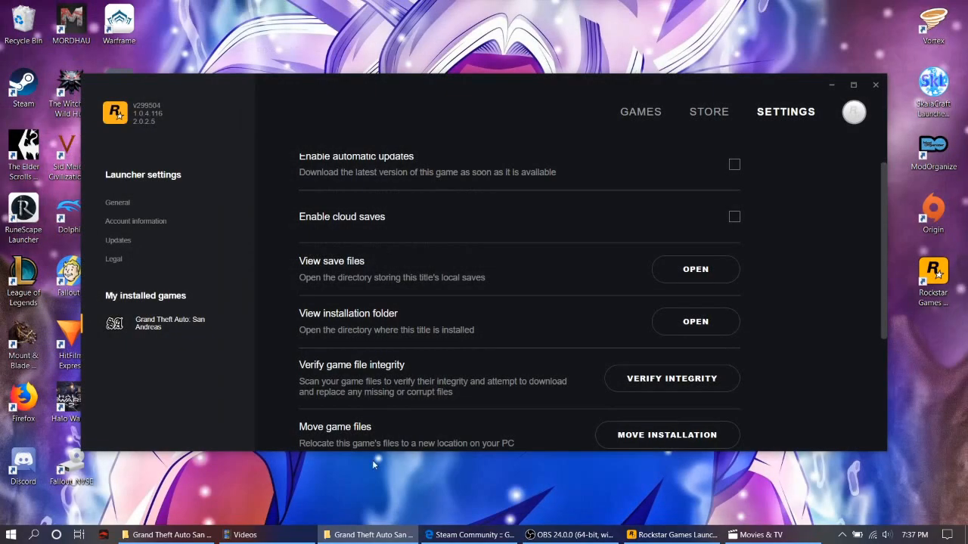
click(695, 321)
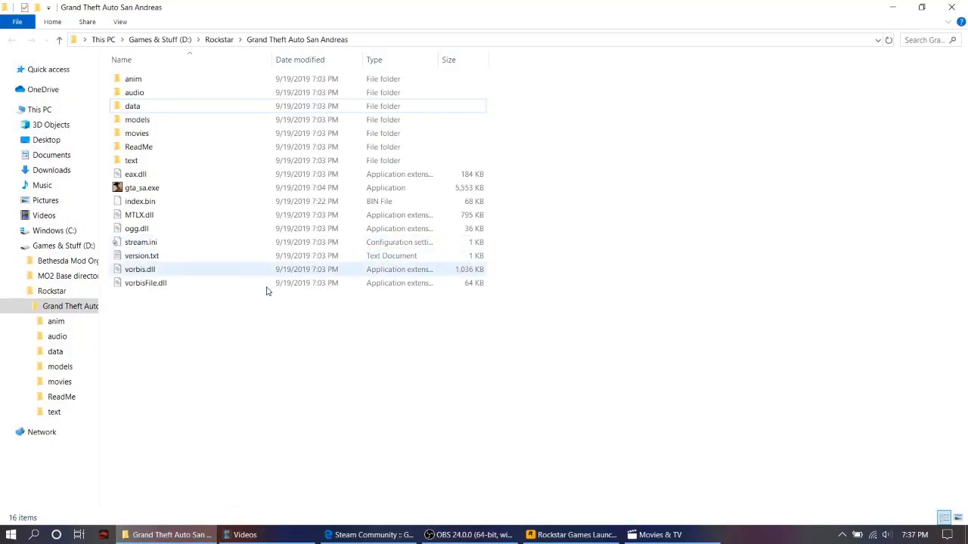
mouse_move(392, 337)
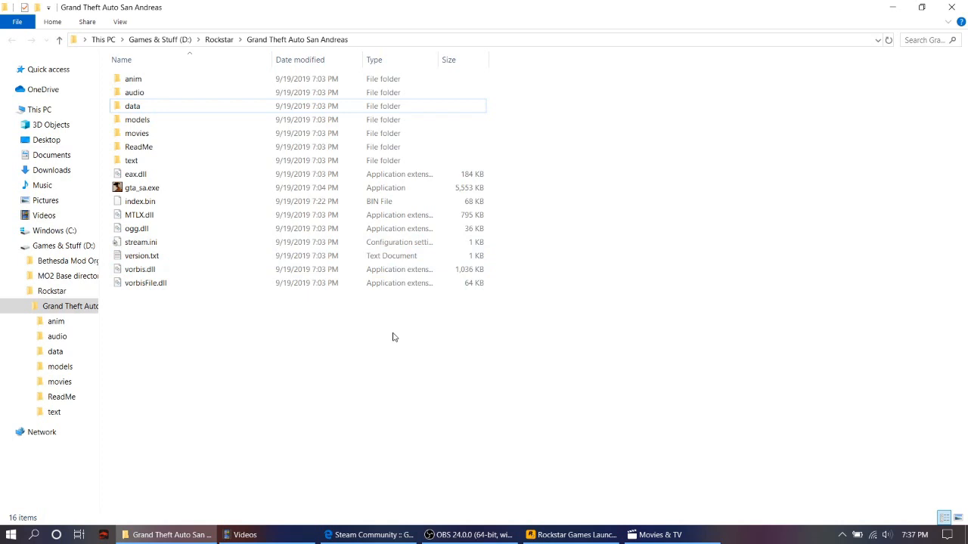
mouse_move(182, 187)
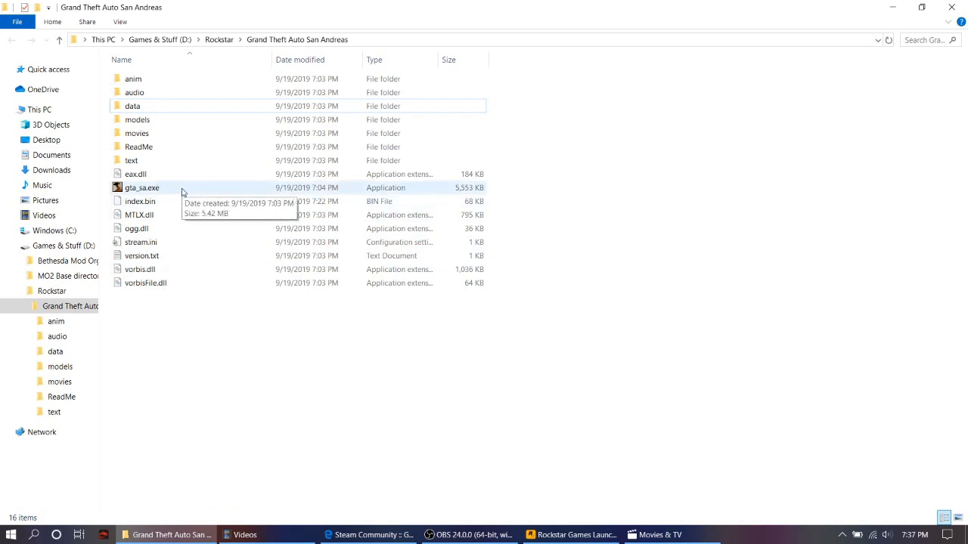
mouse_move(188, 201)
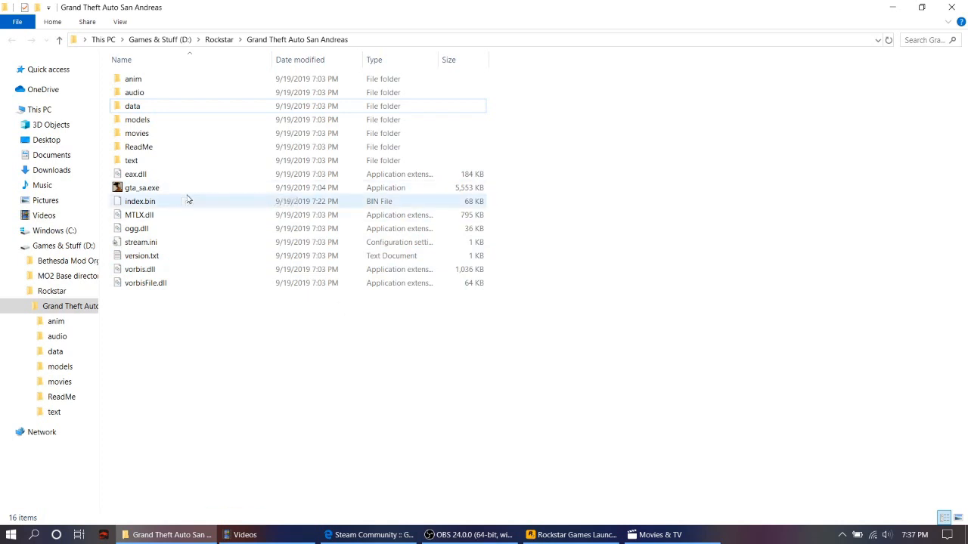
mouse_move(191, 192)
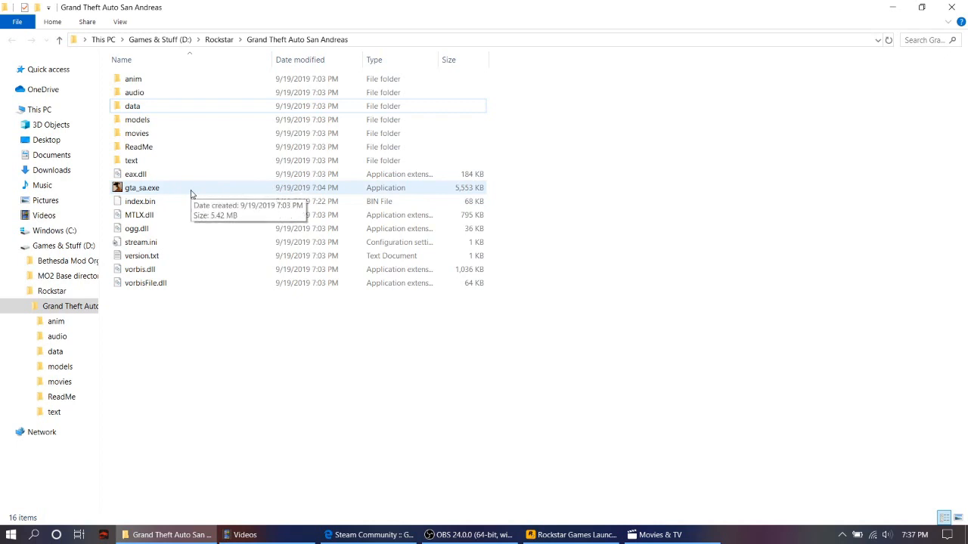
mouse_move(188, 190)
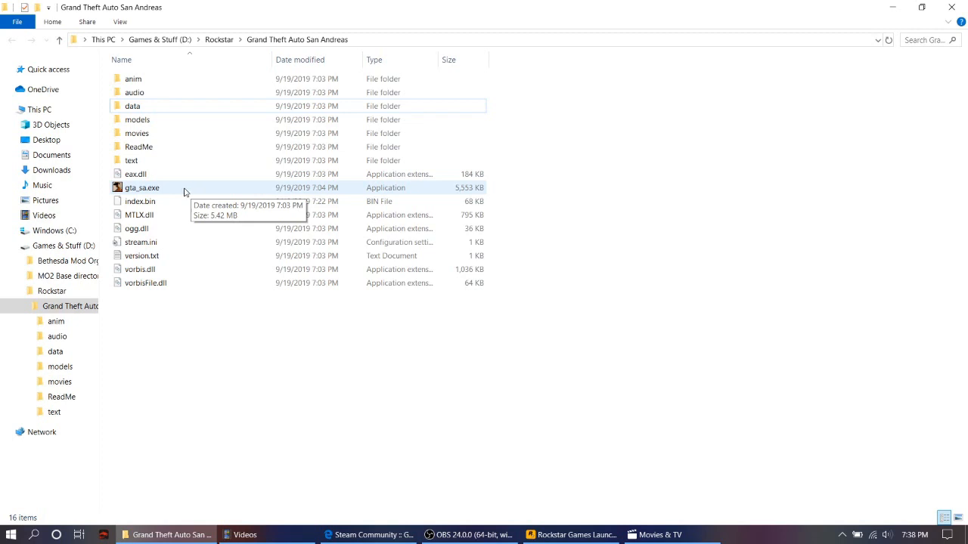
mouse_move(188, 190)
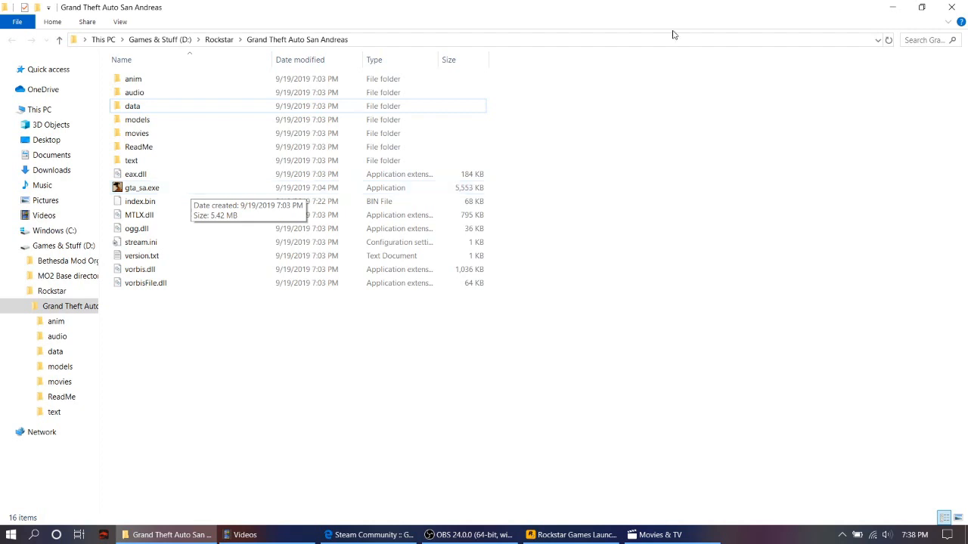
mouse_move(741, 14)
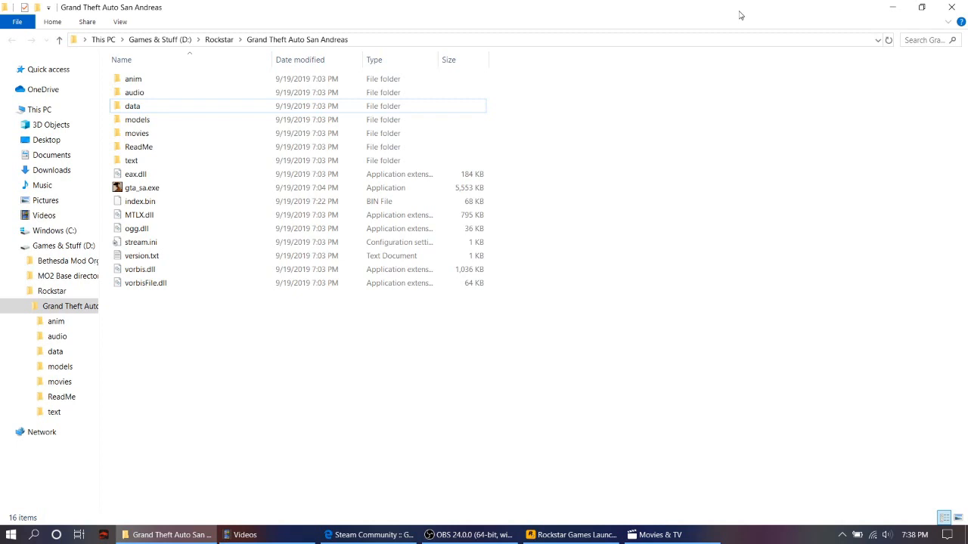
click(142, 188)
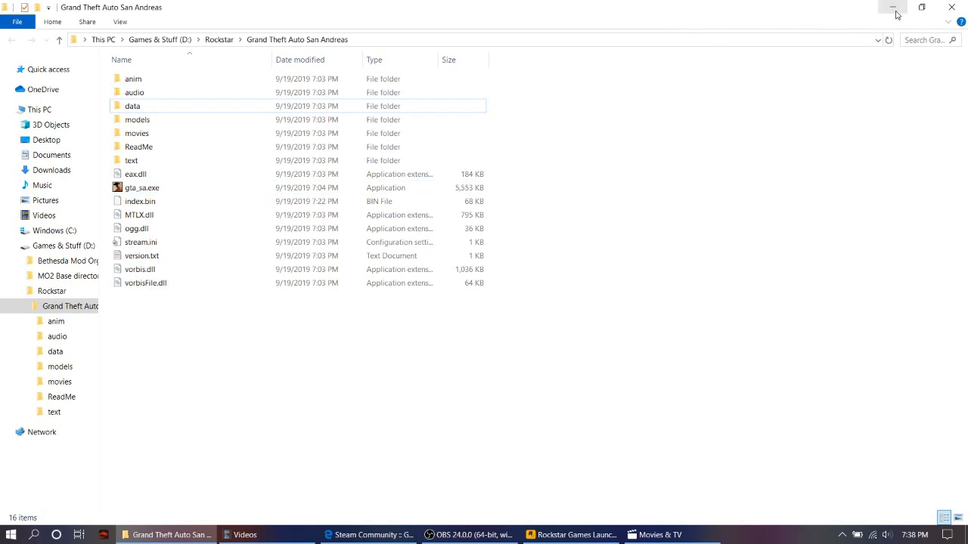
click(892, 7)
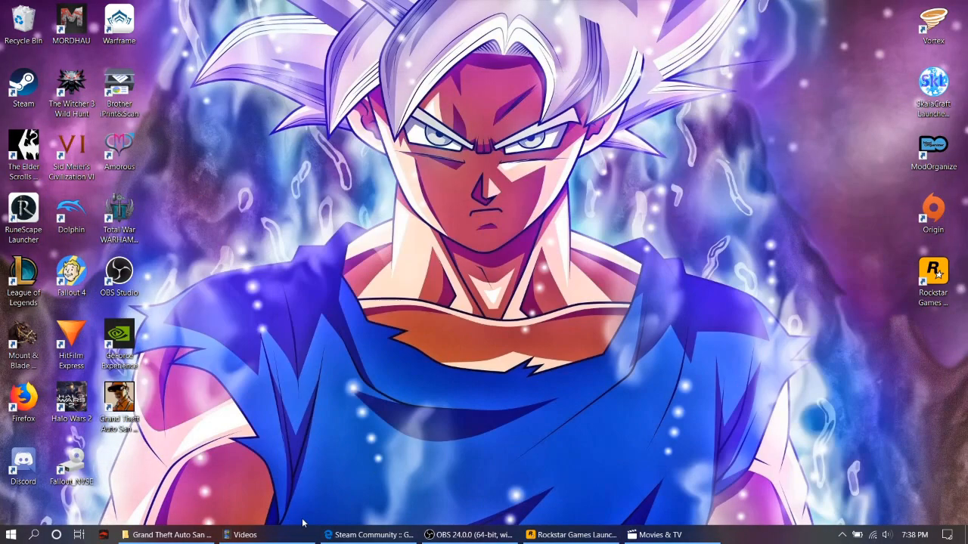
Save gta-sa.exe from the GamingPH camera-spinning fix article and open its Downloads folder.
click(366, 535)
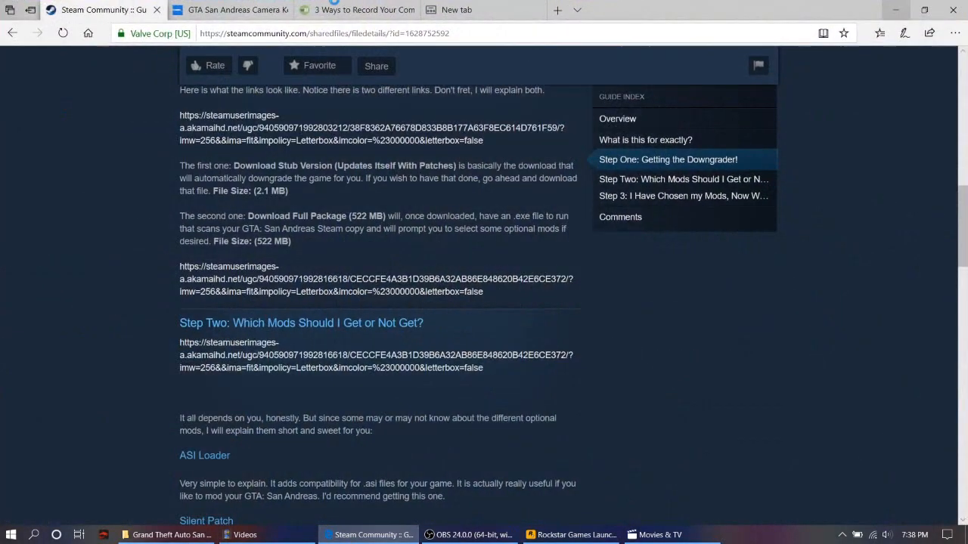
click(219, 10)
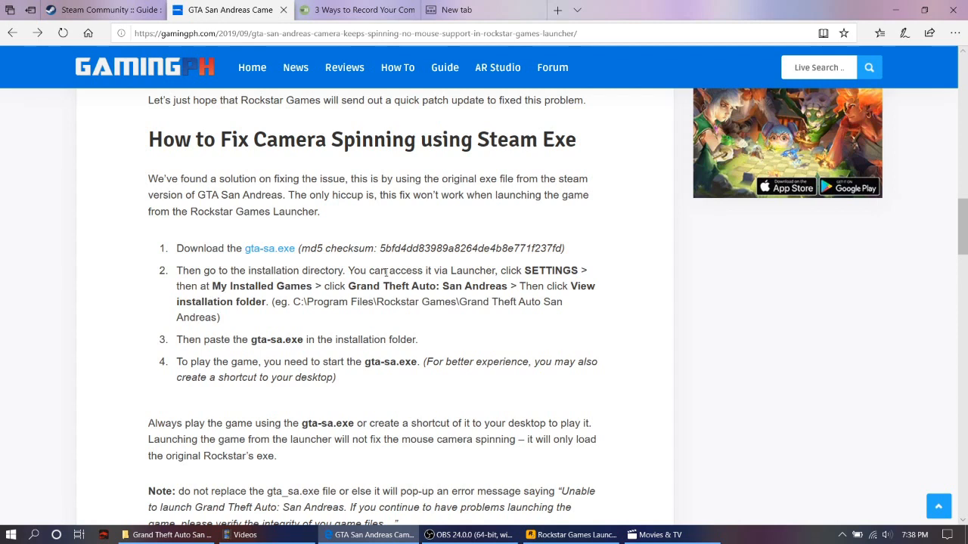
mouse_move(270, 248)
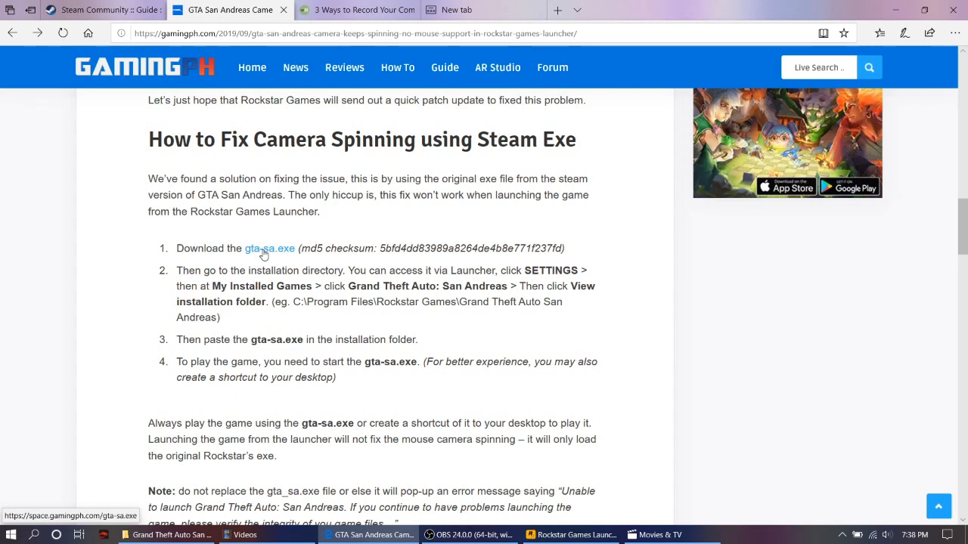
mouse_move(445, 68)
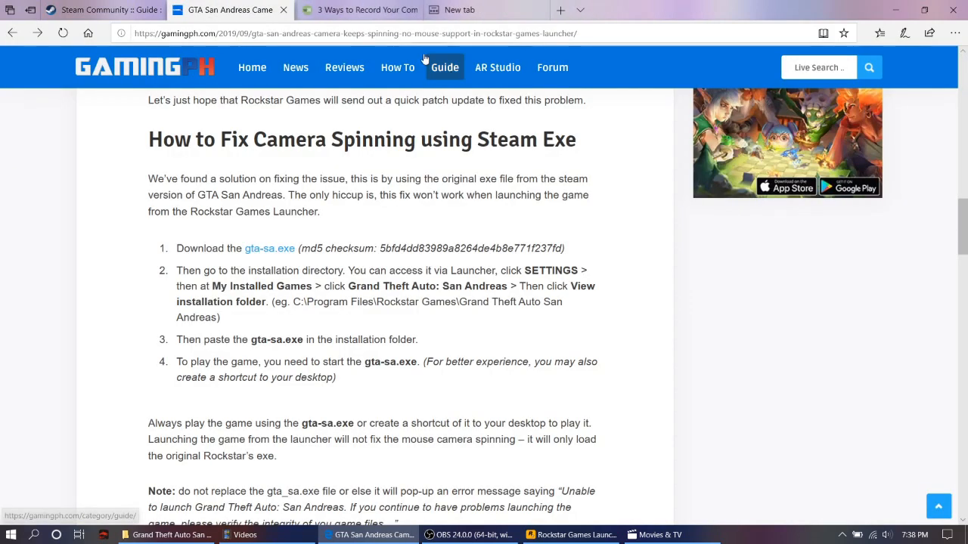
click(269, 248)
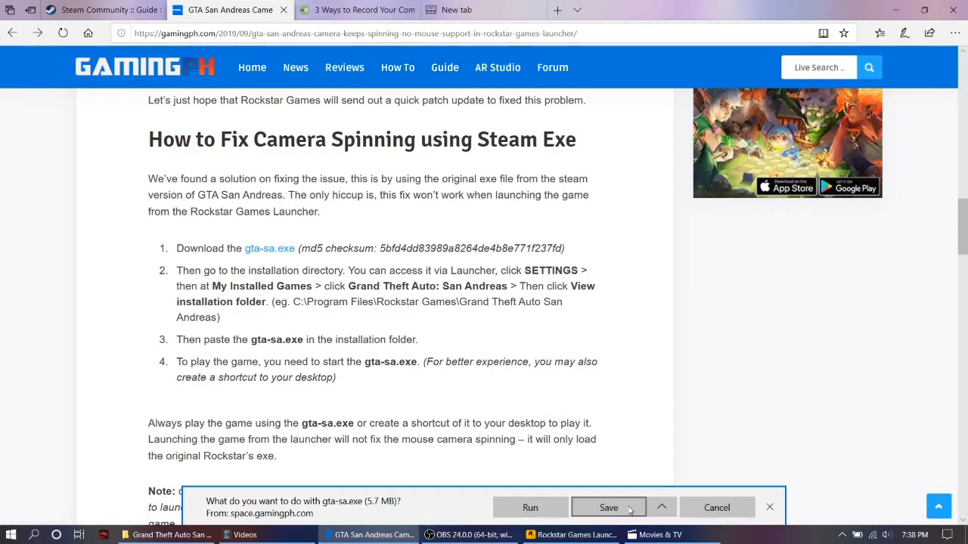
click(609, 508)
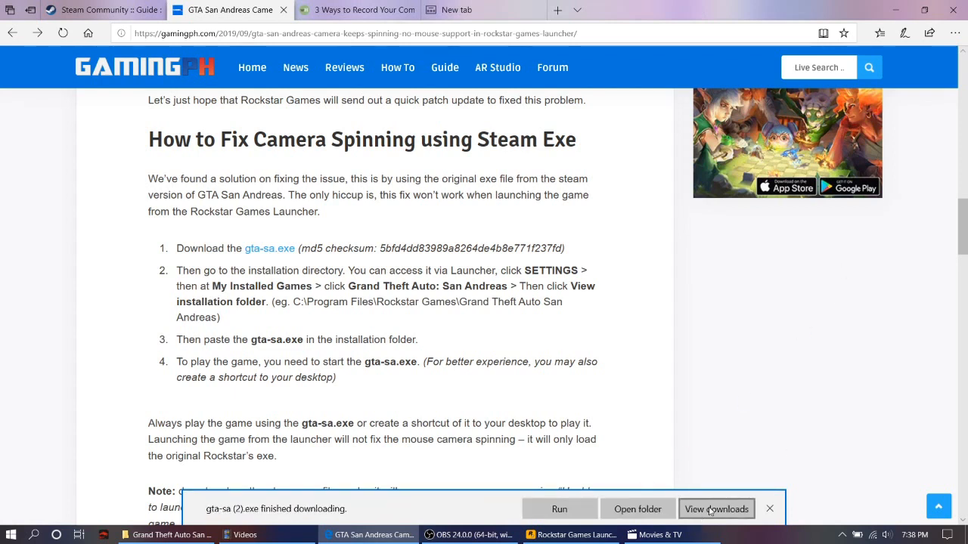
mouse_move(686, 502)
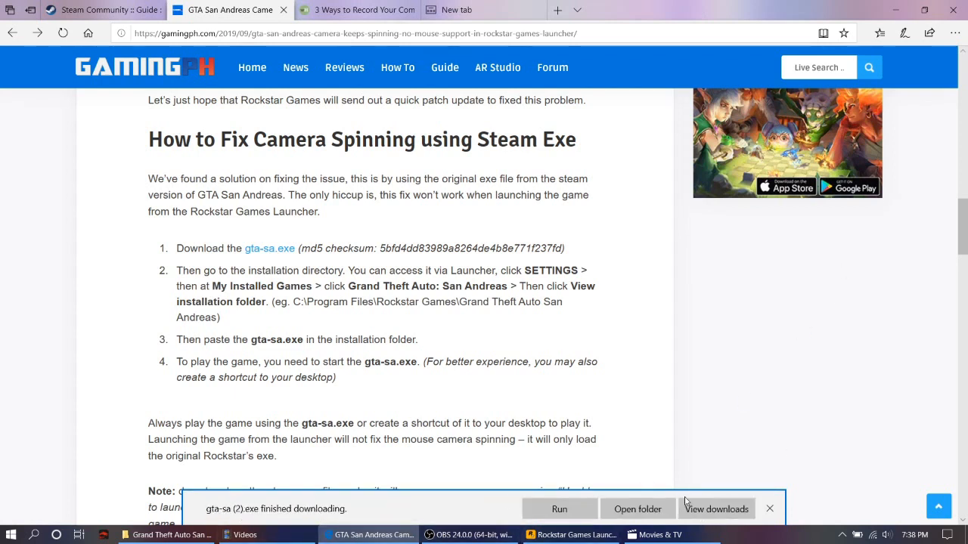
click(716, 509)
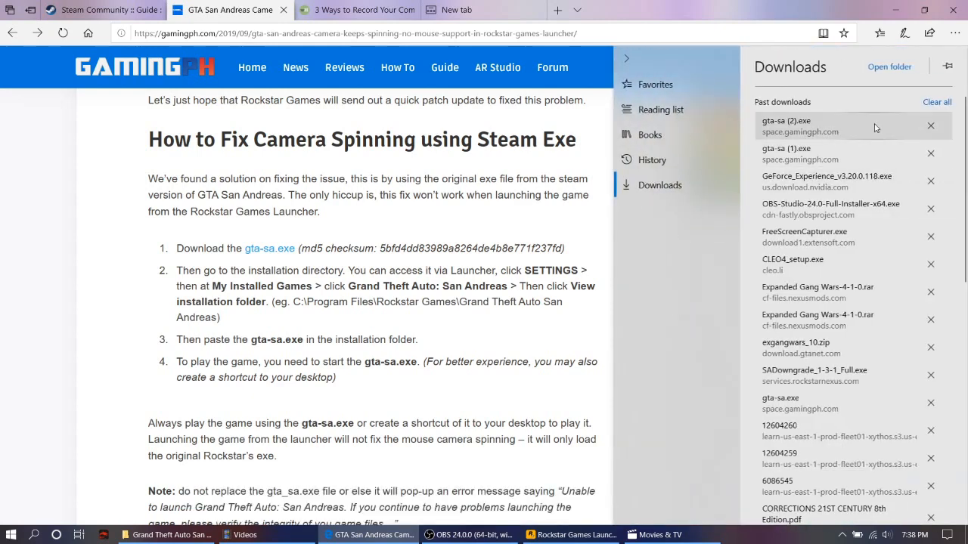
mouse_move(889, 67)
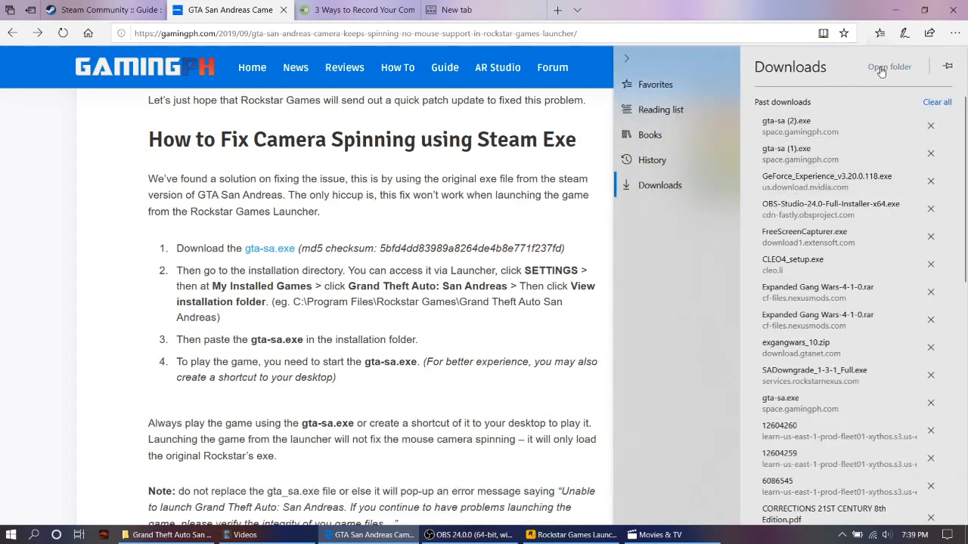
click(889, 67)
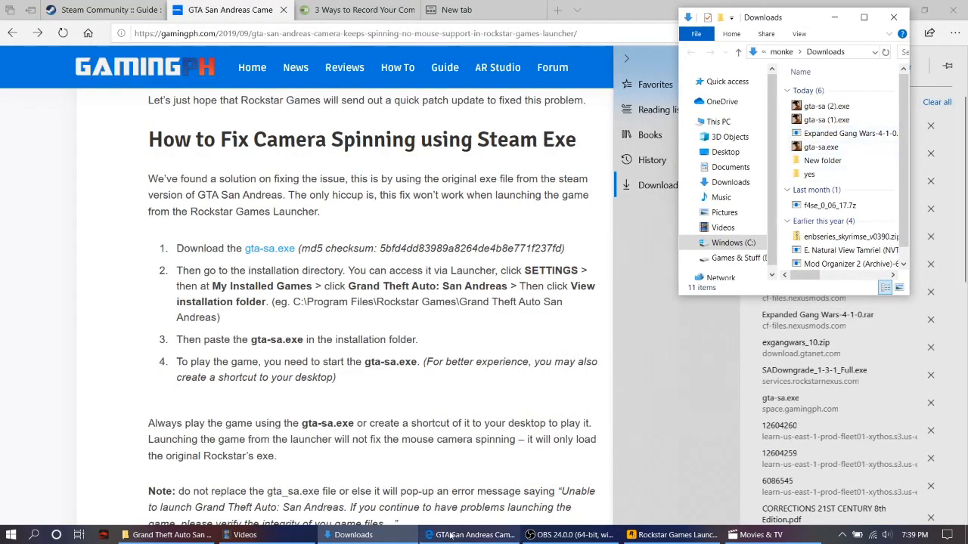
Drag gta-sa.exe into the San Andreas folder, close Downloads, and maximize the game folder.
click(166, 534)
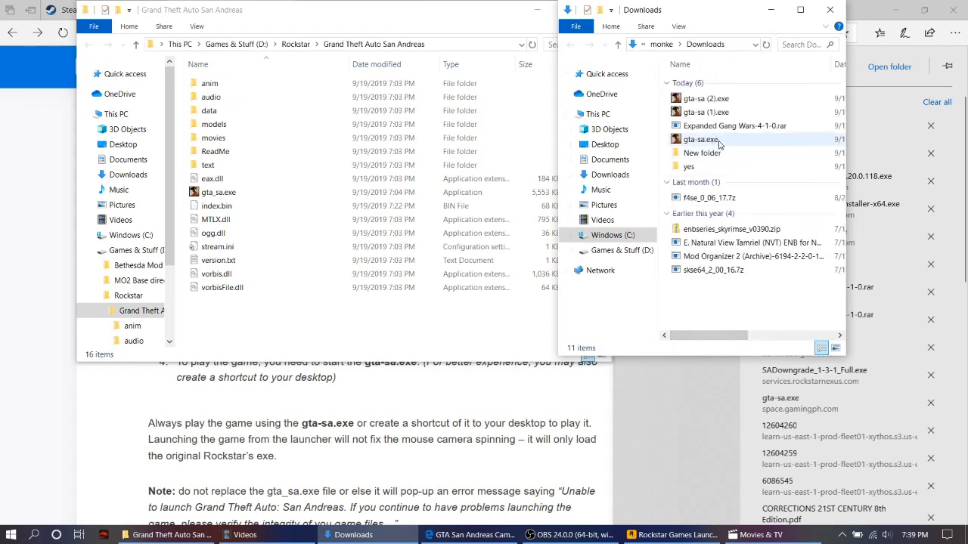
click(700, 139)
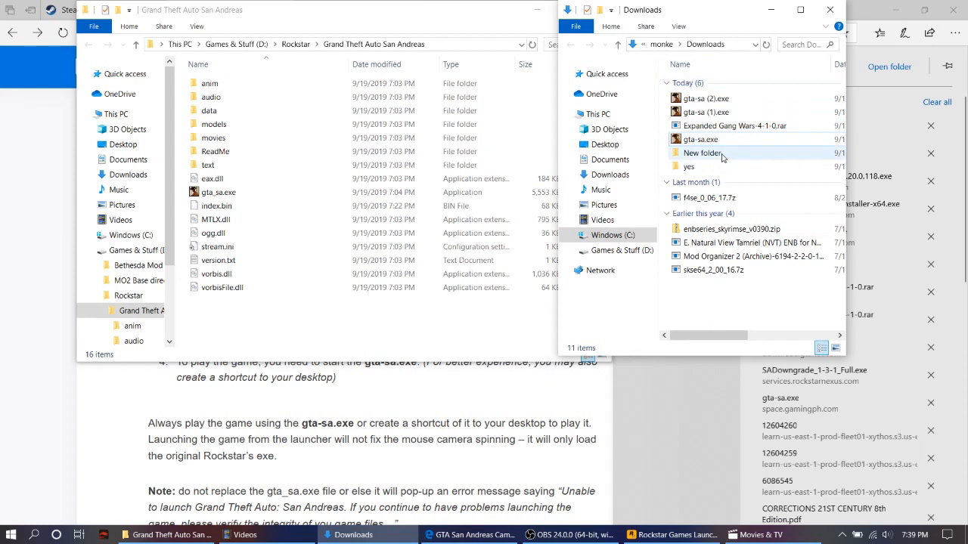
click(700, 139)
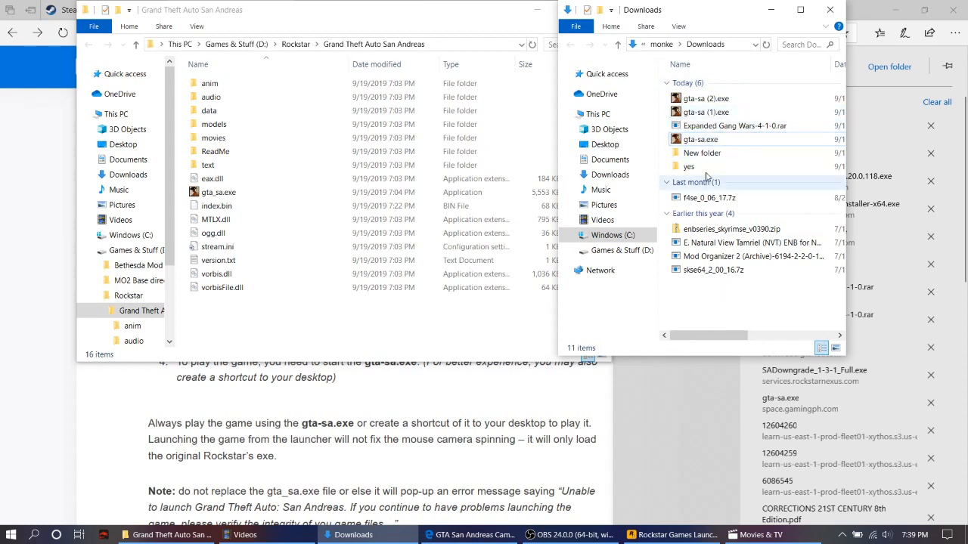
drag(699, 139, 341, 299)
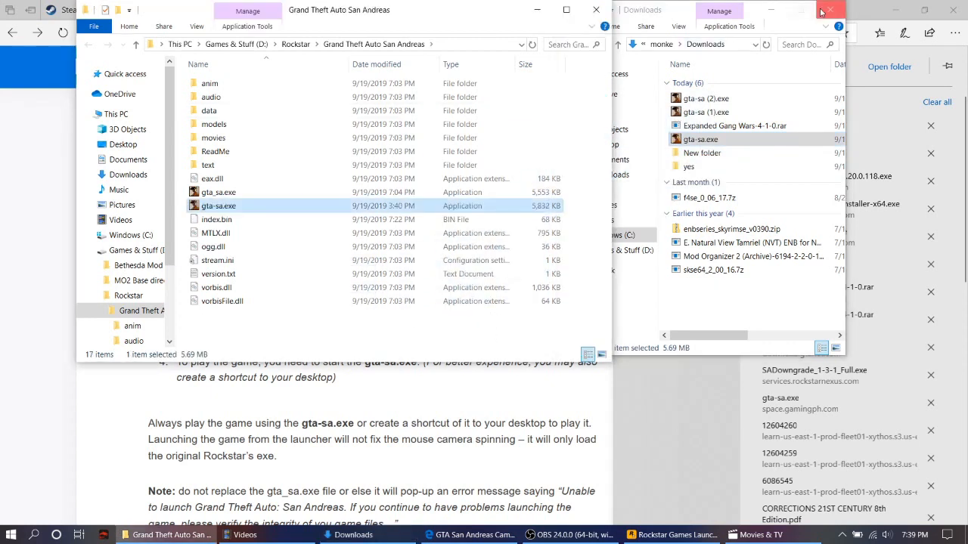
mouse_move(800, 9)
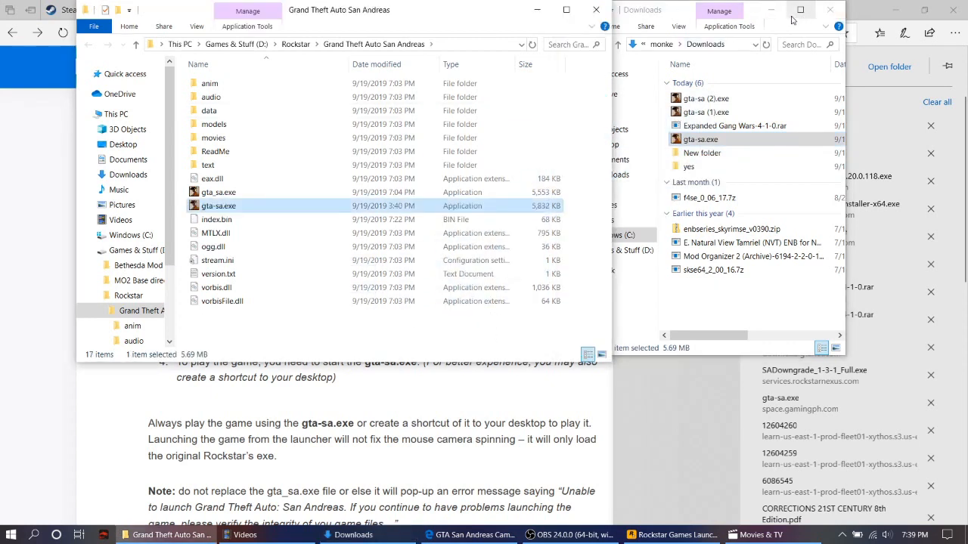
click(829, 10)
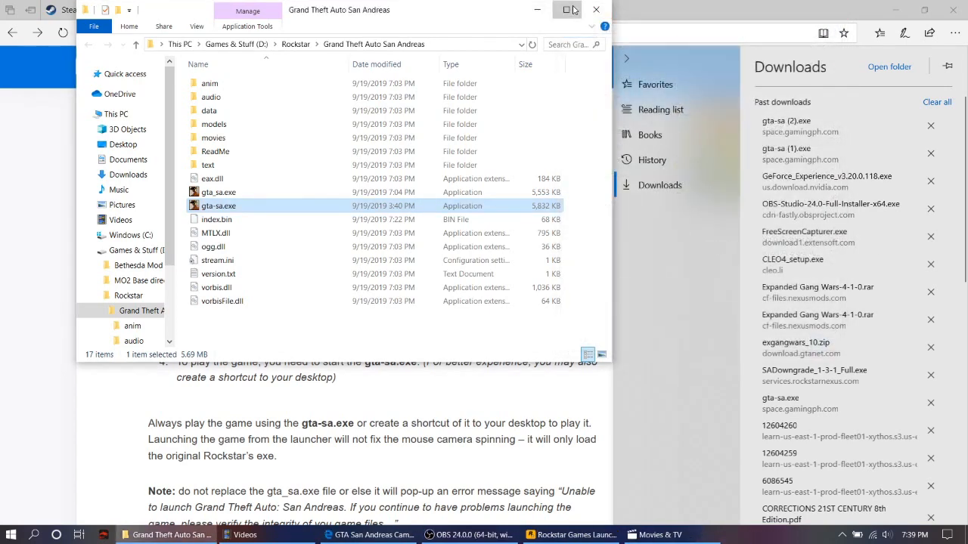
click(566, 9)
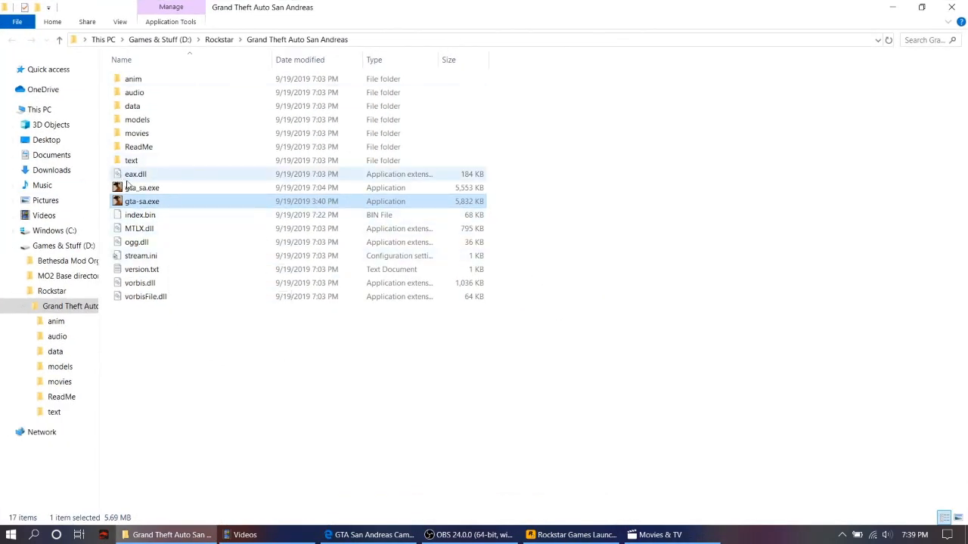
Create a folder named Backup in the game folder and move gta_sa.exe into it.
click(537, 132)
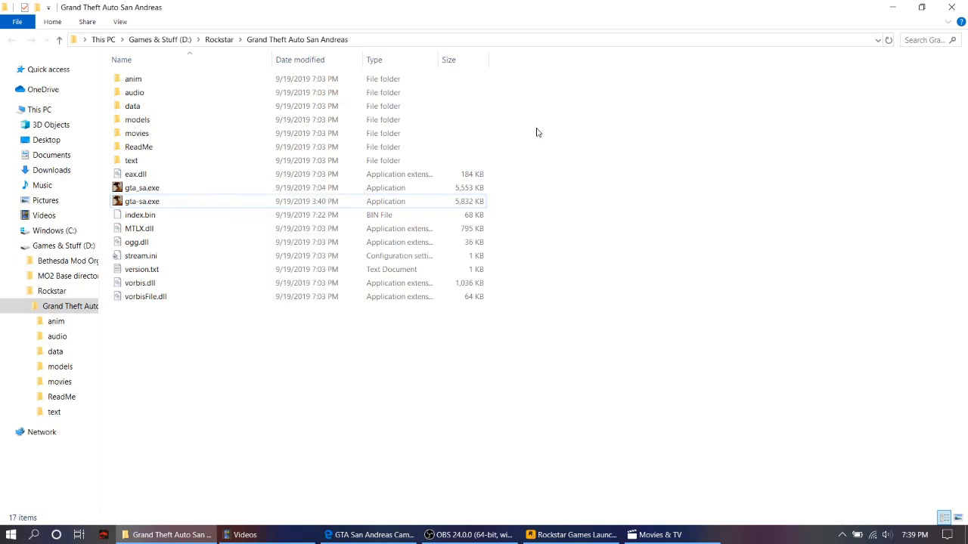
mouse_move(170, 196)
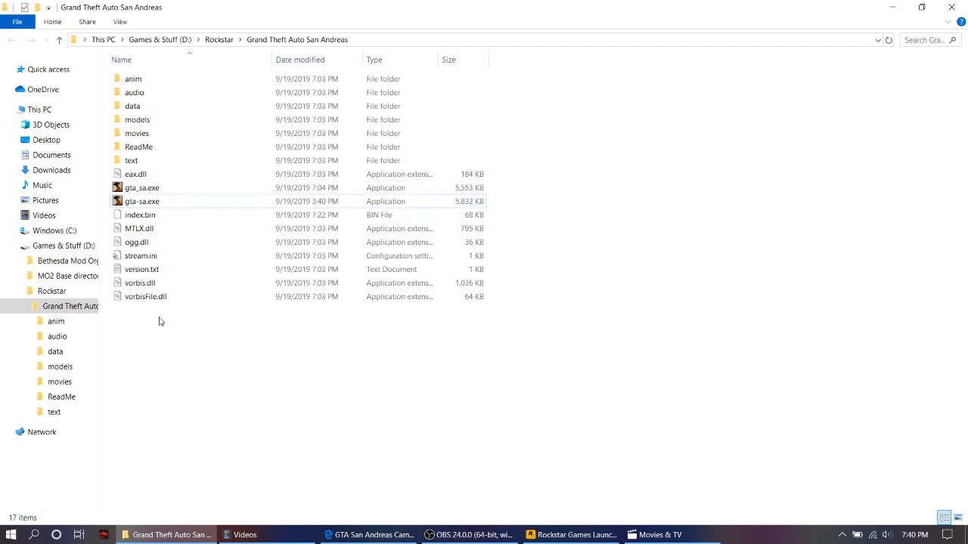
right_click(160, 321)
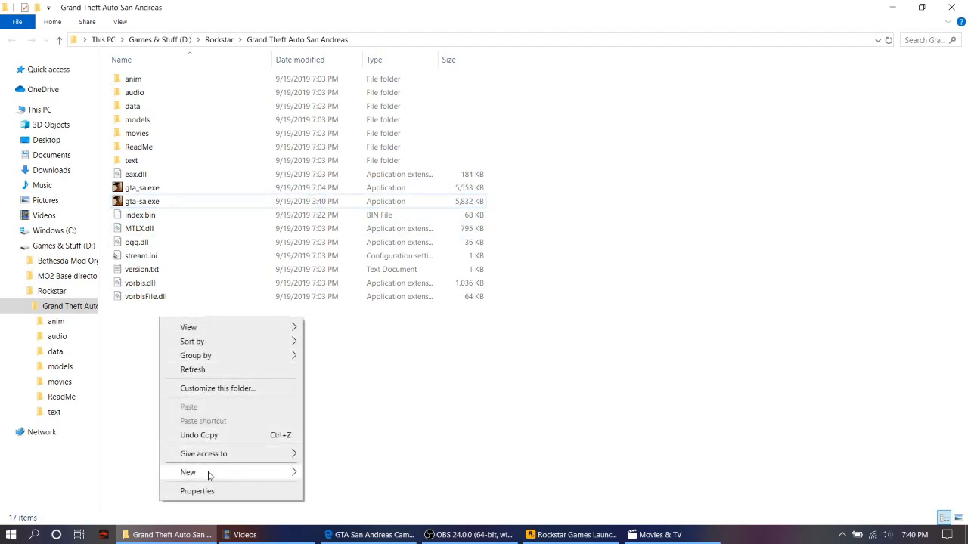
click(187, 472)
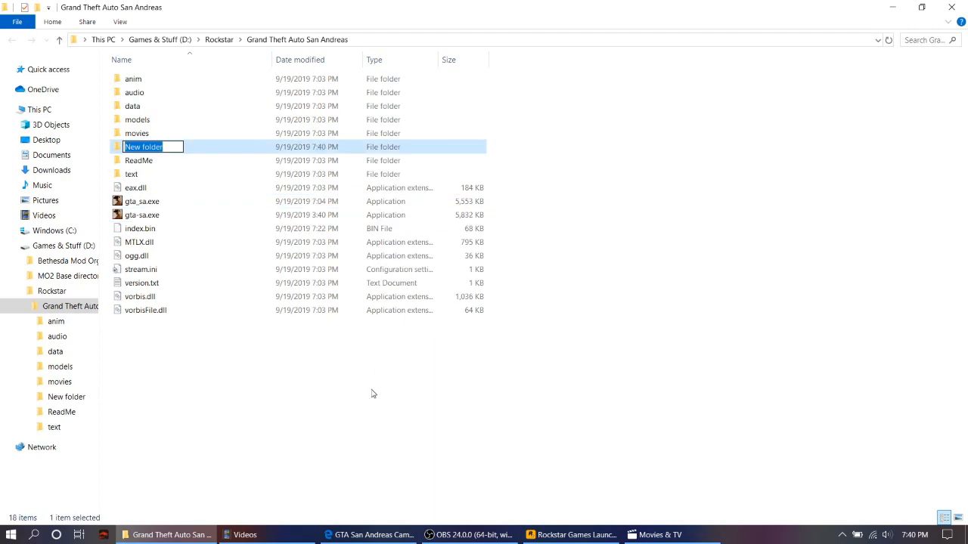
mouse_move(381, 385)
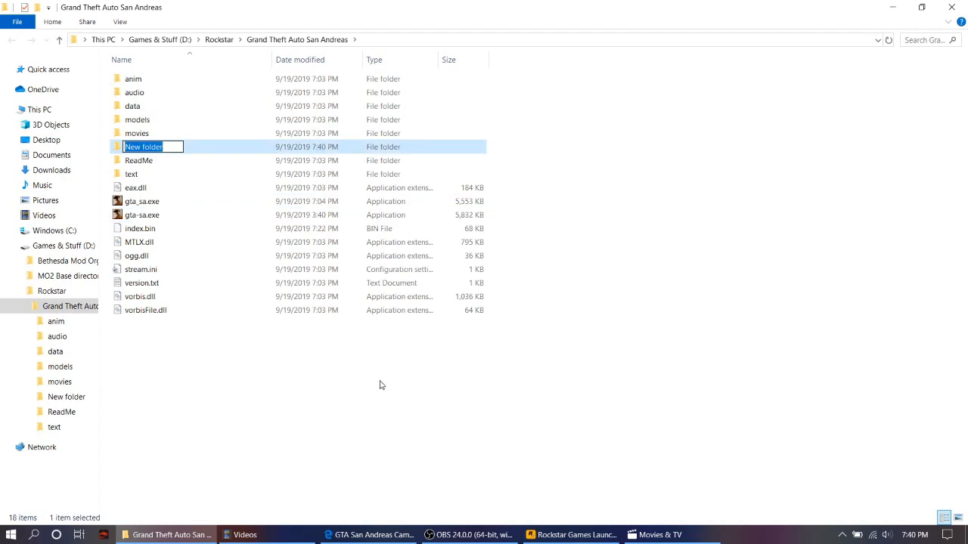
text(Backi)
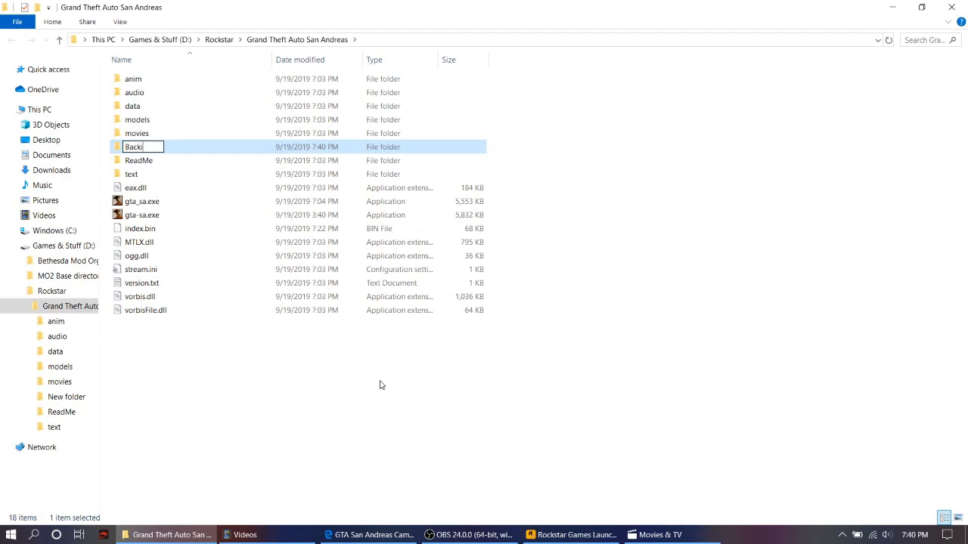
text(up)
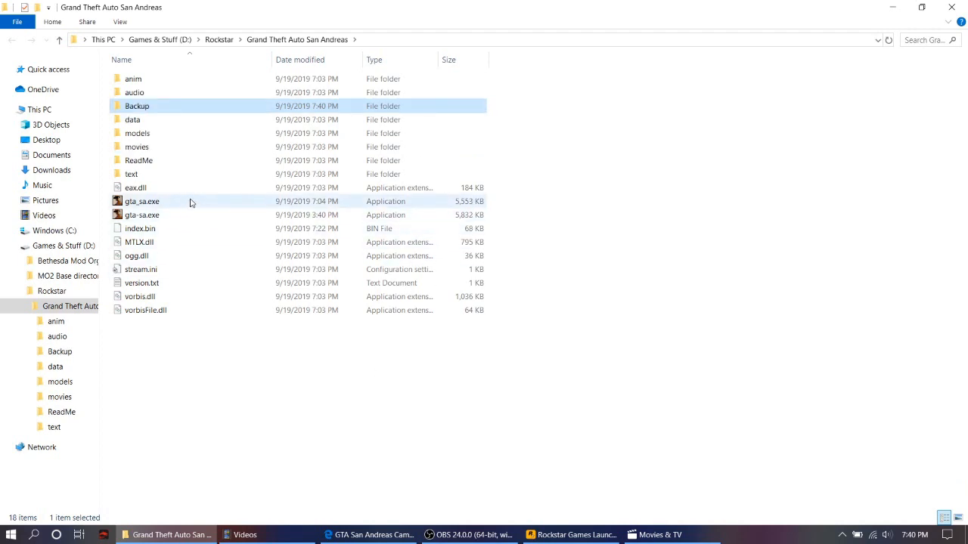
click(141, 201)
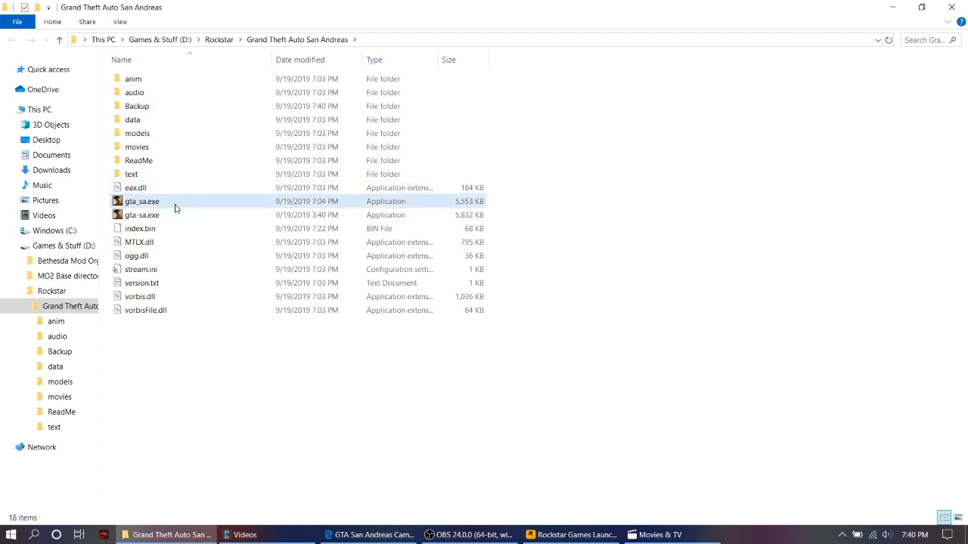
click(141, 215)
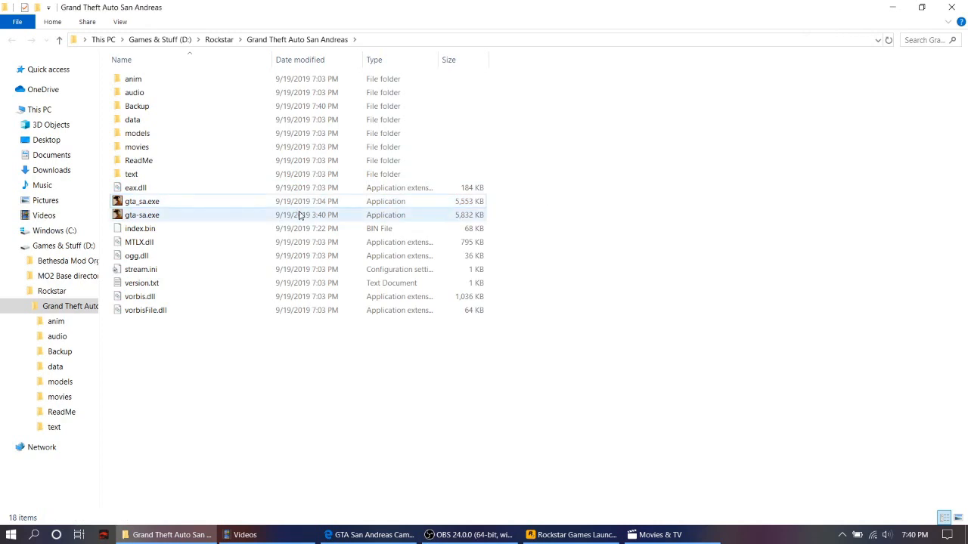
click(142, 201)
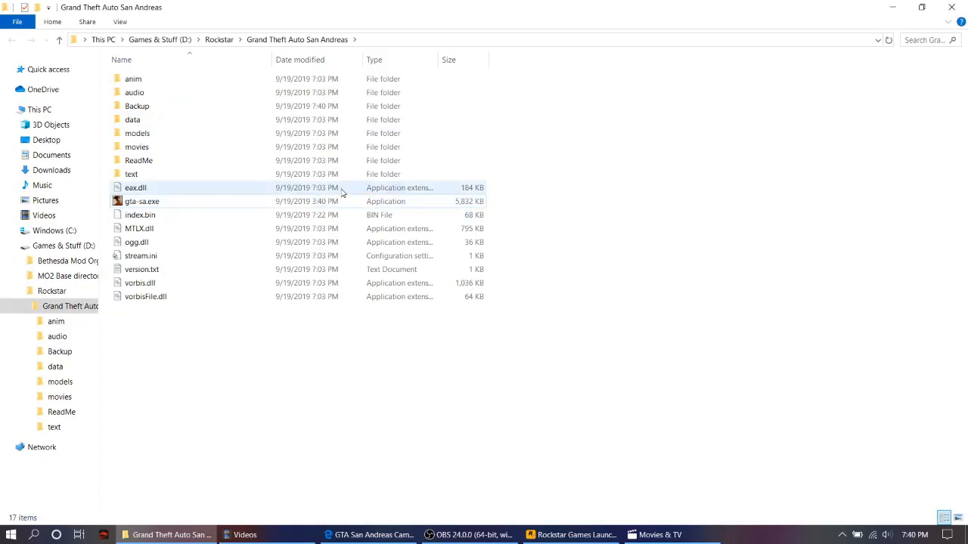
mouse_move(244, 201)
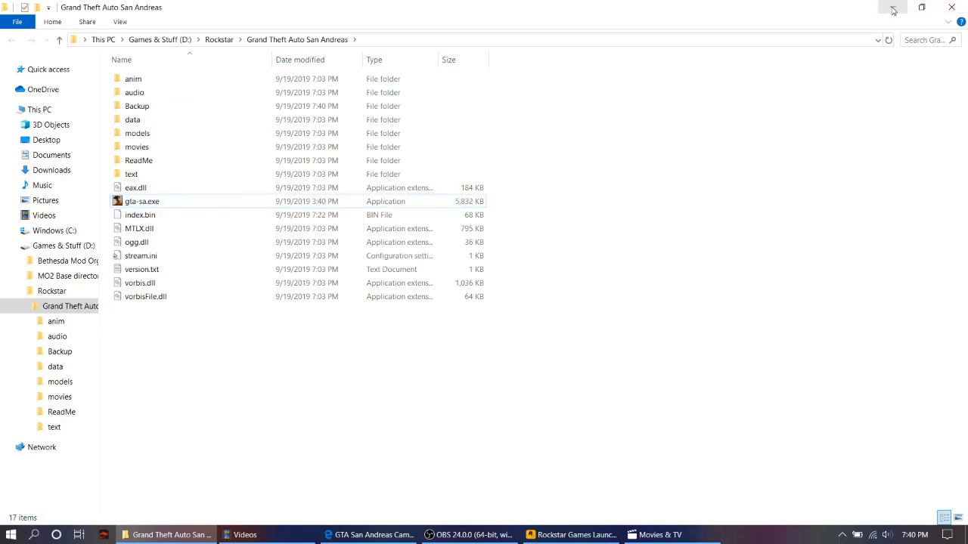
Minimize the game folder and switch to the Steam Community guide in Edge.
click(892, 9)
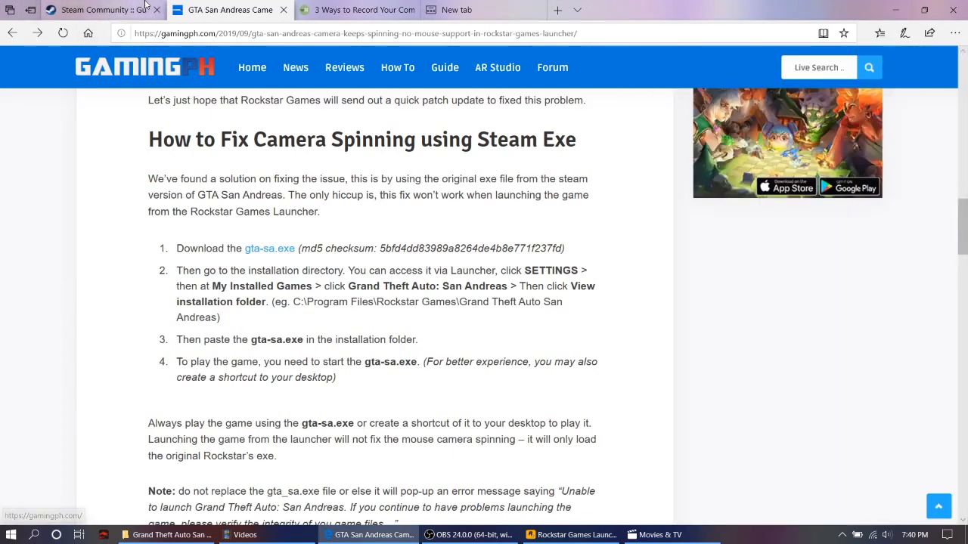
click(98, 9)
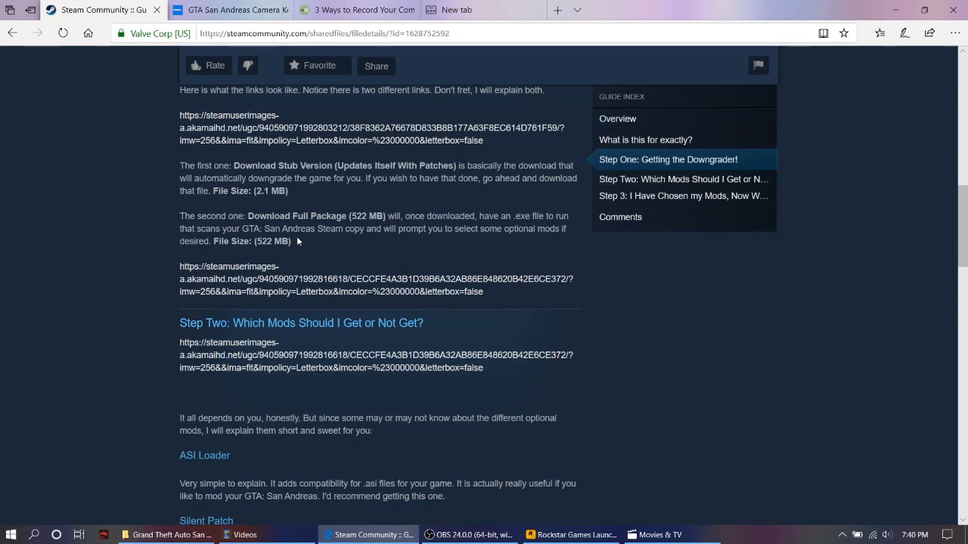
mouse_move(310, 212)
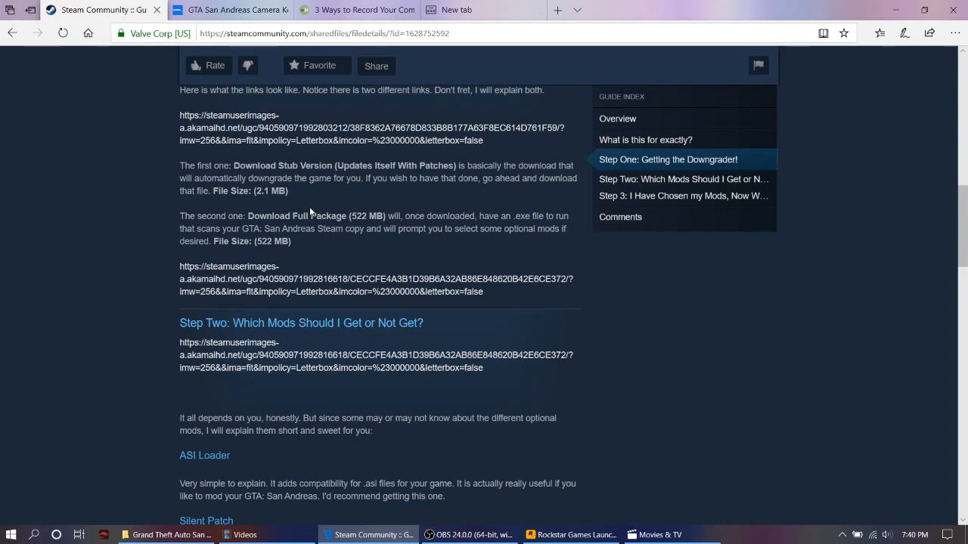
scroll(up, 3)
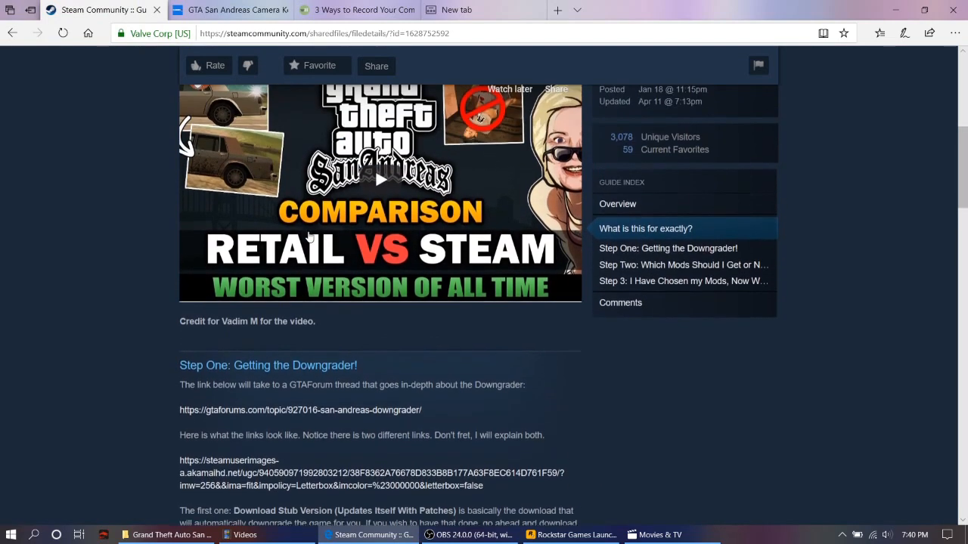
scroll(down, 3)
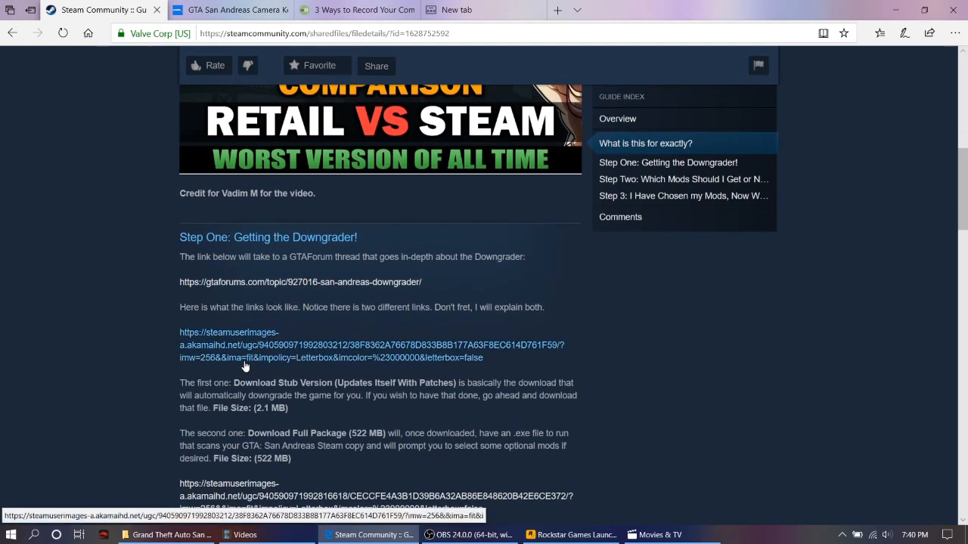
mouse_move(238, 421)
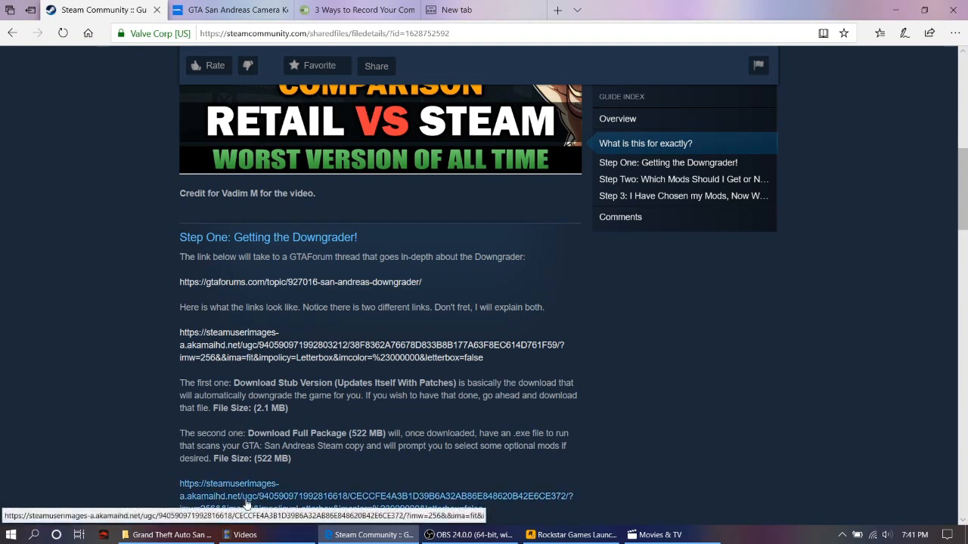
mouse_move(293, 80)
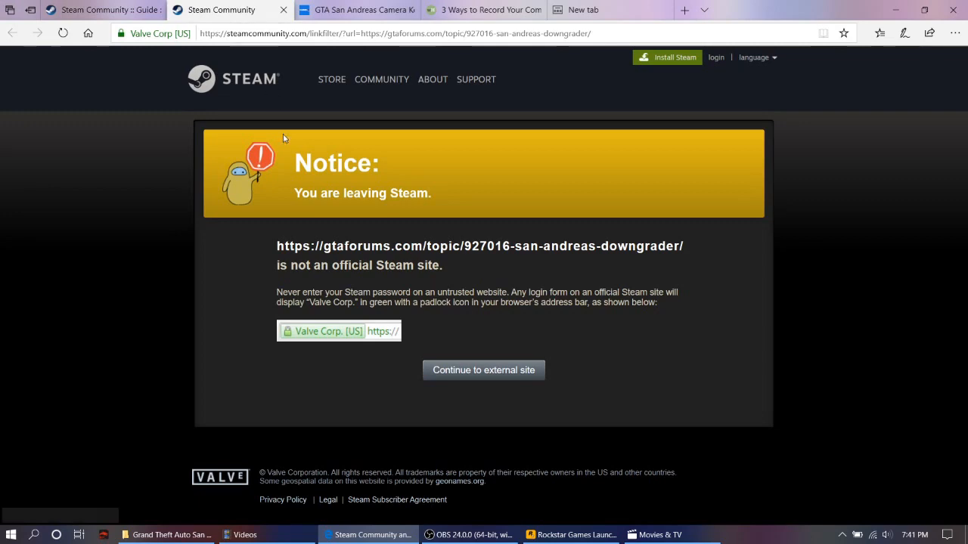
Continue to the GTAForums downgrader thread, download the Full Package via RockstarNexus, and run it.
click(483, 370)
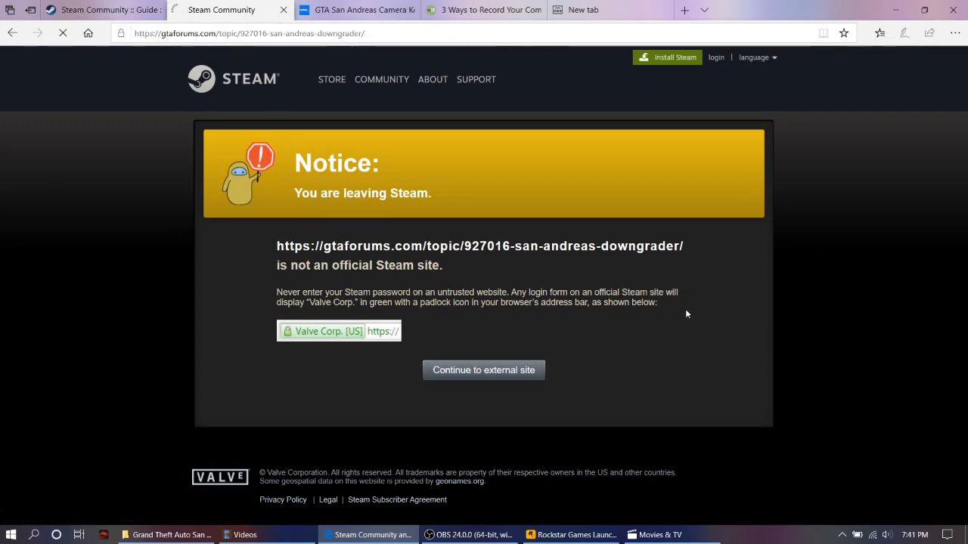
click(483, 370)
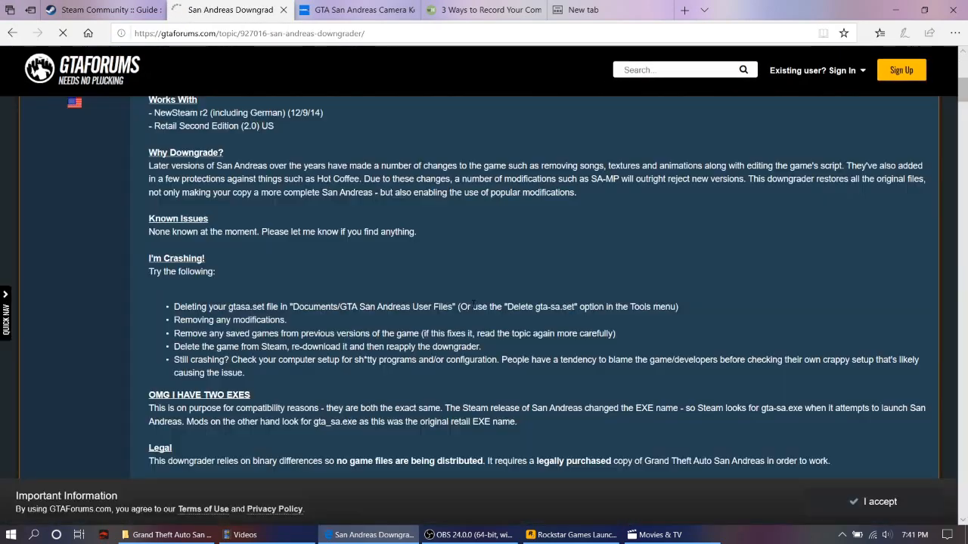
scroll(down, 3)
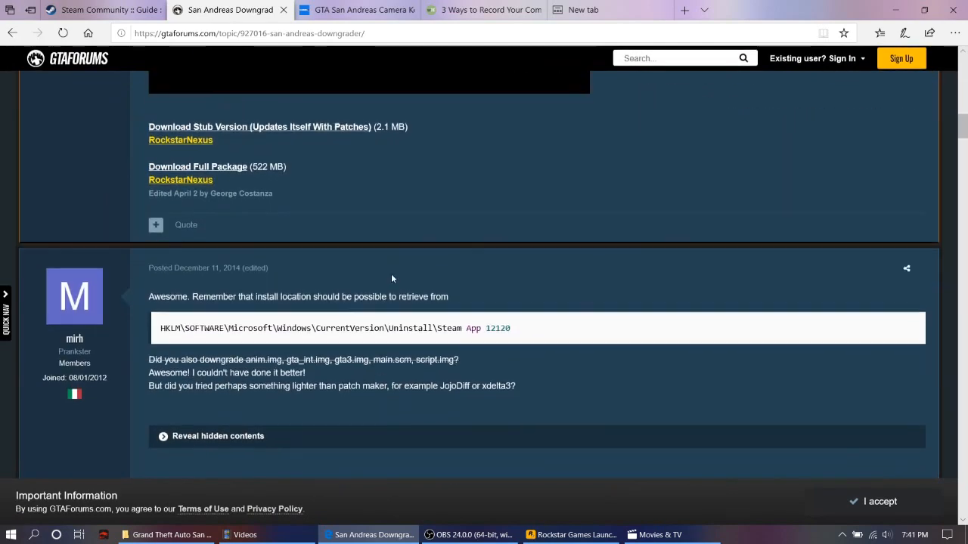
scroll(up, 3)
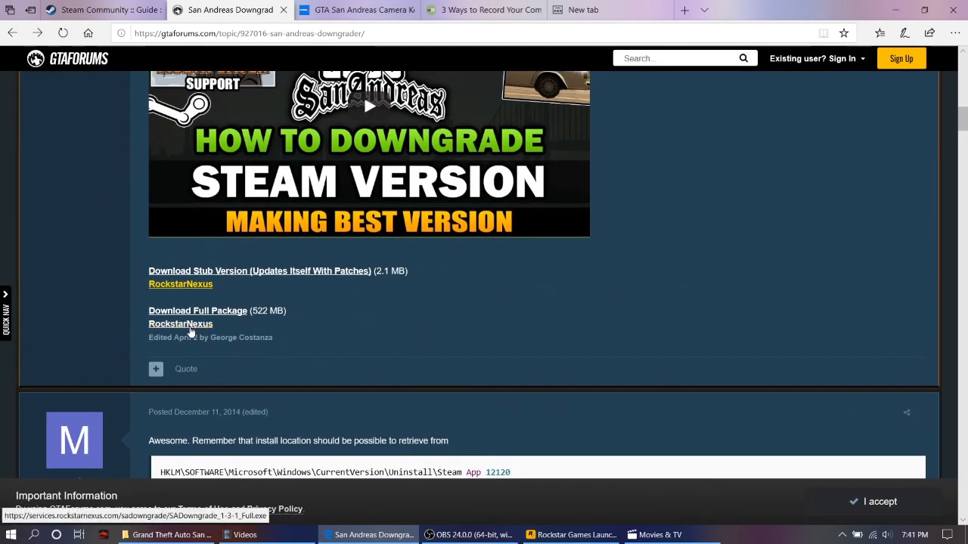
click(180, 323)
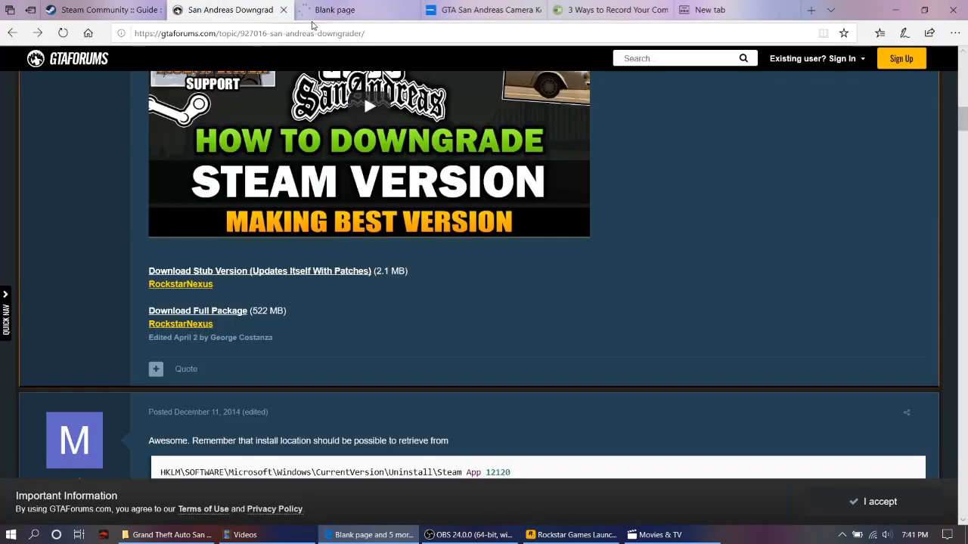
click(197, 311)
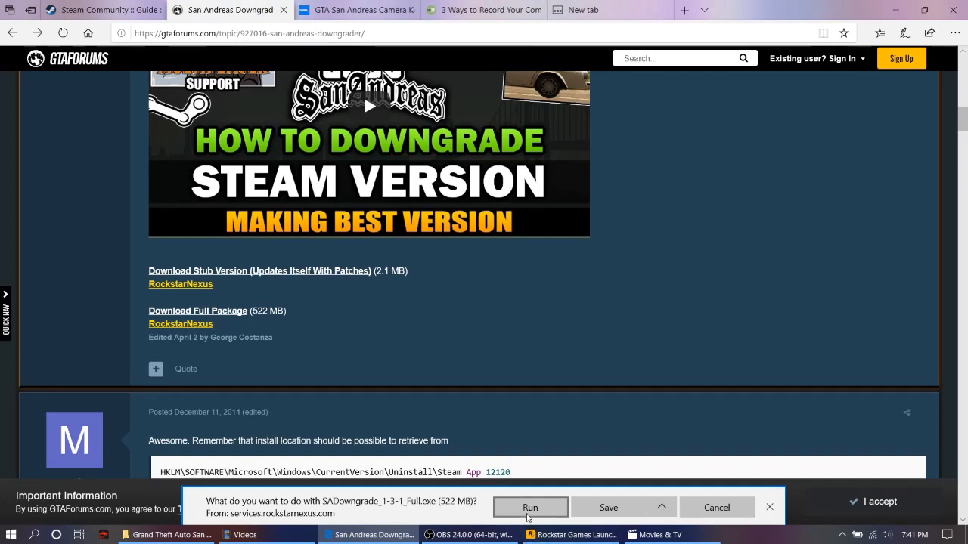
click(530, 507)
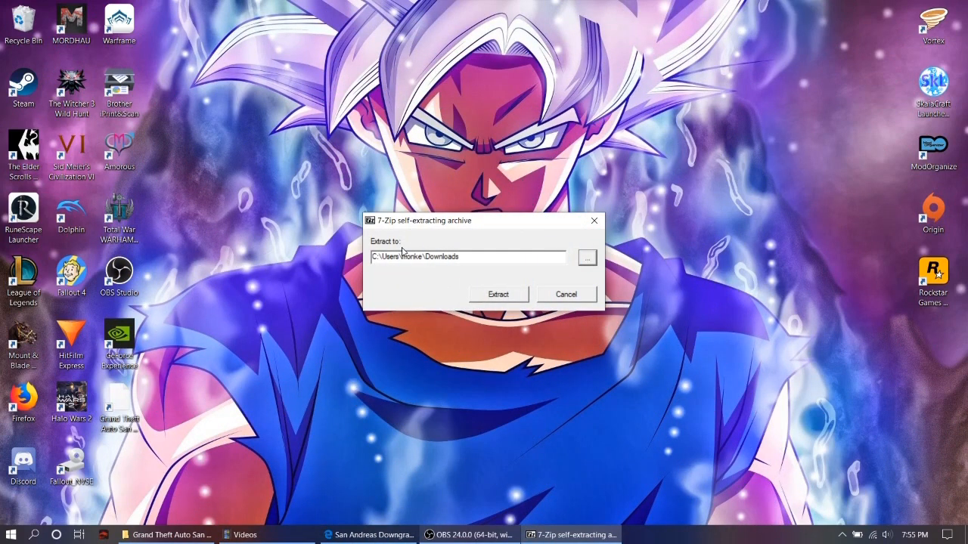
mouse_move(435, 262)
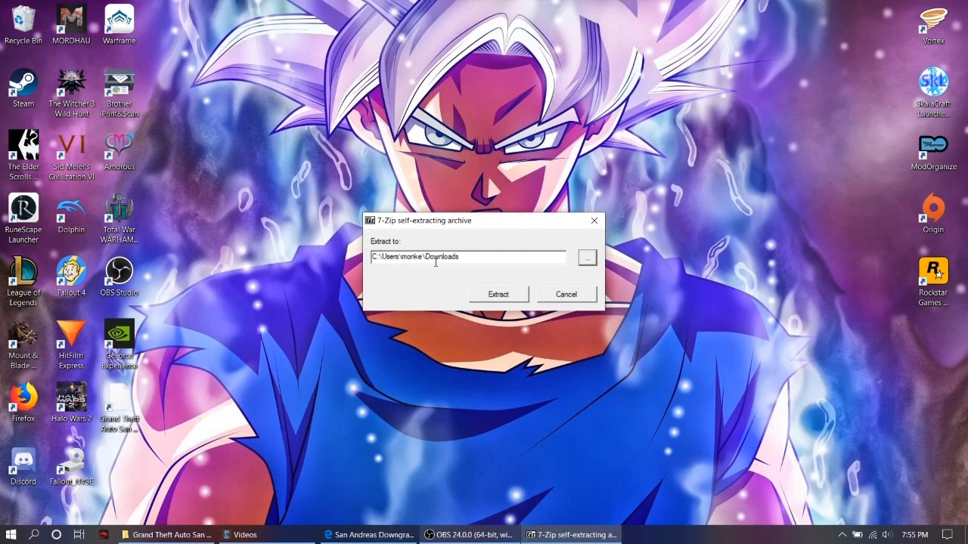
Extract the SADowngrade package into Downloads with 7-Zip, then open File Explorer.
click(497, 294)
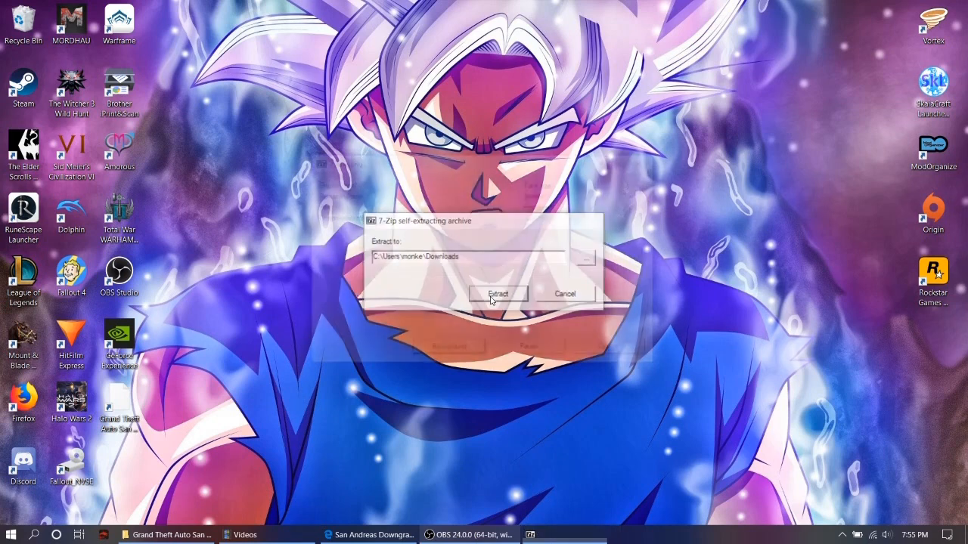
click(498, 294)
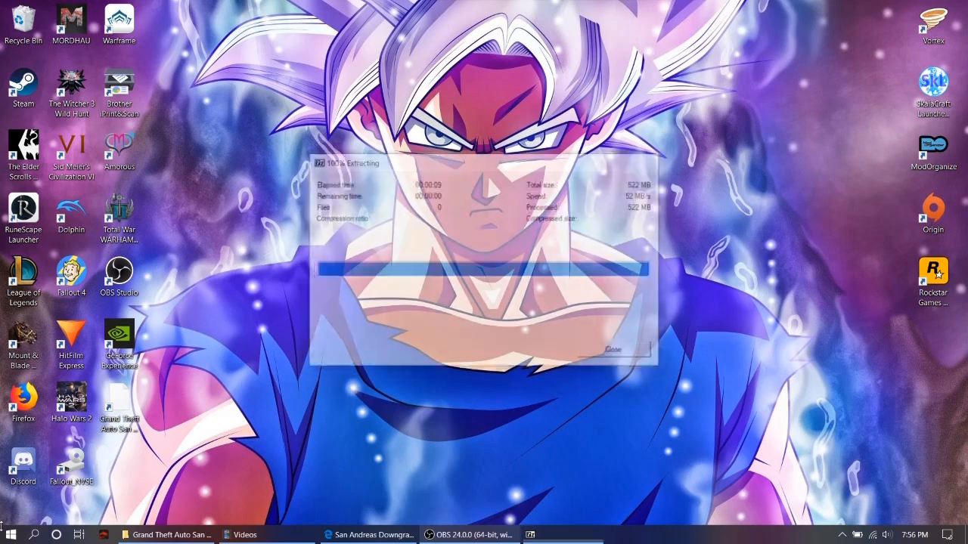
click(10, 534)
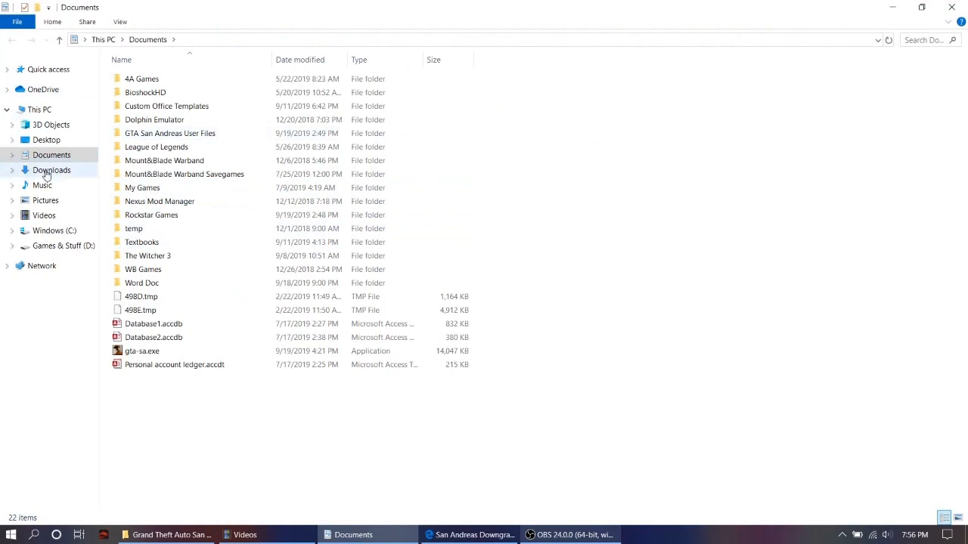
Run sadowngrade1-3-1.exe from Downloads, accept both disclaimers, and update to version 1.4.0.
click(52, 170)
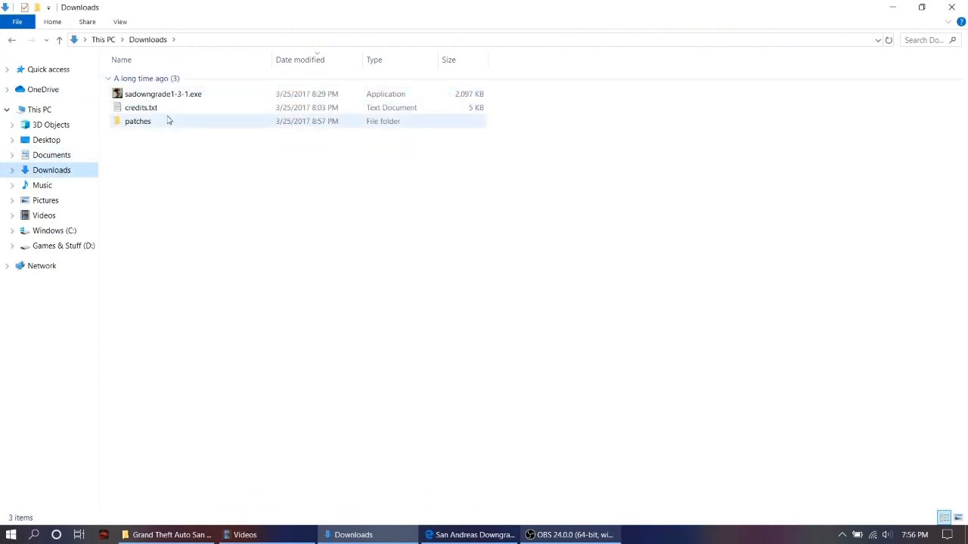
click(164, 94)
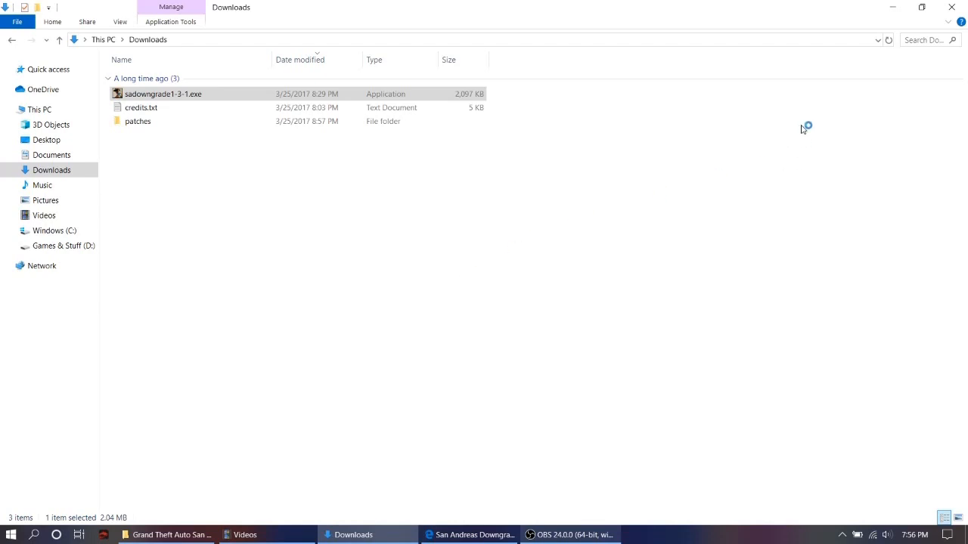
double_click(162, 93)
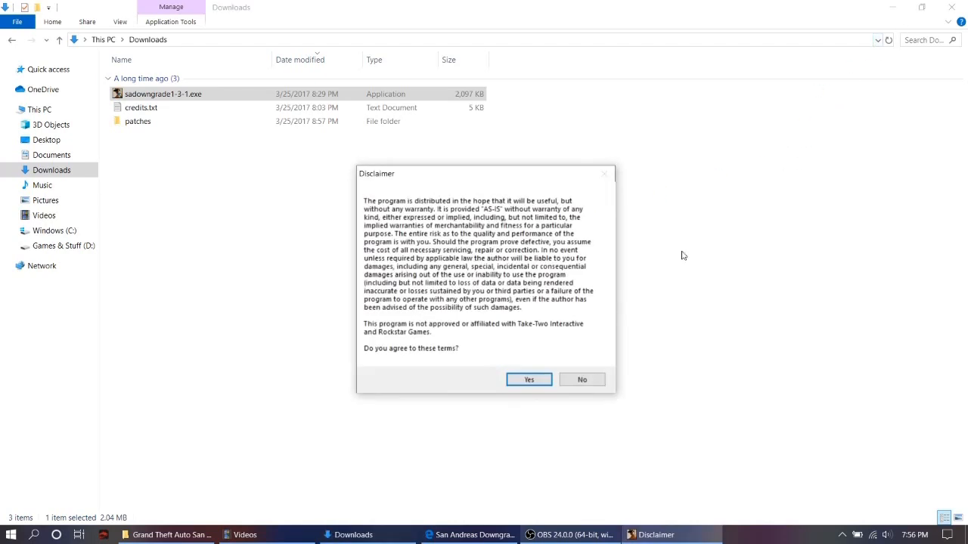
click(529, 379)
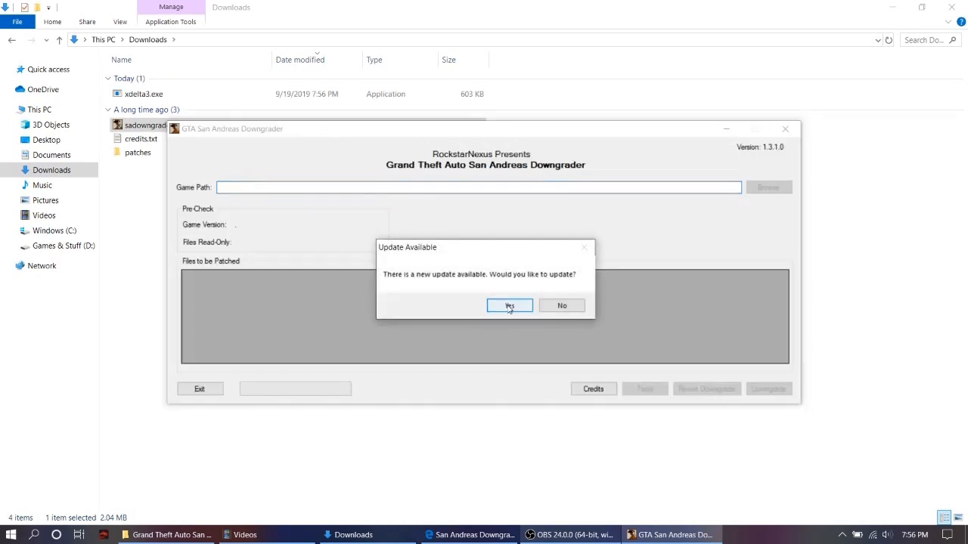
click(509, 306)
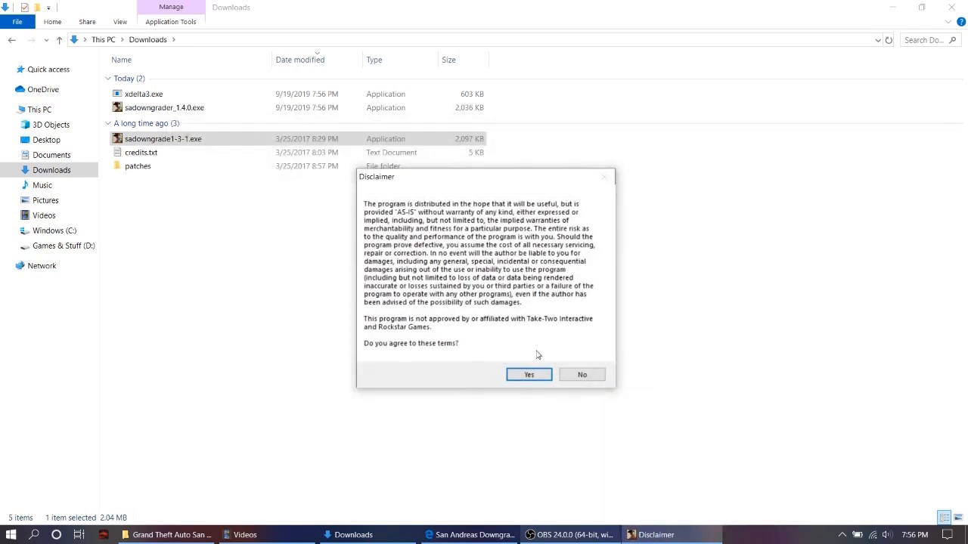
click(529, 375)
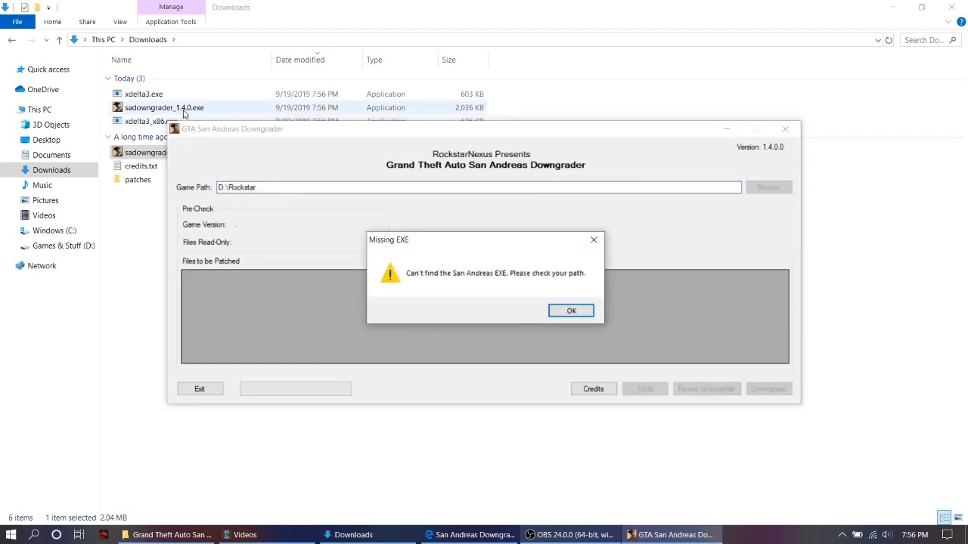
mouse_move(571, 310)
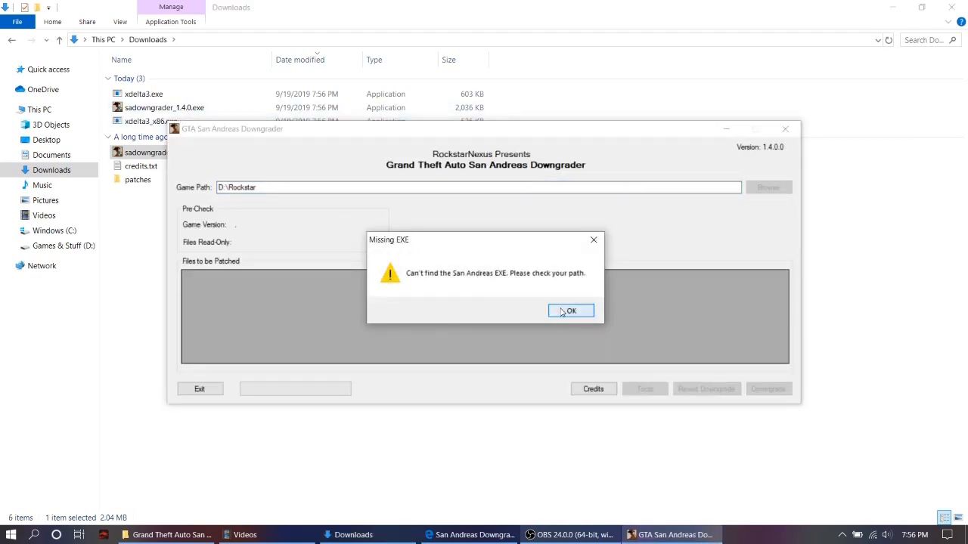
Dismiss Missing EXE and browse to gta-sa.exe in D:\Rockstar\Grand Theft Auto San Andreas.
click(571, 311)
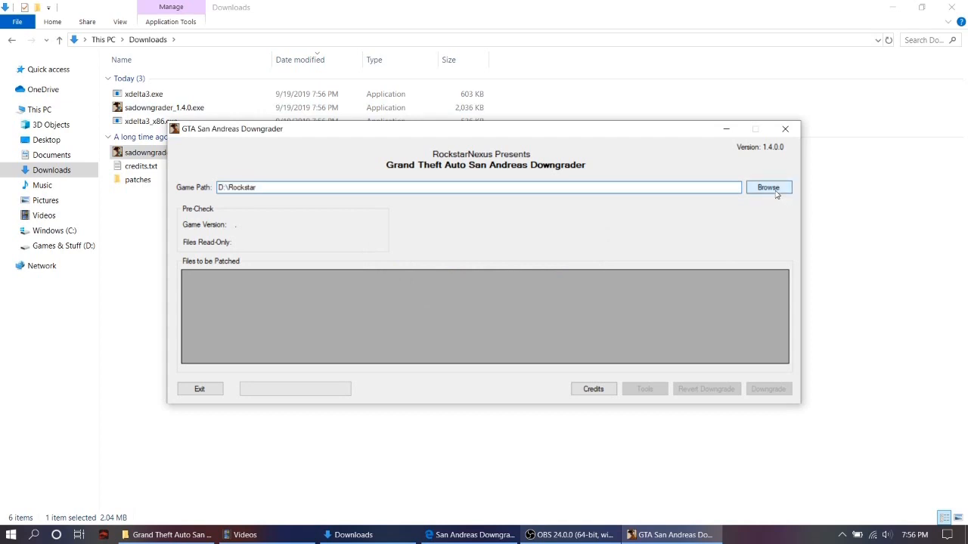
click(768, 187)
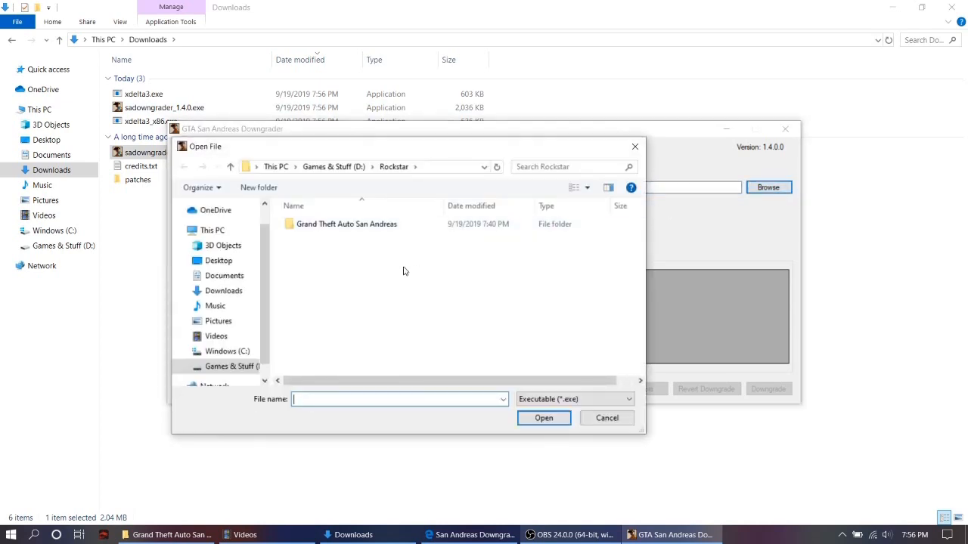
click(346, 224)
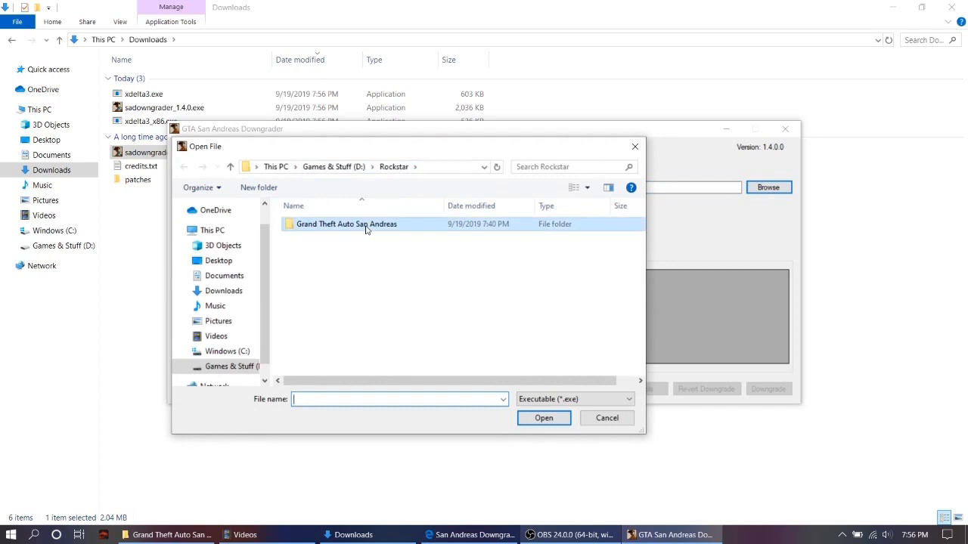
double_click(347, 224)
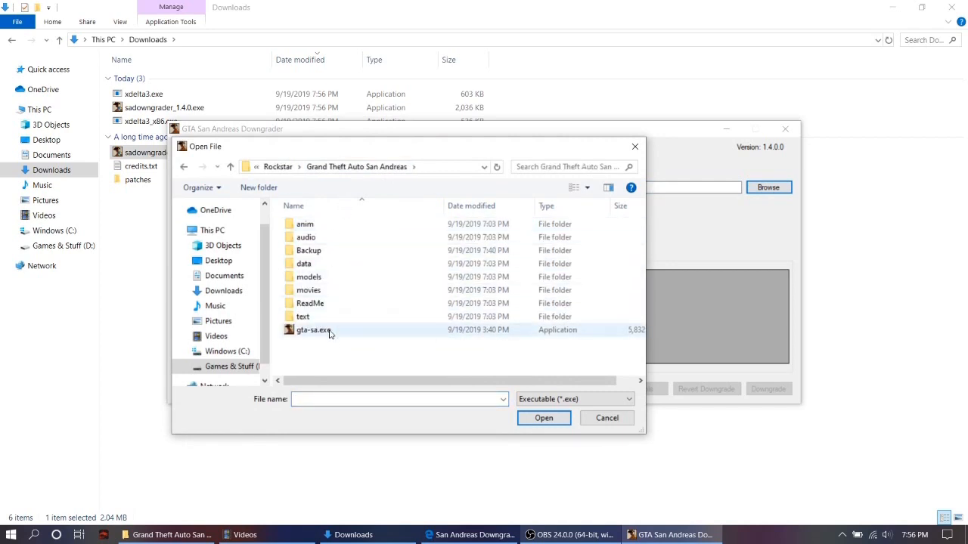
click(313, 329)
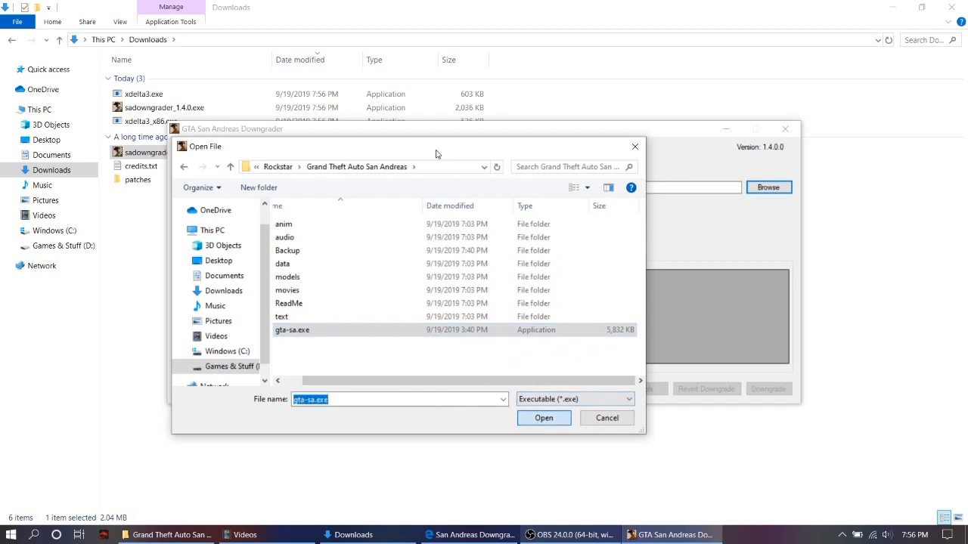
click(543, 419)
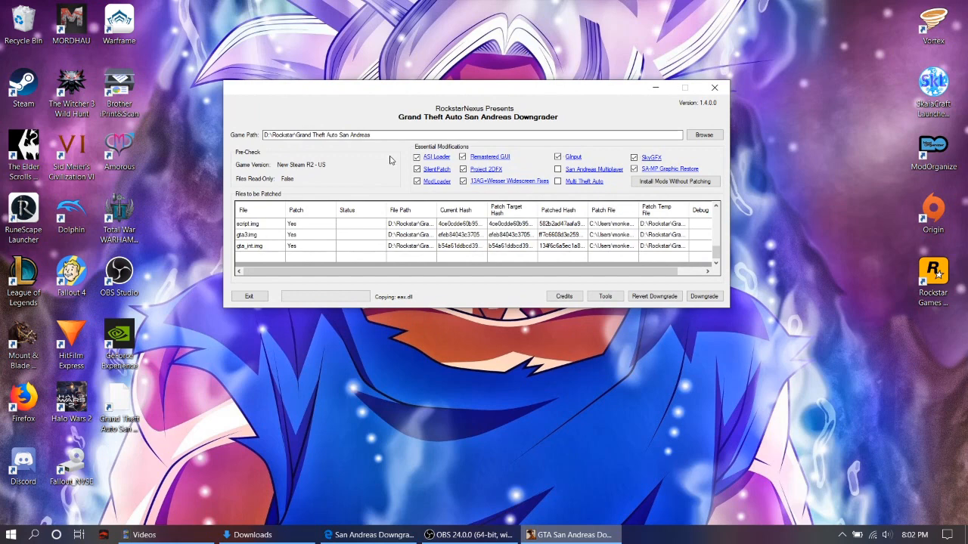
mouse_move(416, 157)
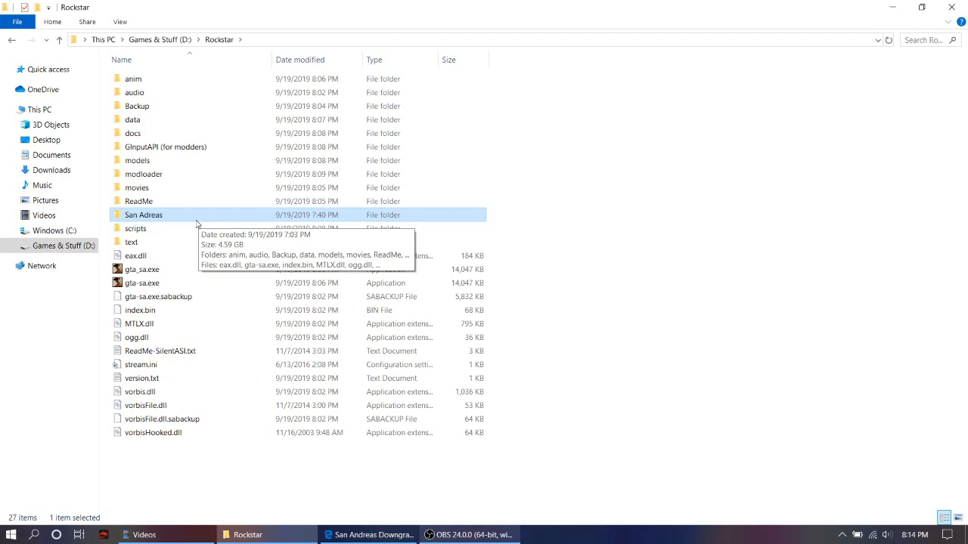
mouse_move(187, 229)
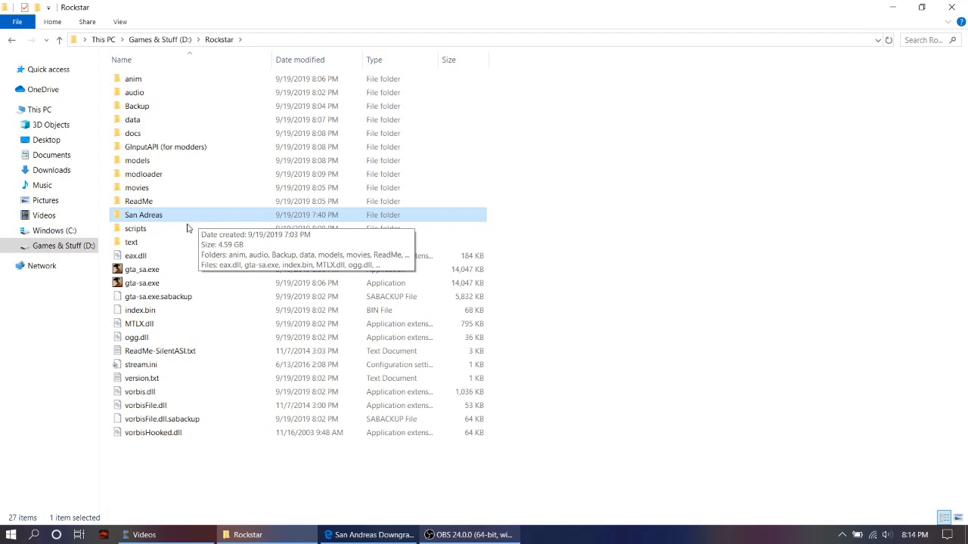
mouse_move(142, 283)
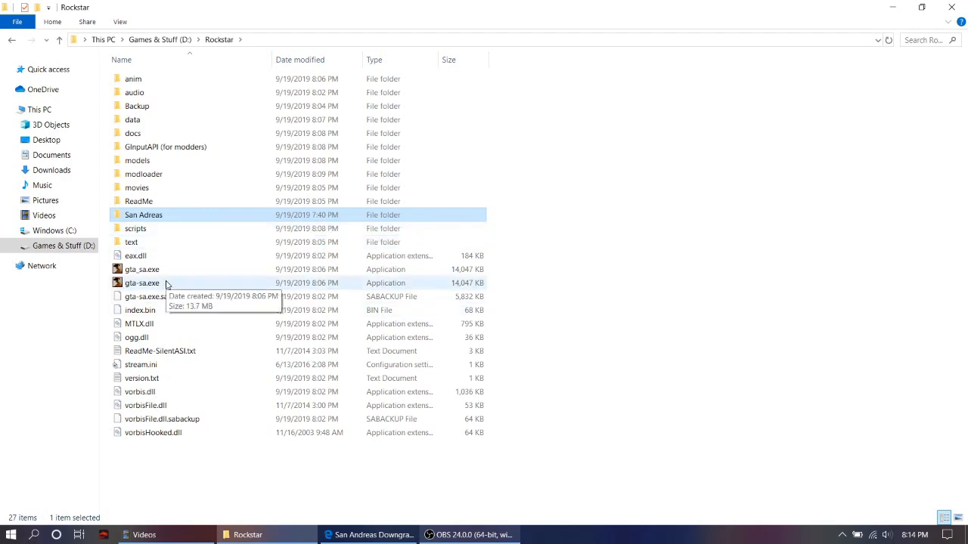
mouse_move(188, 320)
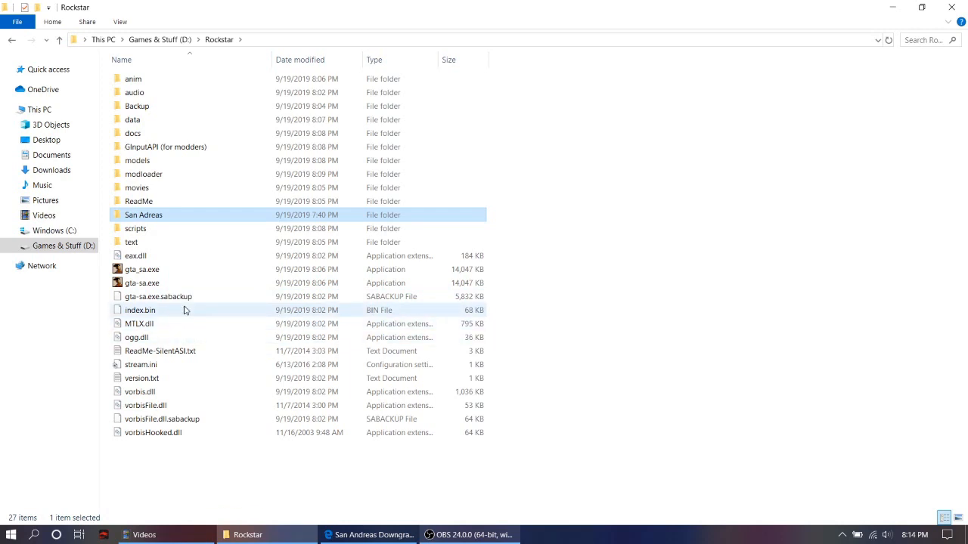
mouse_move(195, 351)
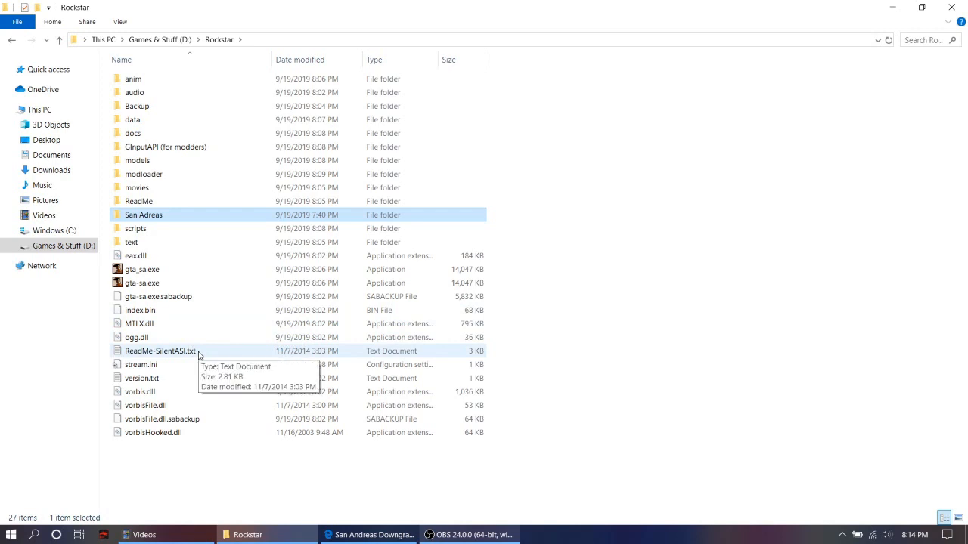
mouse_move(138, 228)
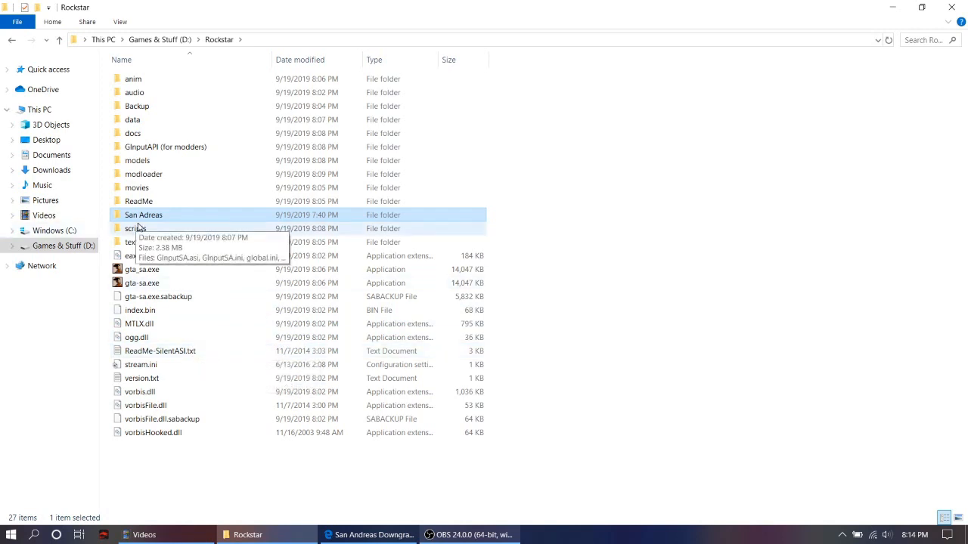
Open the San Adreas folder in D:\Rockstar to view its 17 game files, then return.
double_click(144, 215)
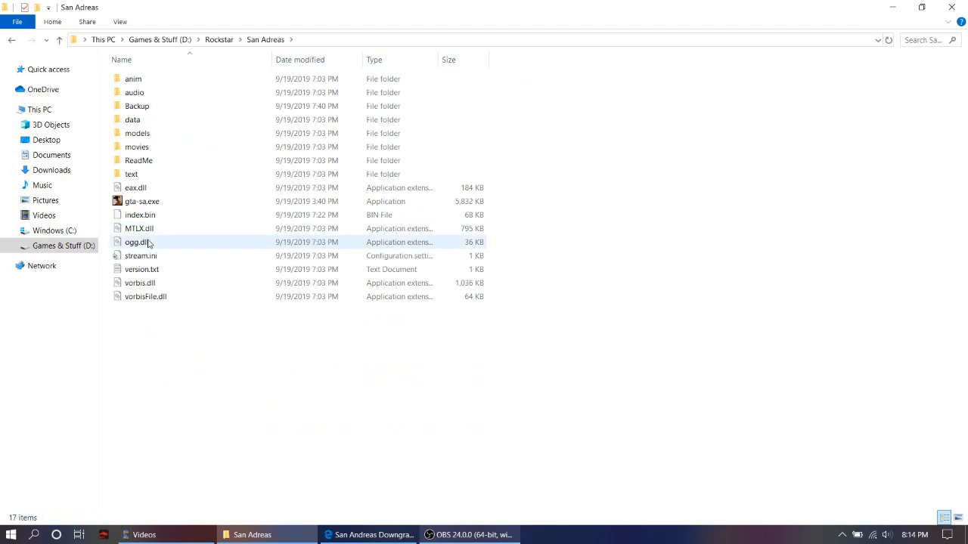
mouse_move(81, 194)
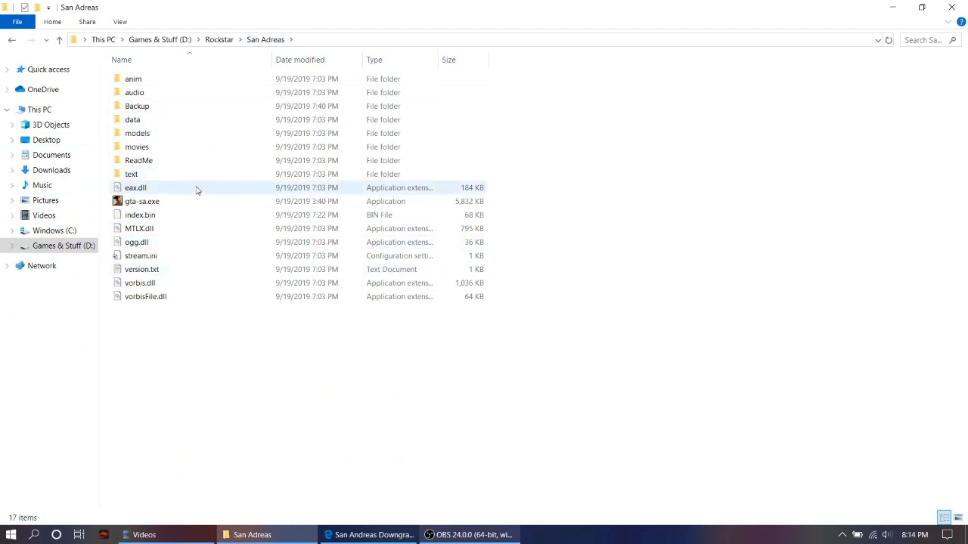
mouse_move(880, 295)
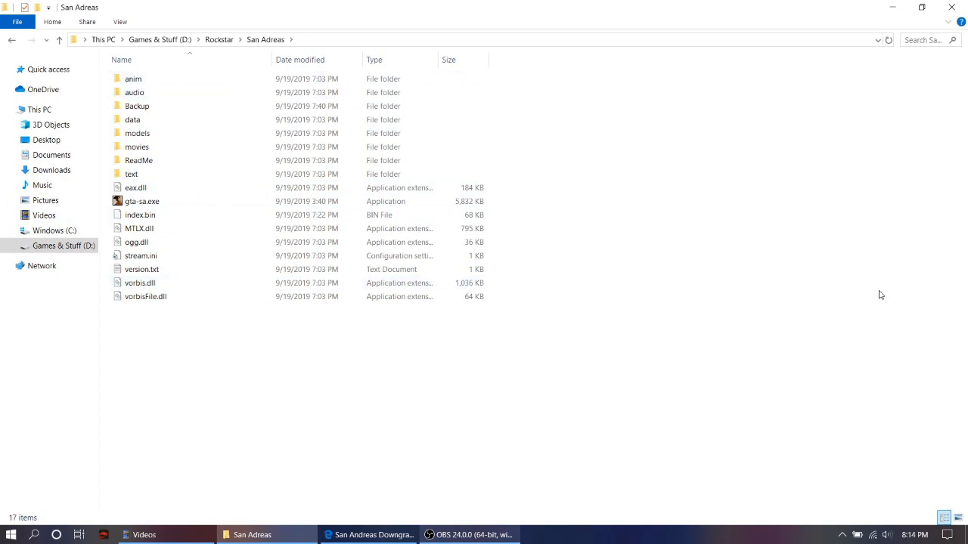
mouse_move(864, 264)
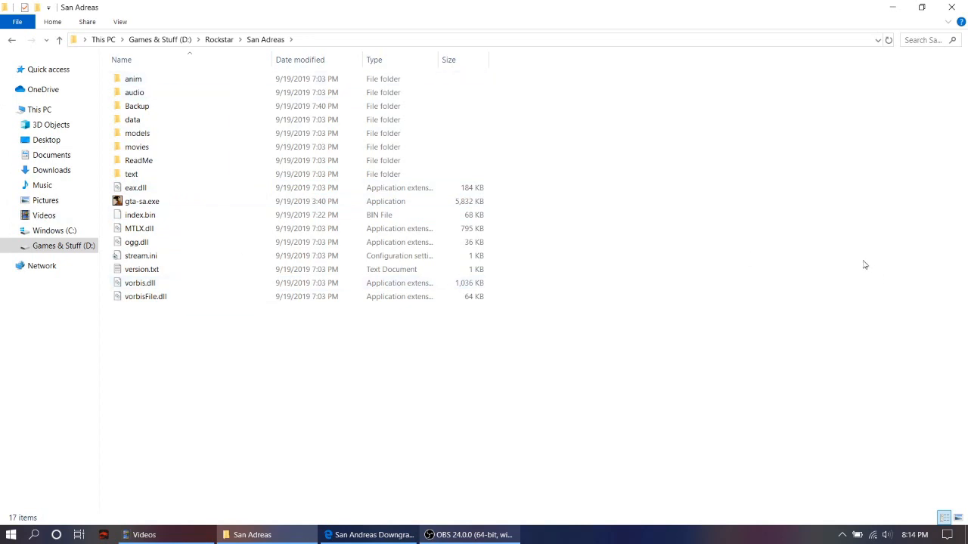
mouse_move(368, 90)
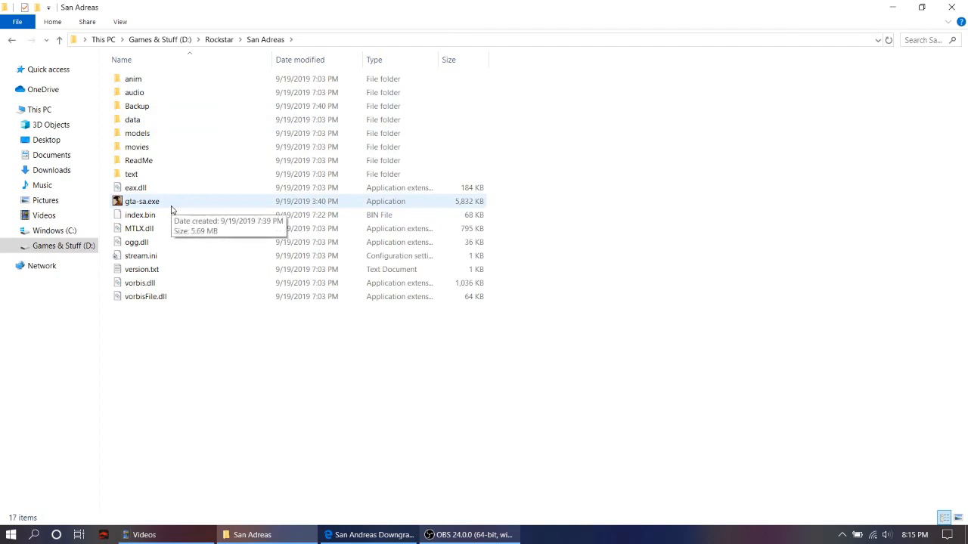
mouse_move(258, 75)
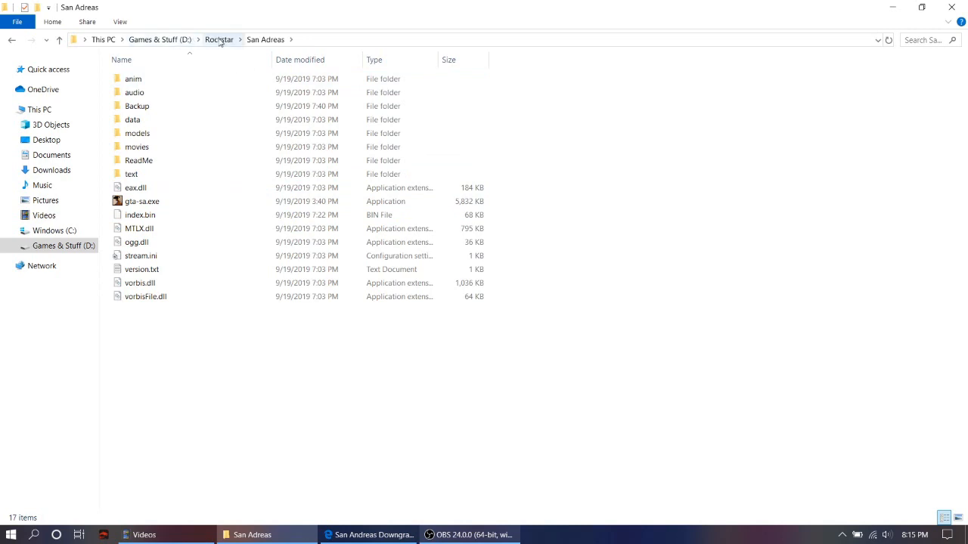
click(218, 39)
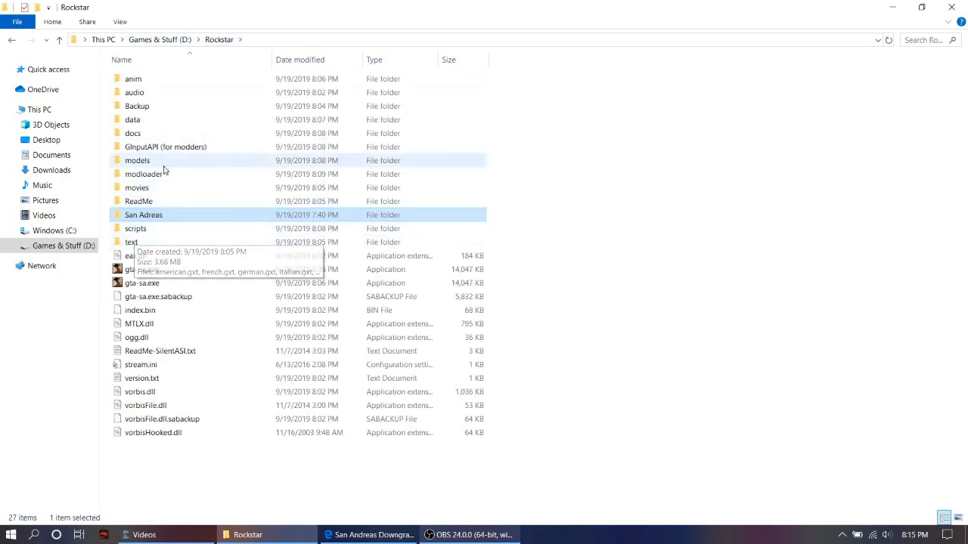
mouse_move(167, 87)
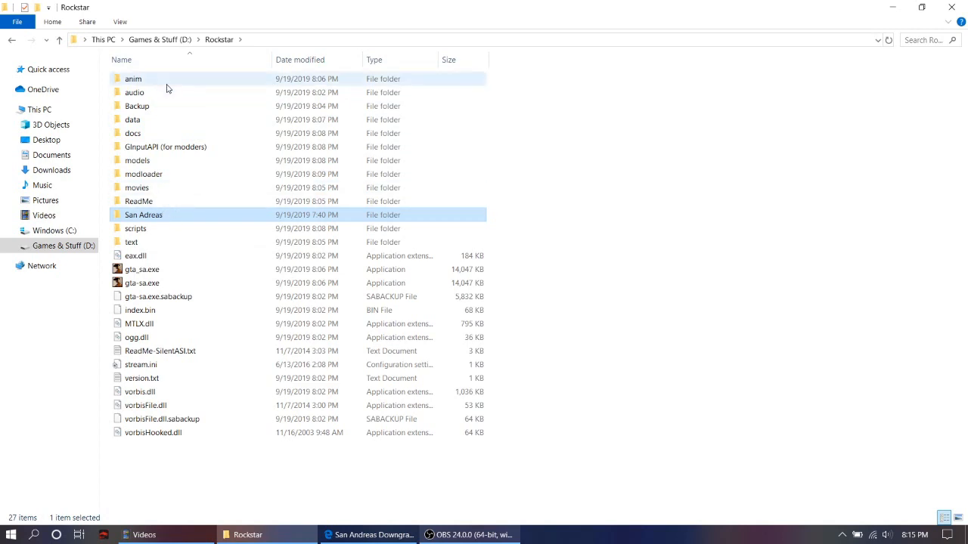
mouse_move(242, 391)
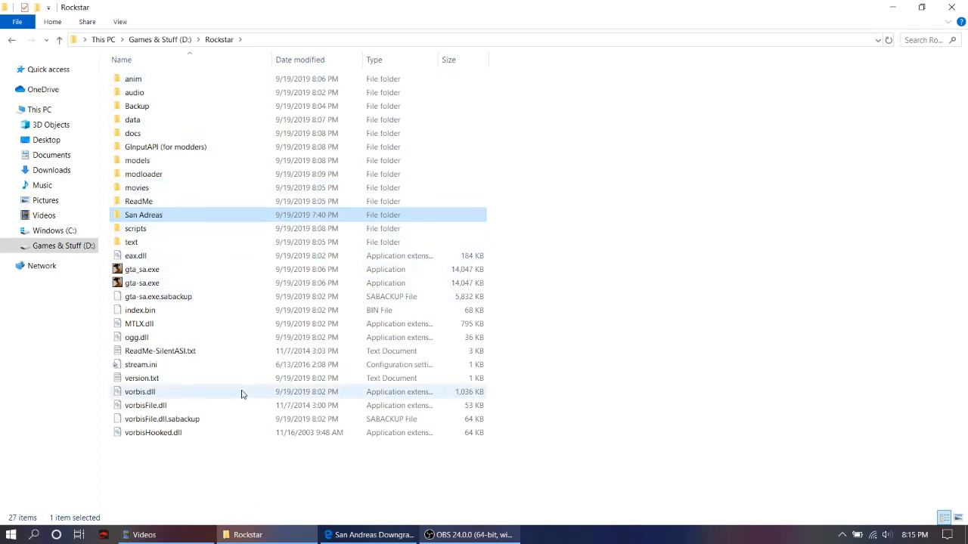
mouse_move(510, 462)
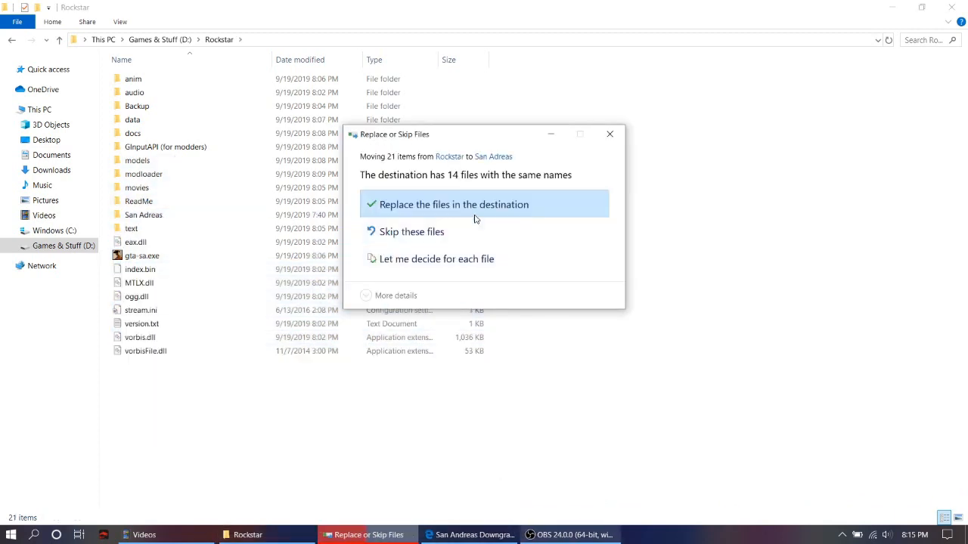
mouse_move(460, 199)
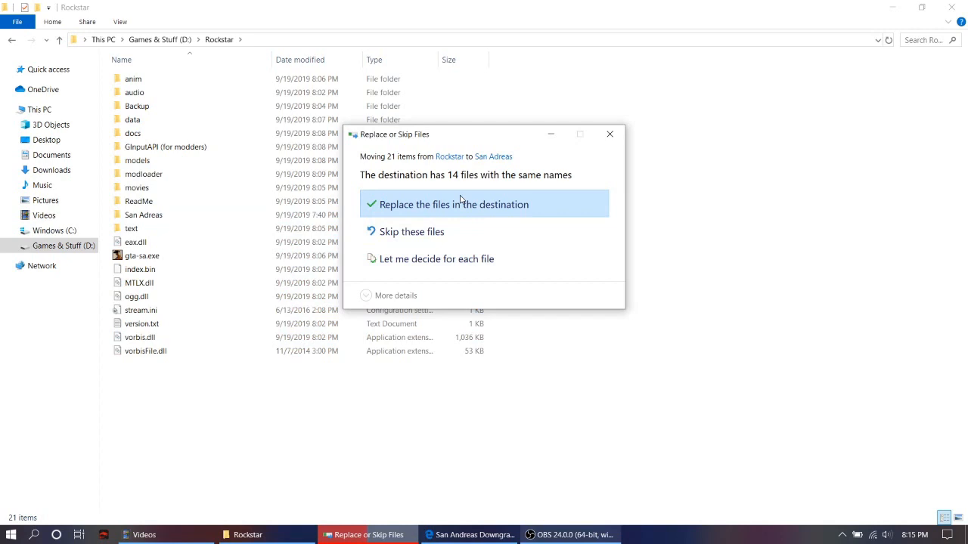
mouse_move(436, 205)
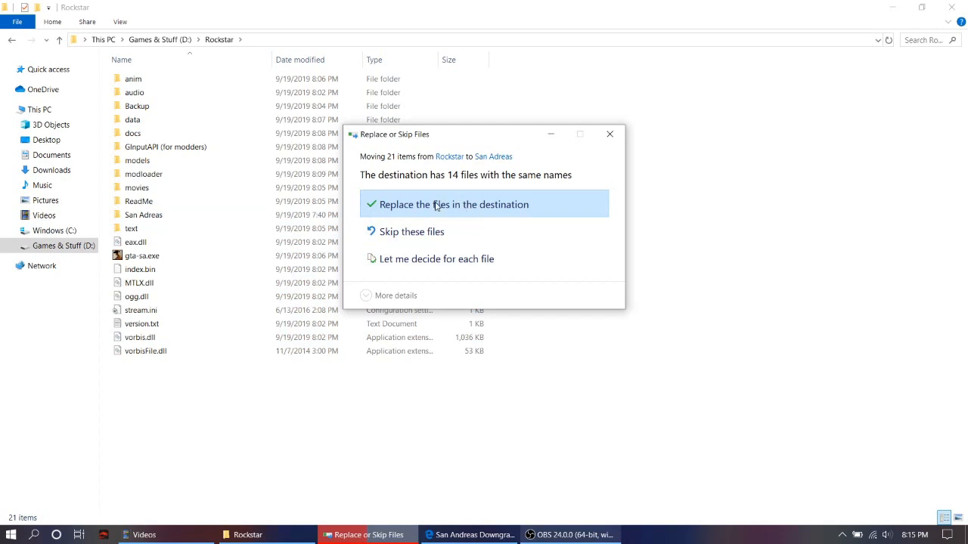
Replace the 14 same-named files when moving the game items into San Adreas.
click(454, 204)
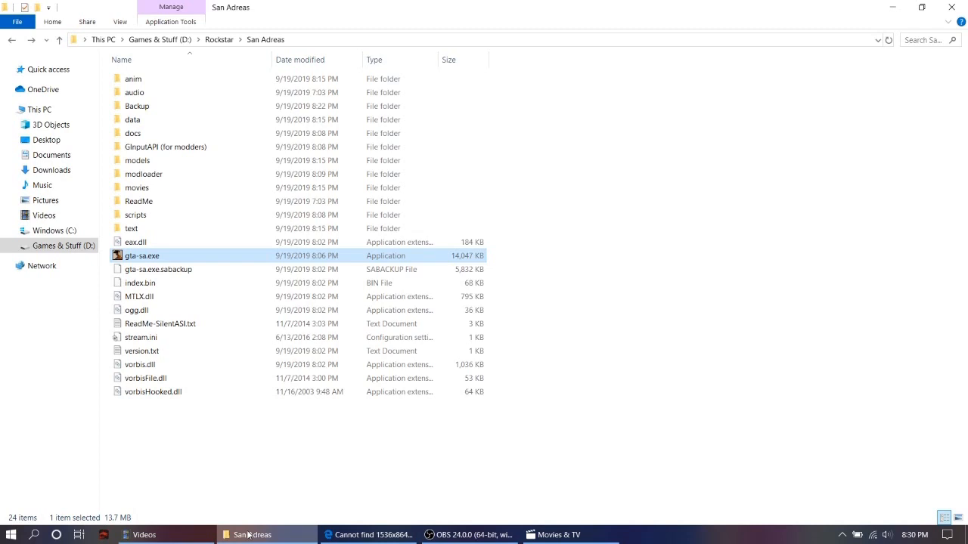
mouse_move(137, 310)
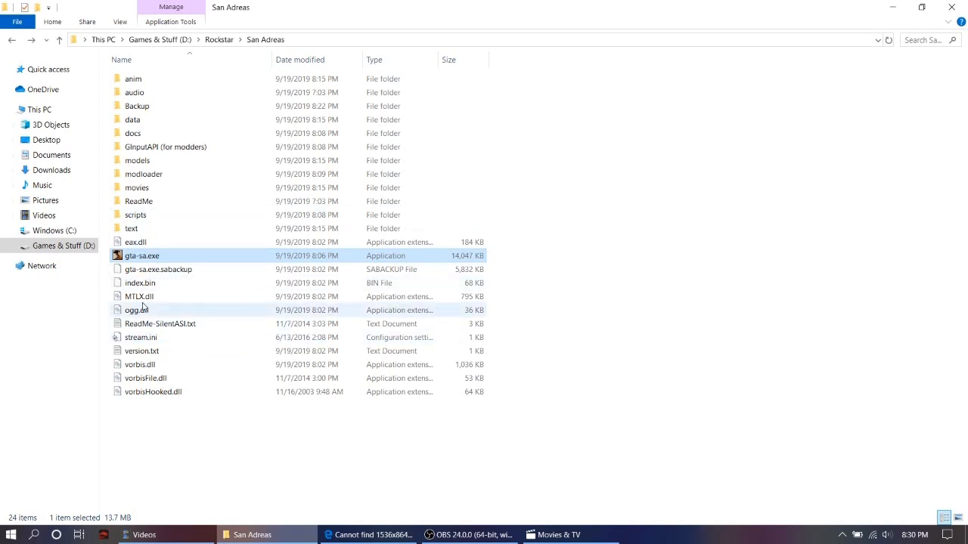
mouse_move(142, 338)
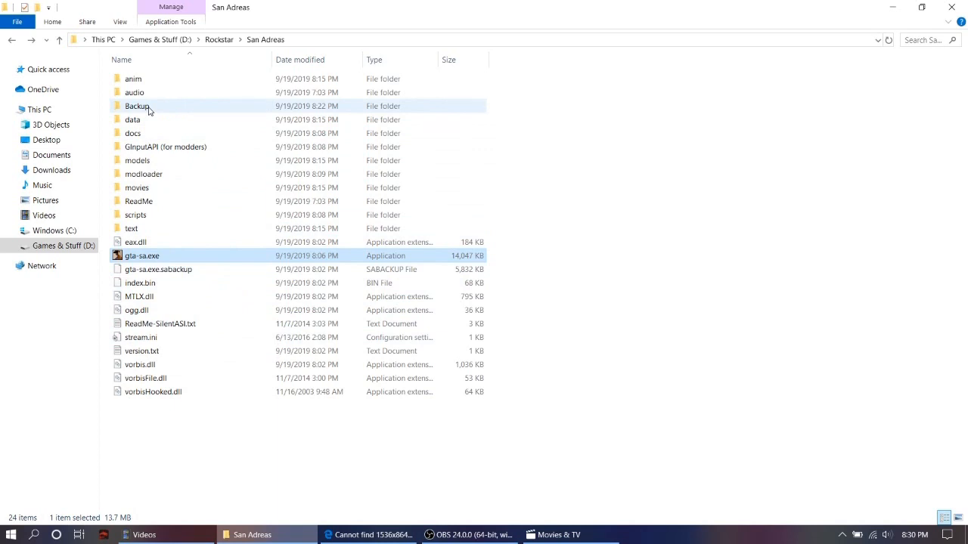
mouse_move(137, 105)
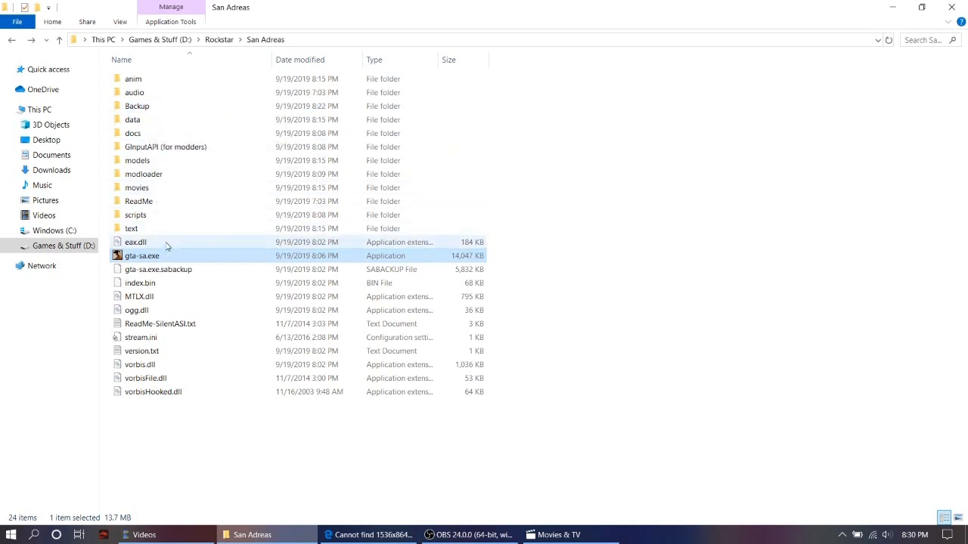
mouse_move(170, 255)
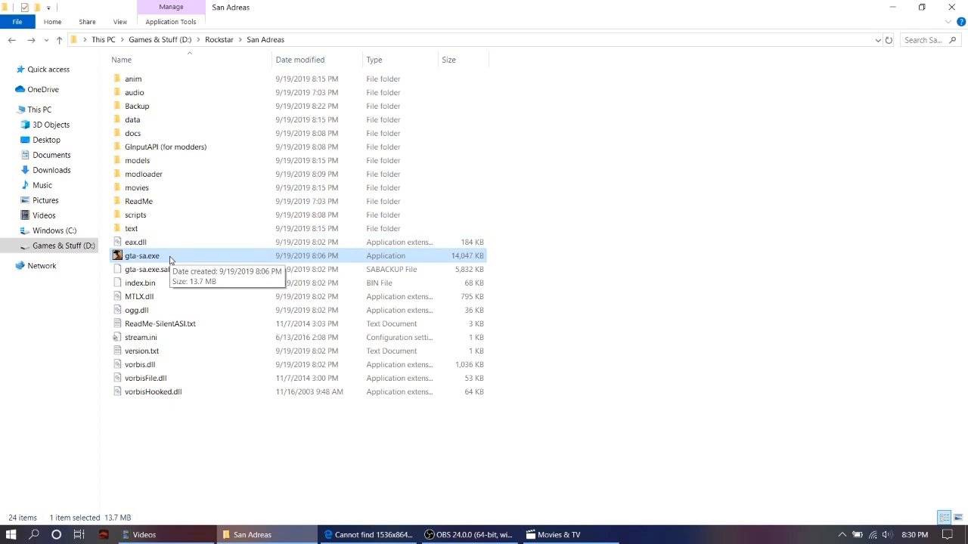
Launch gta-sa.exe, which fails with a 'Cannot find 1536x864x32 video mode' error.
double_click(143, 256)
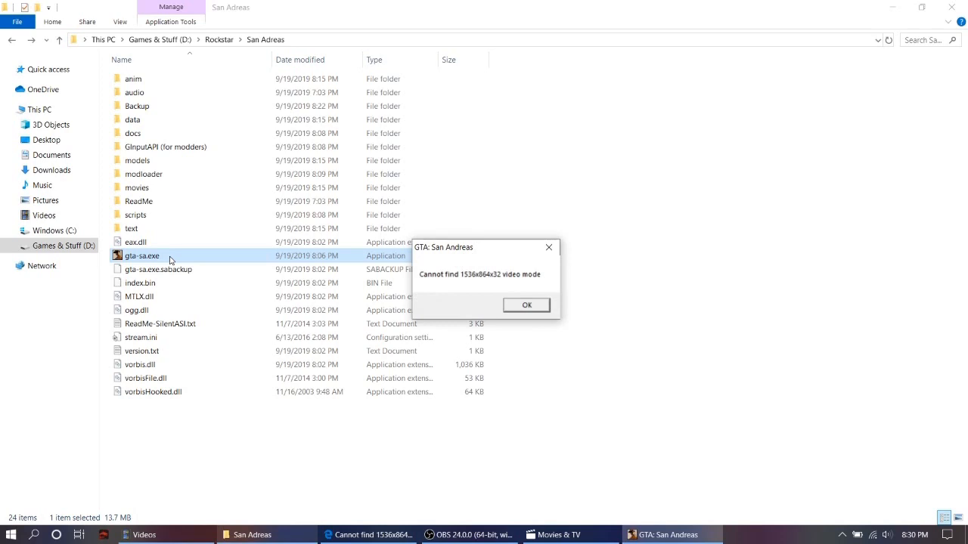
mouse_move(522, 307)
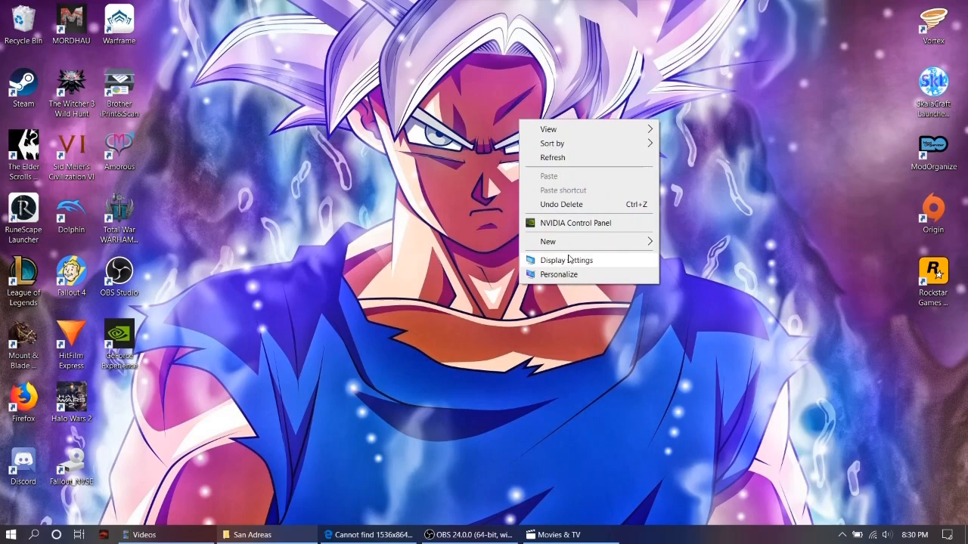
Open Display settings and expand the resolution list showing options like 1280 × 600.
click(567, 260)
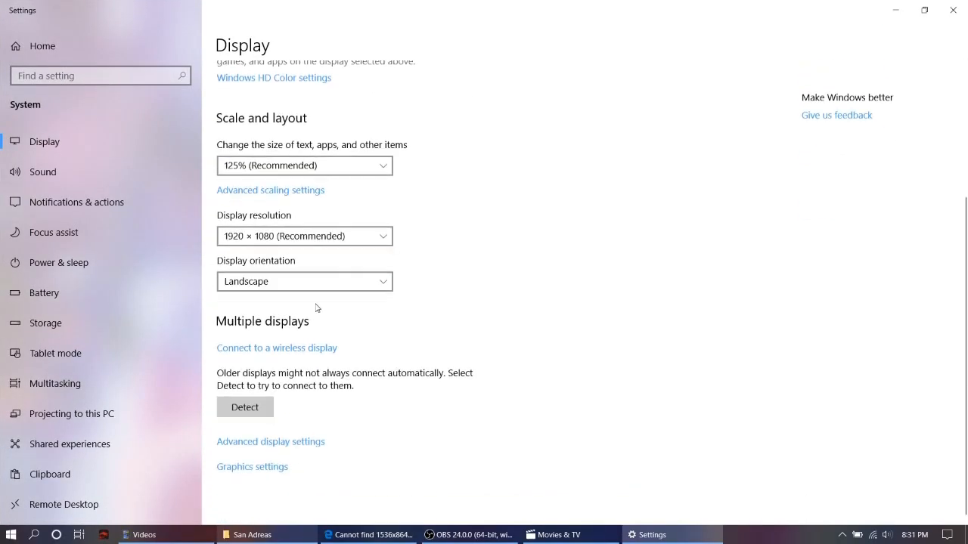
click(305, 236)
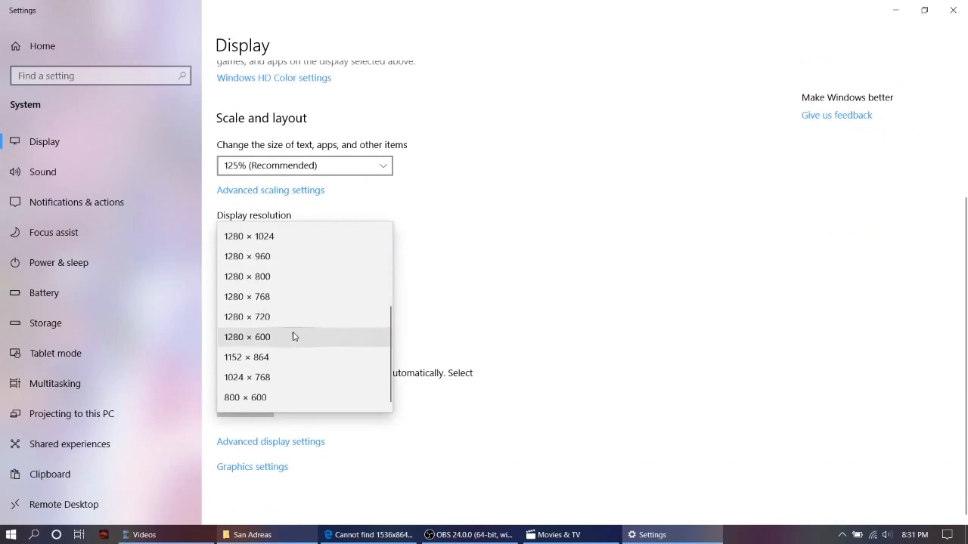
mouse_move(305, 256)
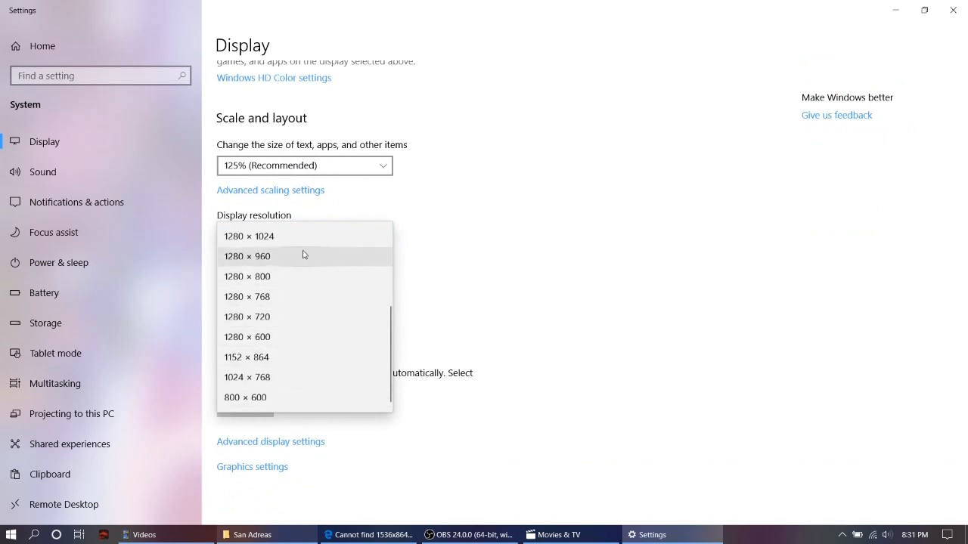
mouse_move(296, 336)
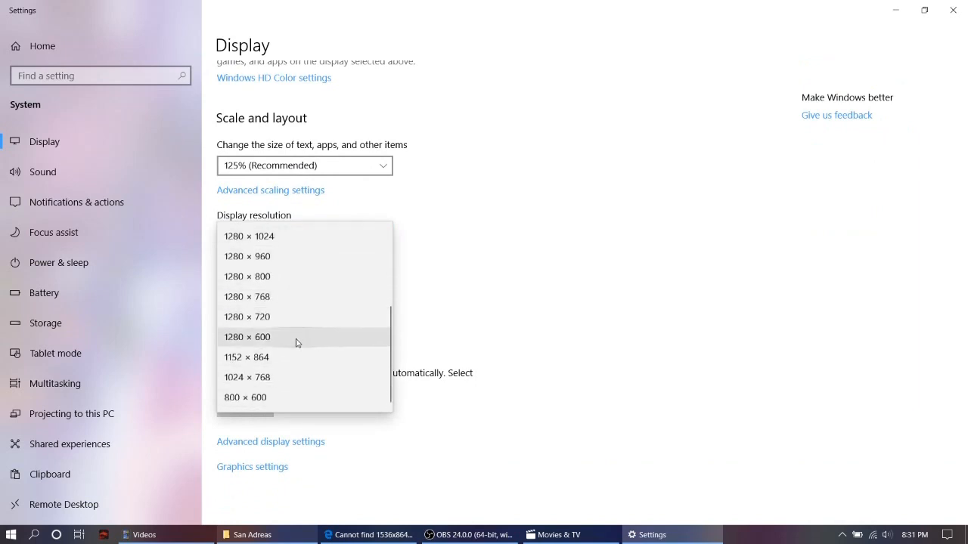
mouse_move(300, 276)
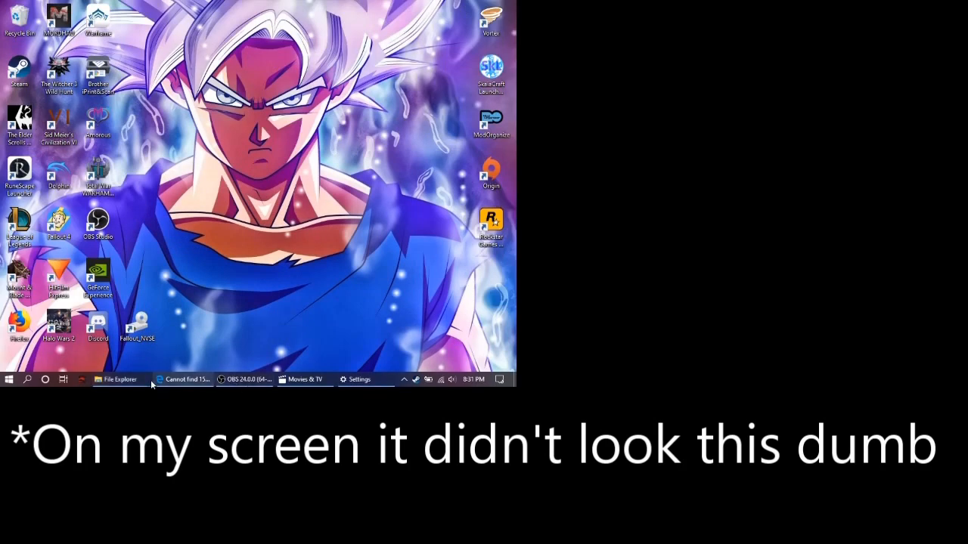
mouse_move(117, 378)
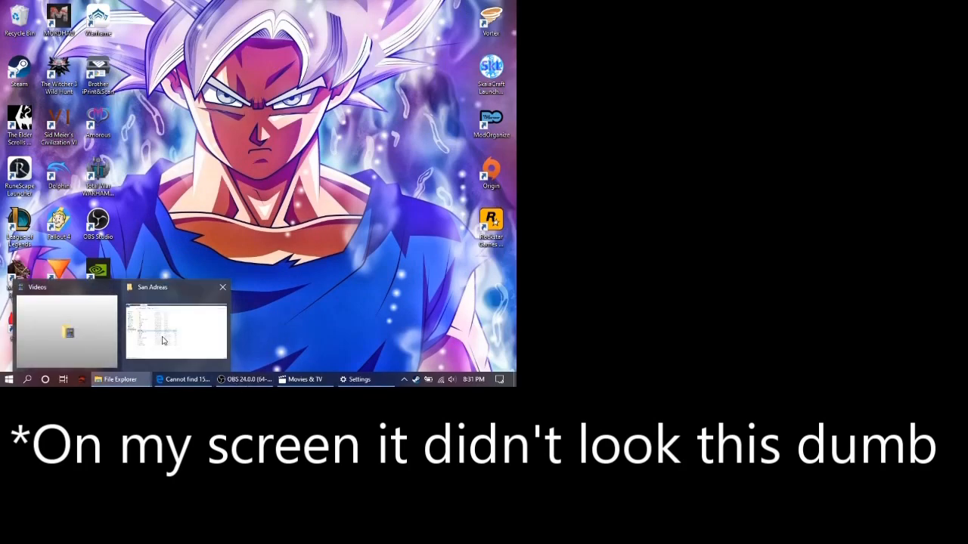
Relaunch gta-sa.exe from the San Adreas folder to reach the main menu.
click(176, 333)
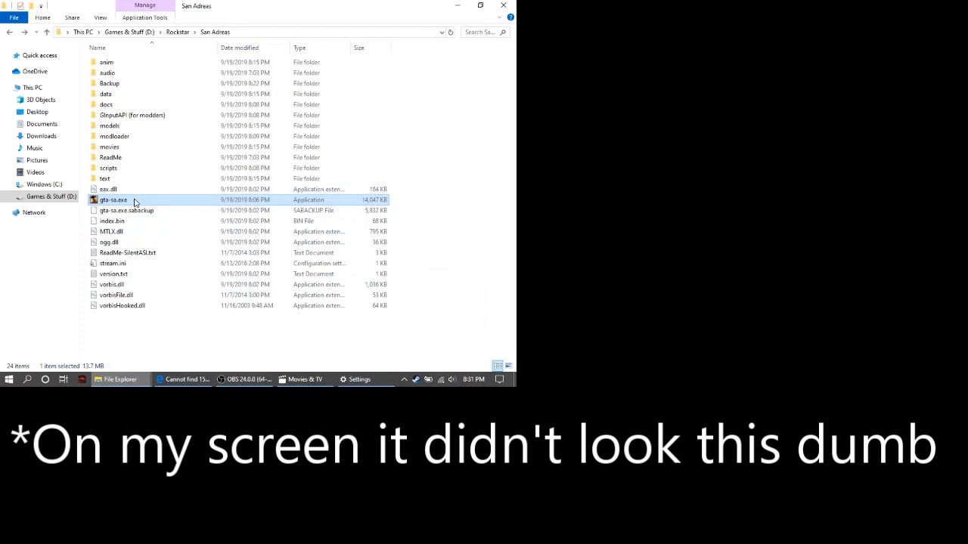
double_click(113, 200)
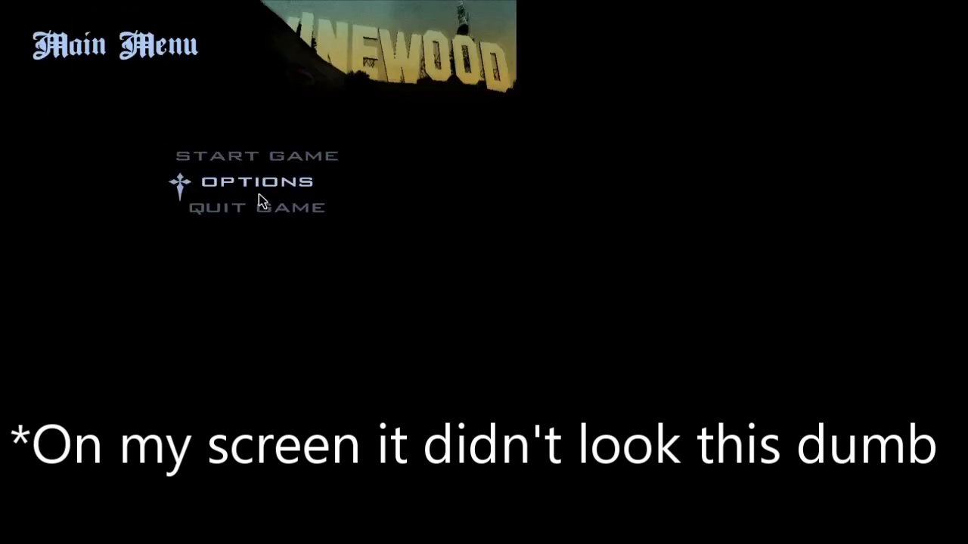
View Options > Mod Configuration listing RemasteredGUI and Wesser Widescreen, then go back.
click(256, 181)
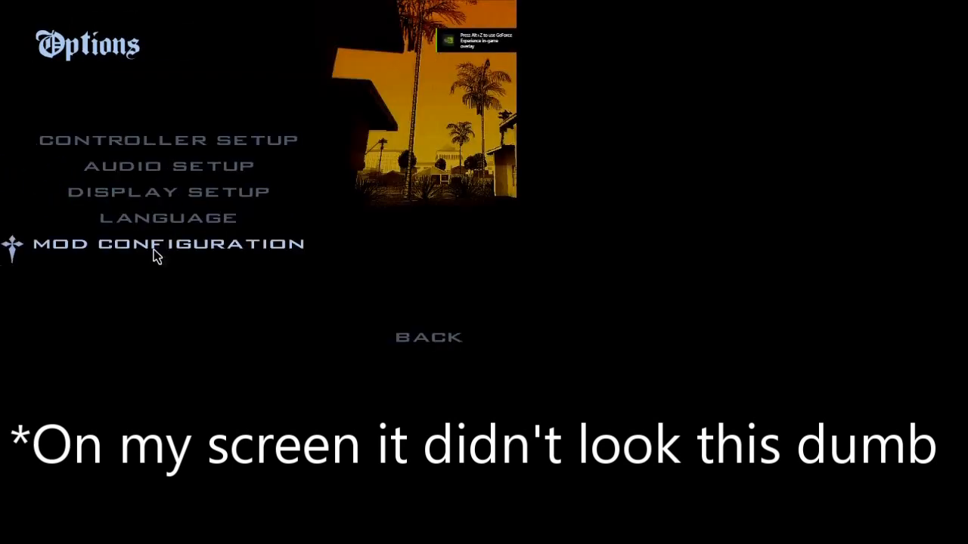
click(170, 243)
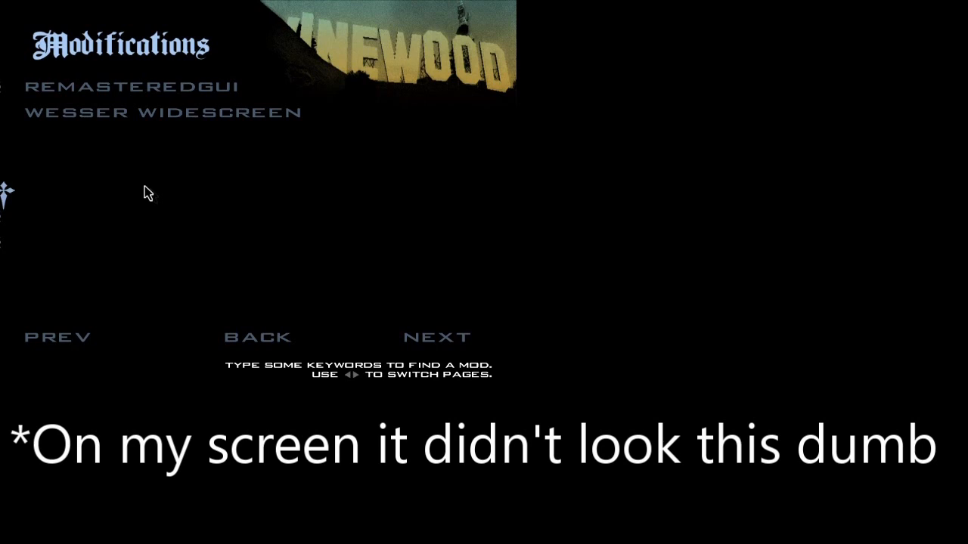
mouse_move(253, 190)
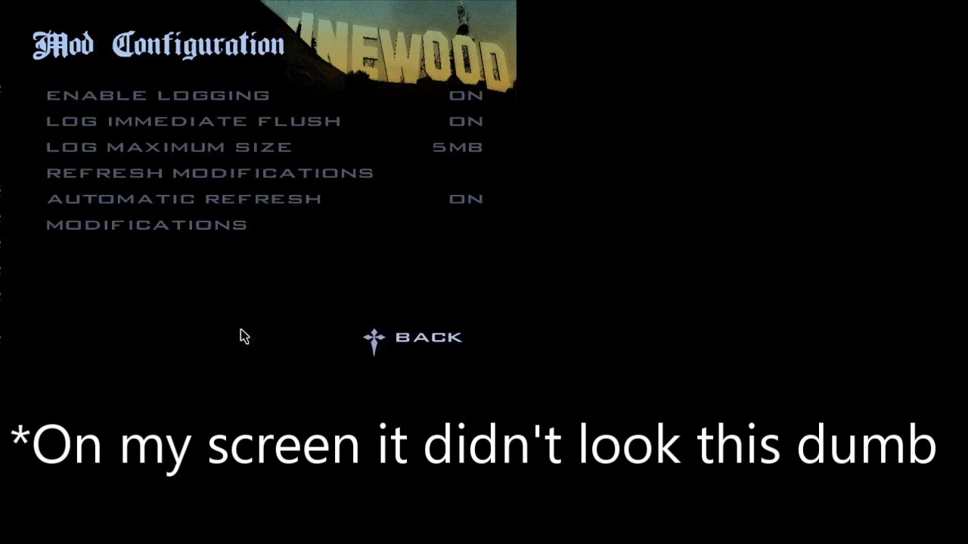
click(414, 337)
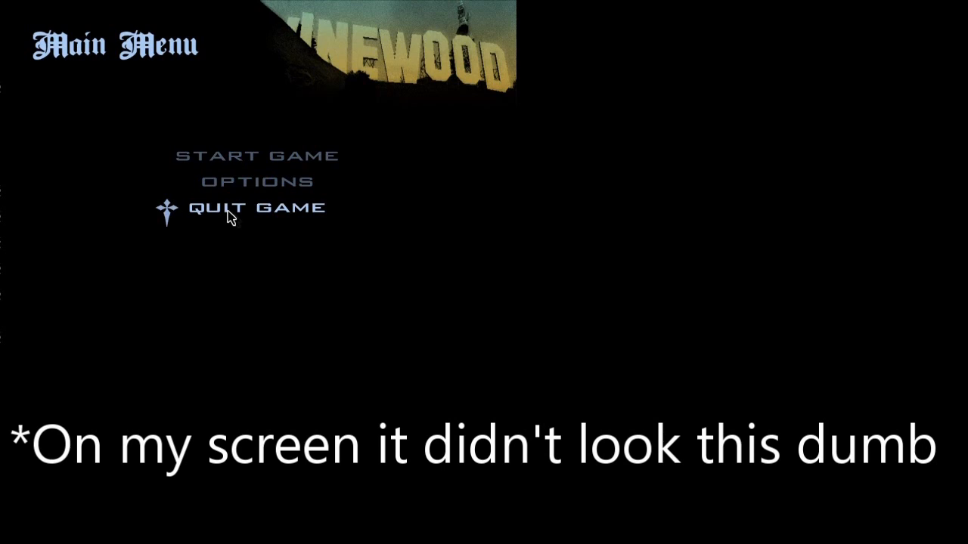